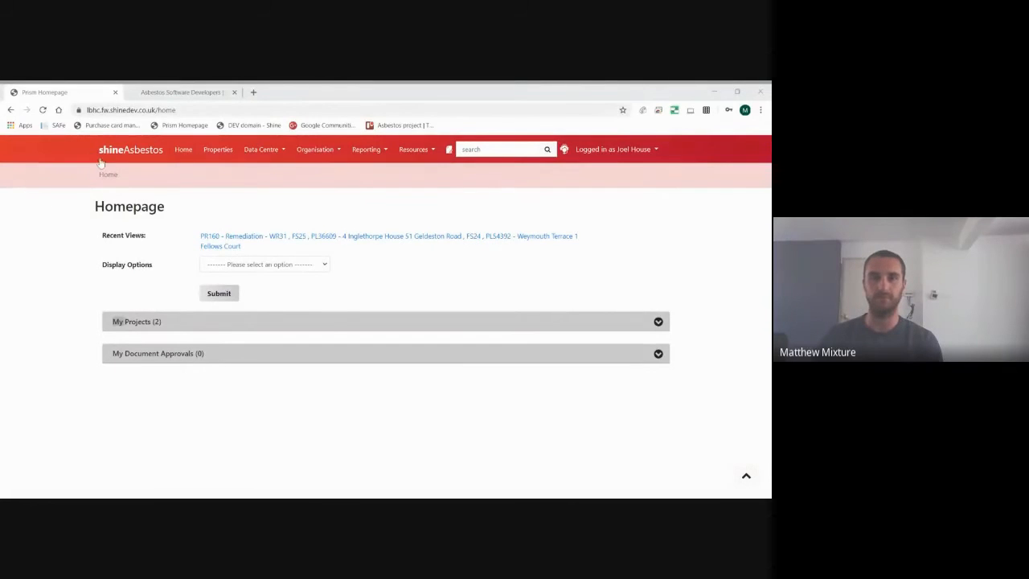
mouse_move(109, 254)
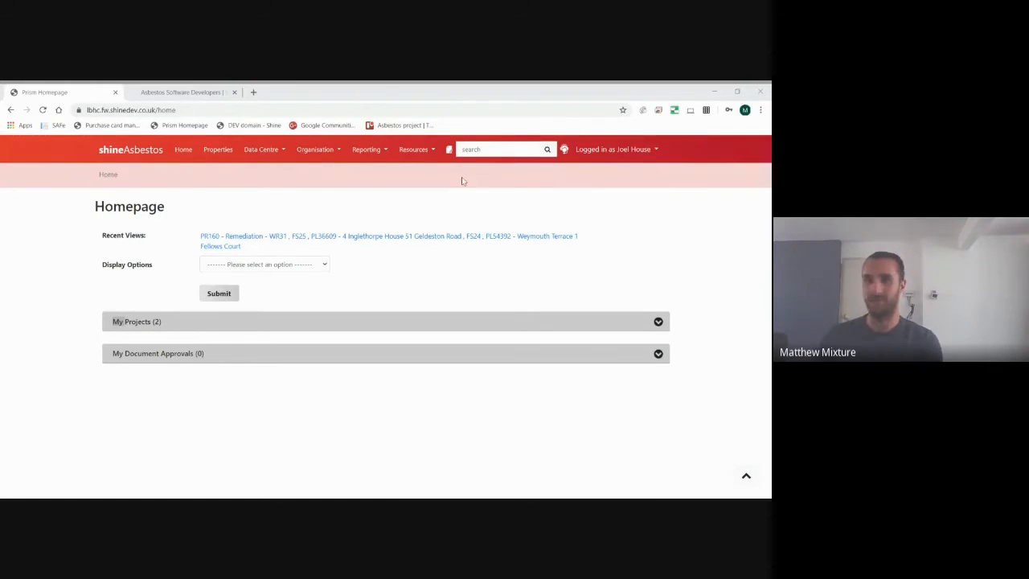
mouse_move(458, 176)
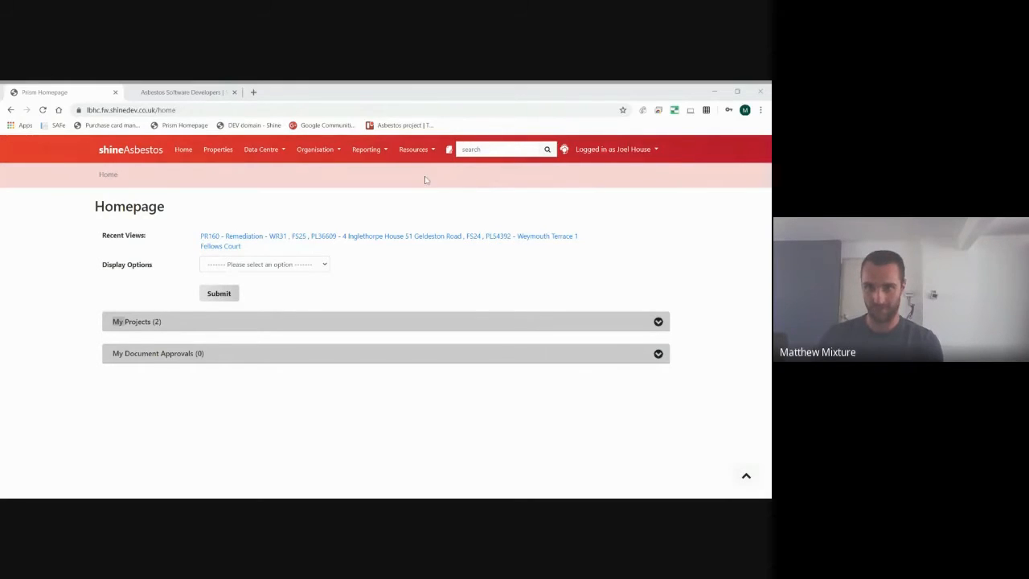
mouse_move(449, 160)
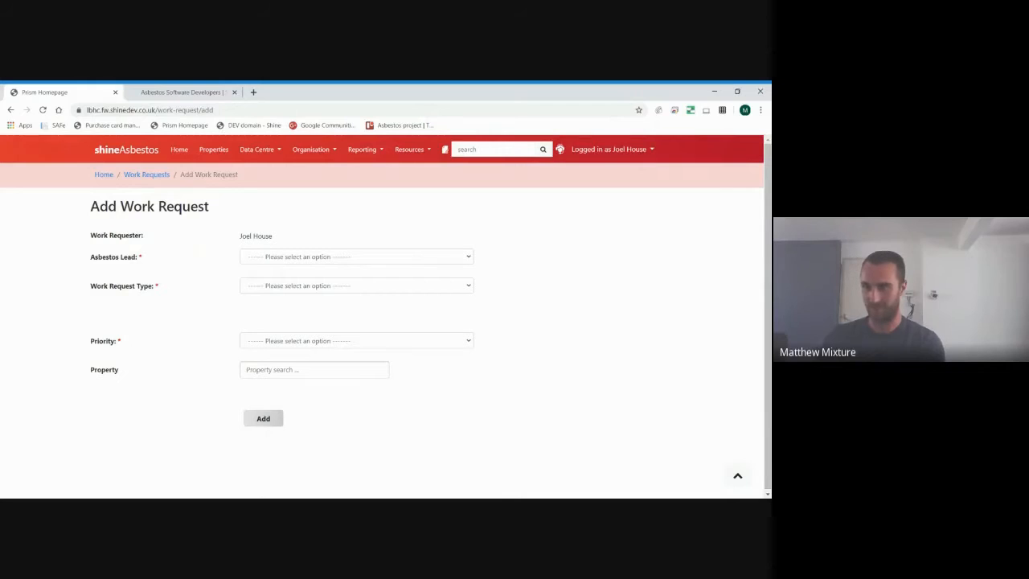
left_click(357, 257)
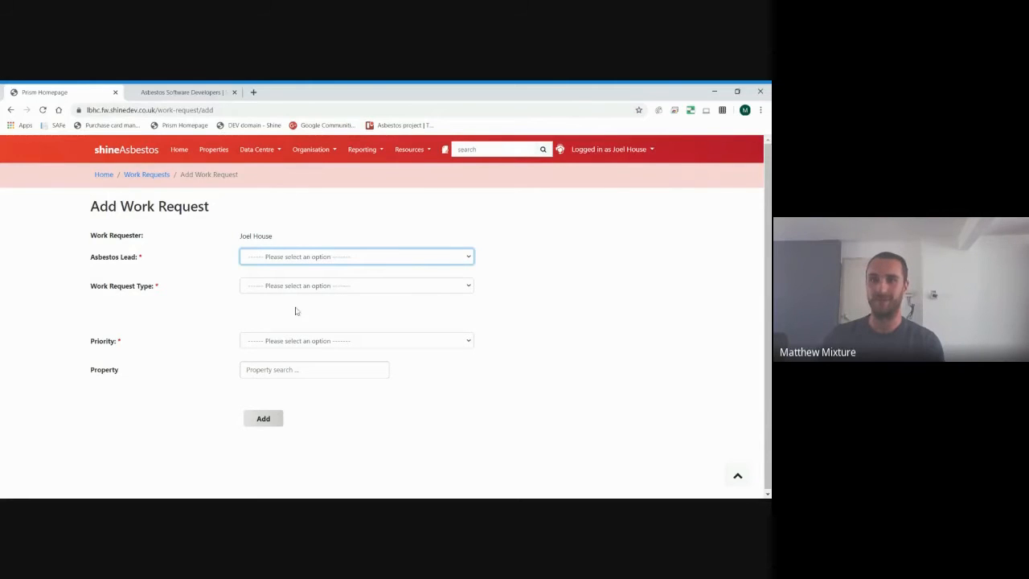
mouse_move(334, 304)
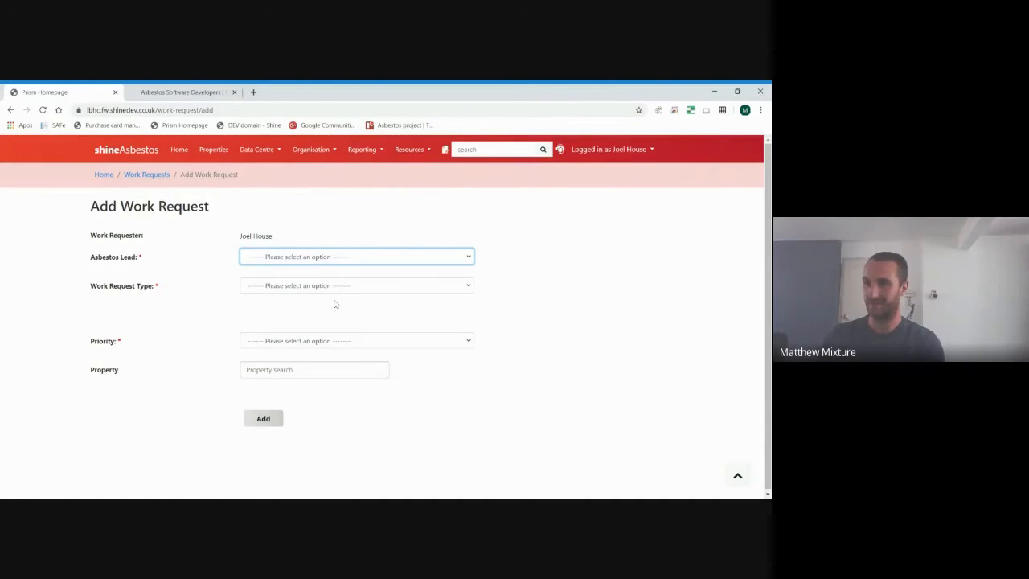
left_click(357, 257)
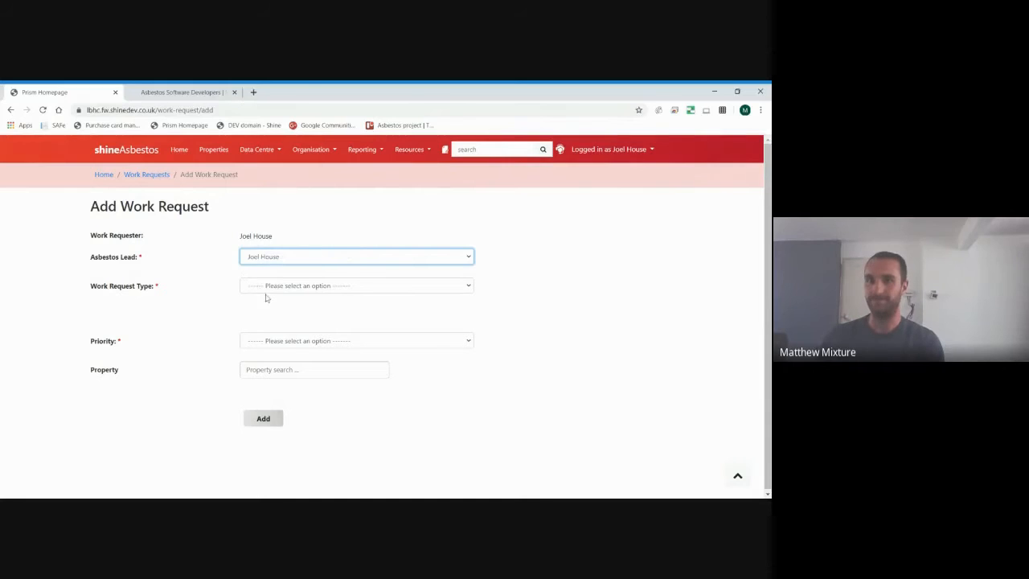
left_click(357, 286)
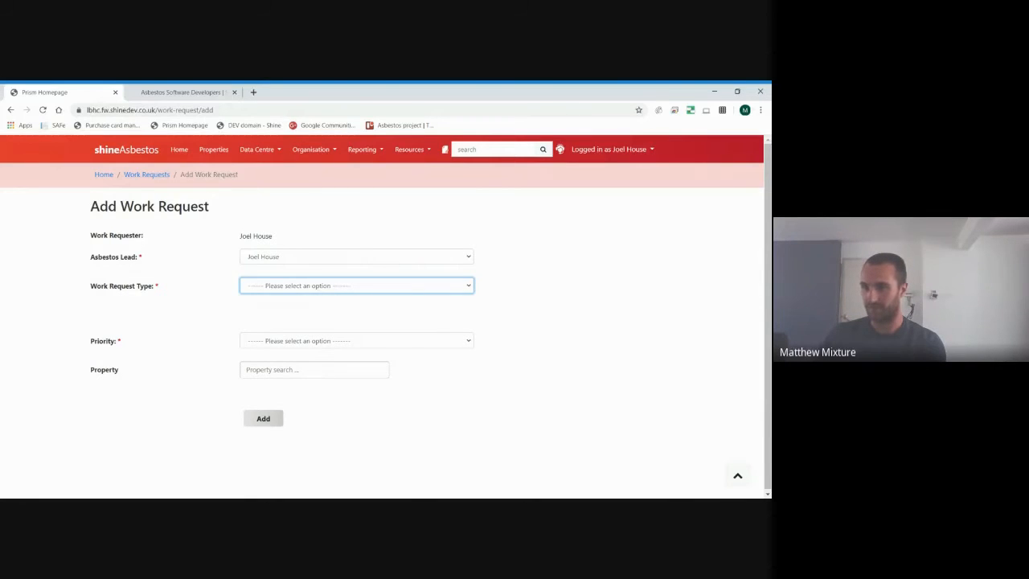
left_click(356, 286)
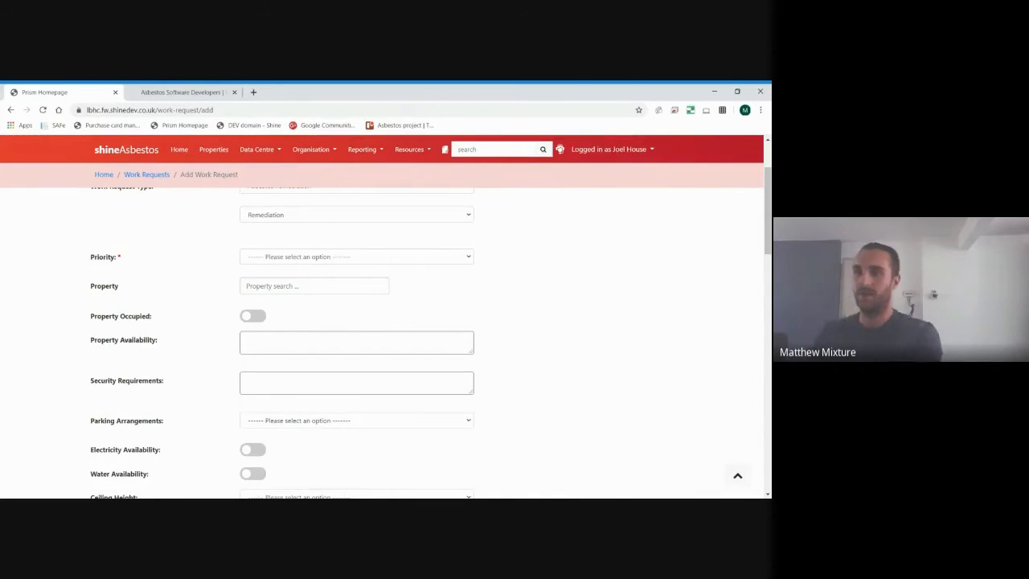
left_click(357, 256)
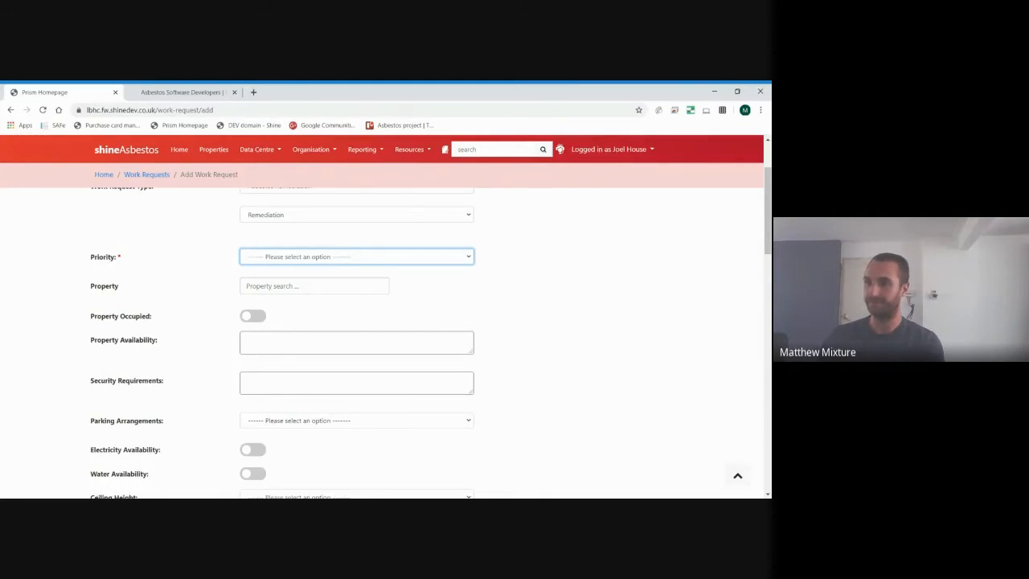
left_click(357, 257)
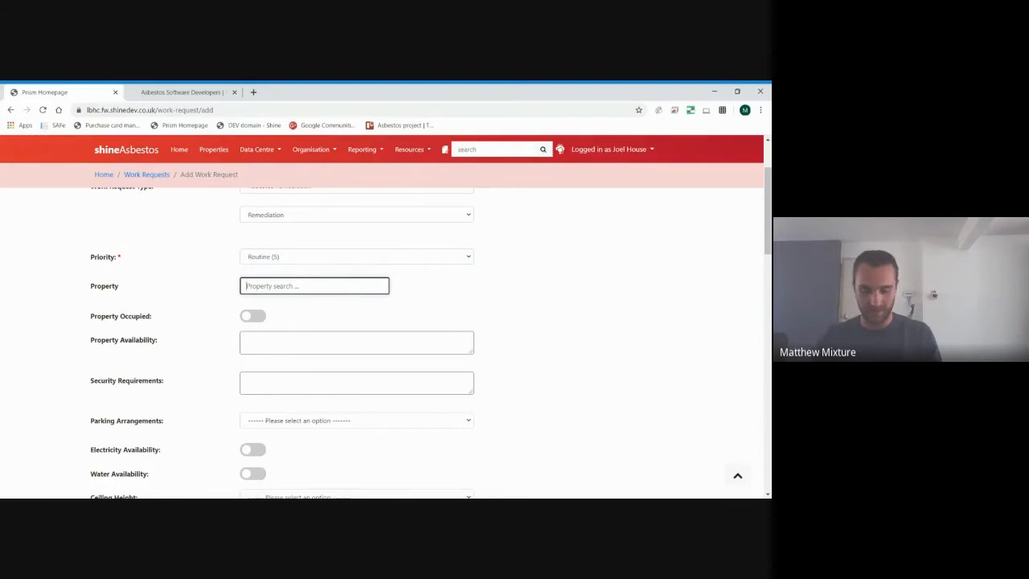
type("el")
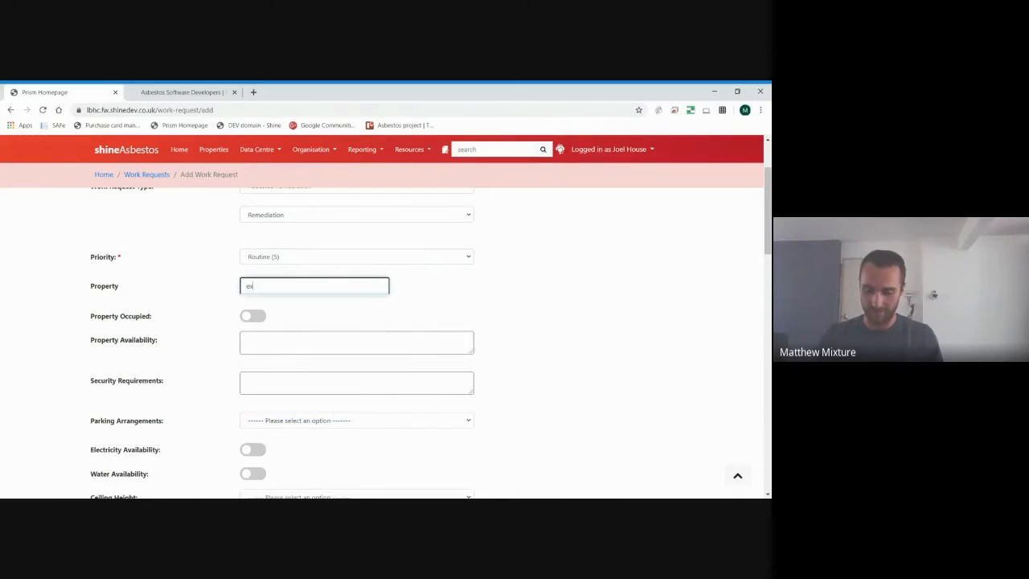
type("xbury")
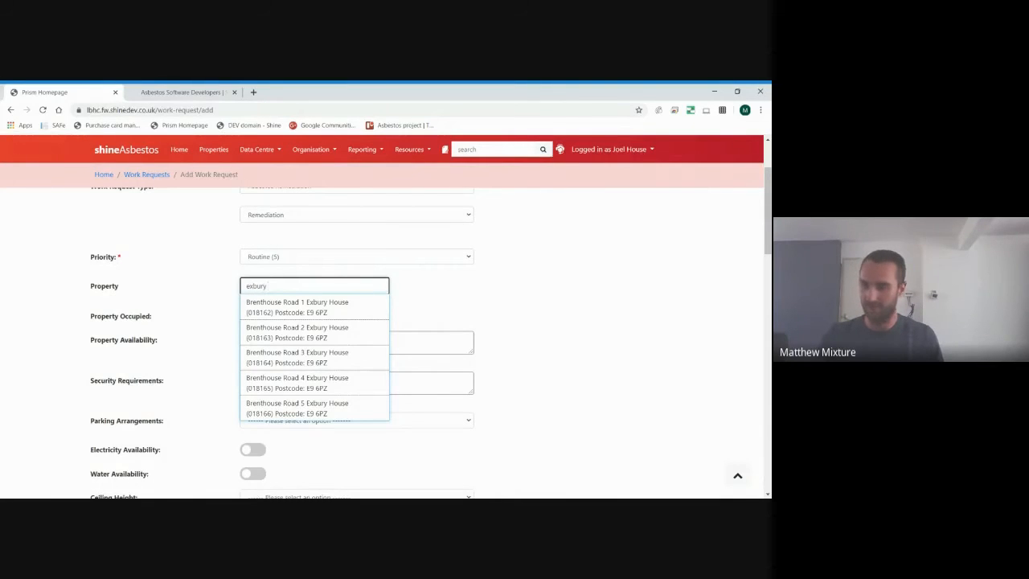
mouse_move(312, 307)
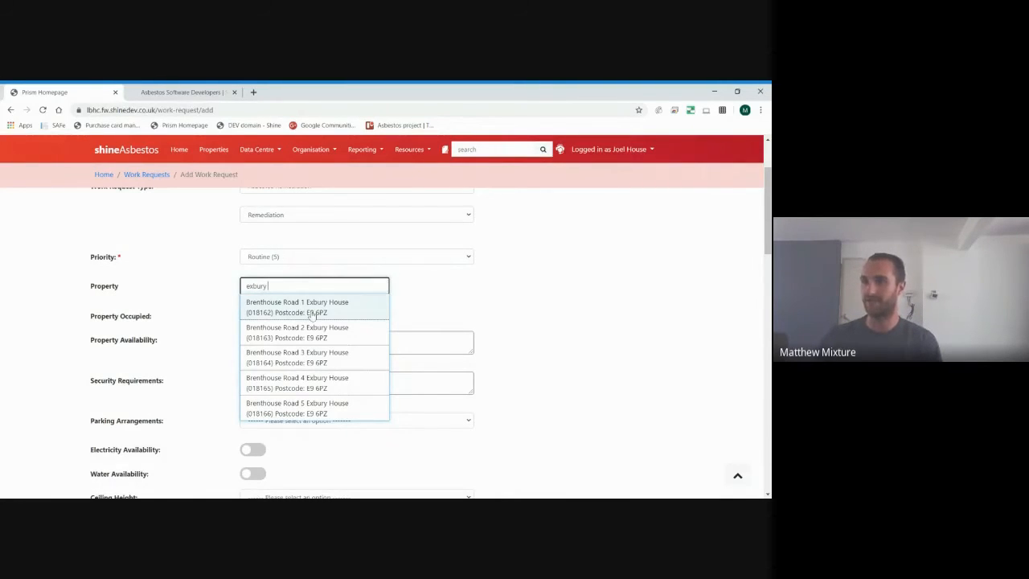
left_click(296, 307)
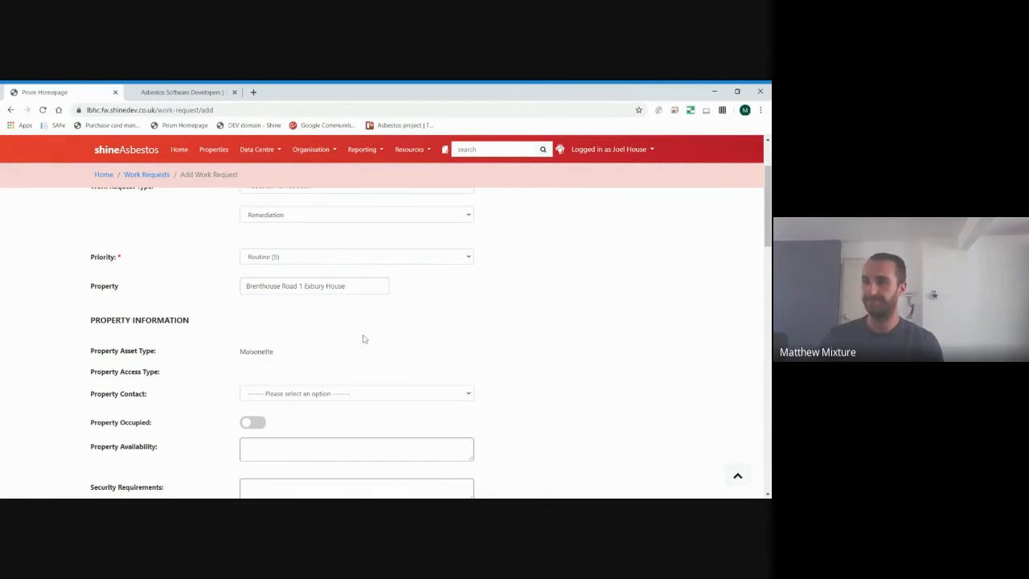
scroll("down", 3)
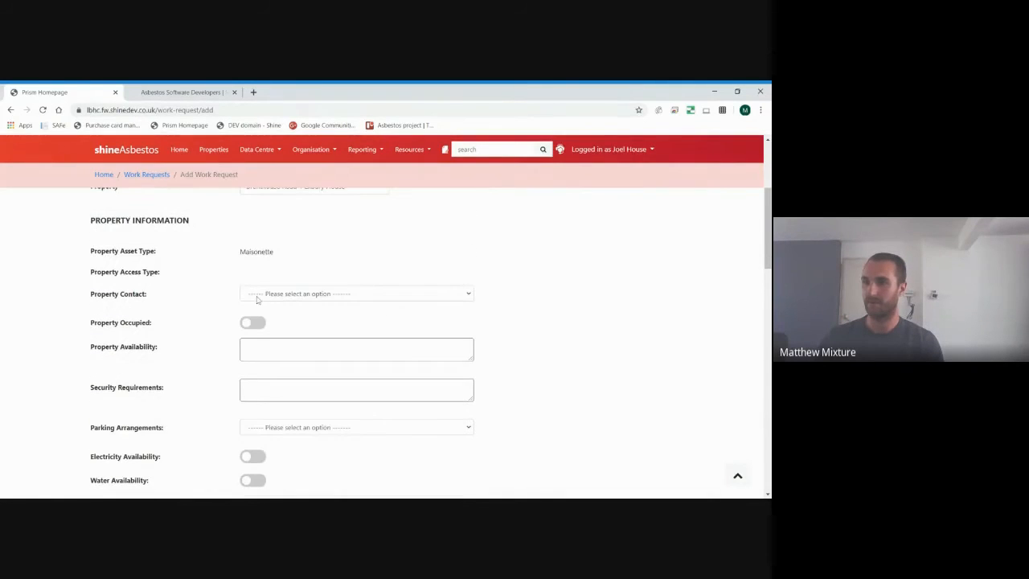
left_click(356, 292)
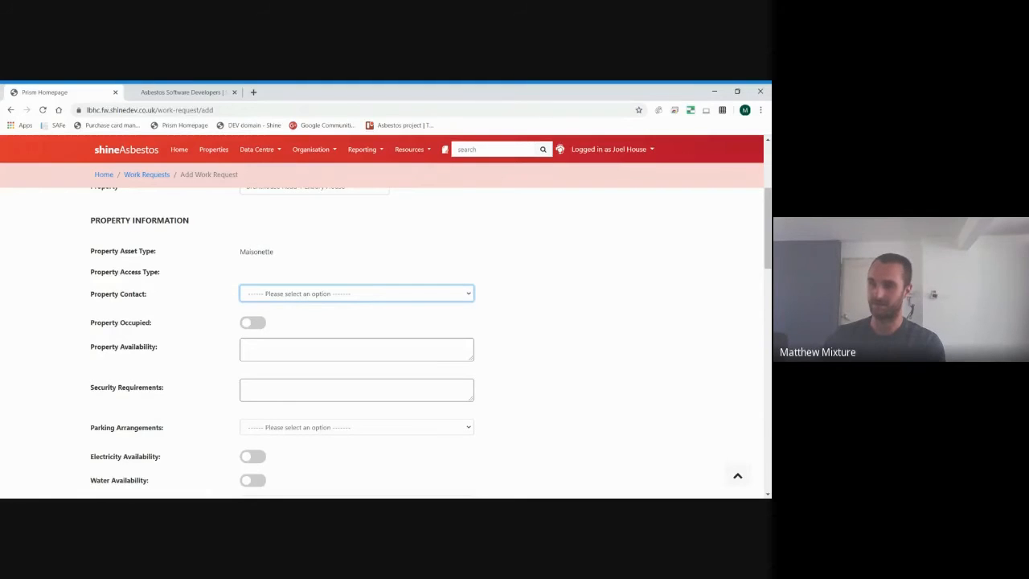
left_click(357, 293)
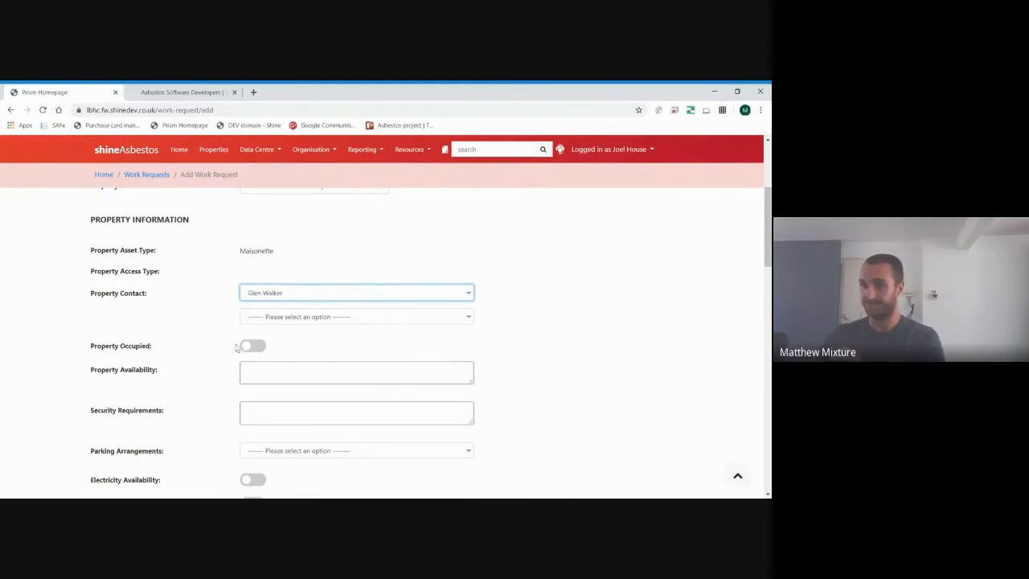
scroll("down", 3)
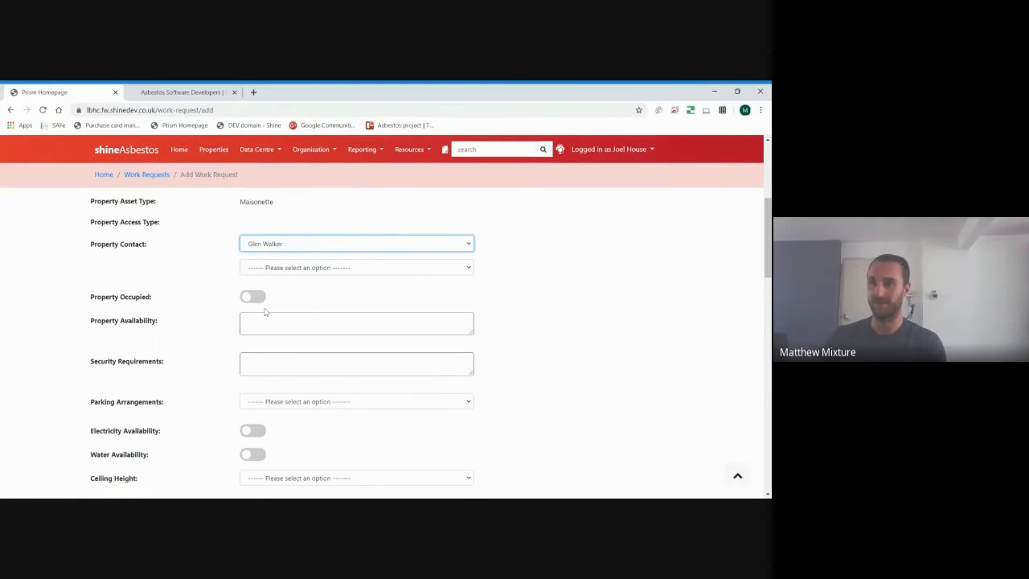
left_click(252, 296)
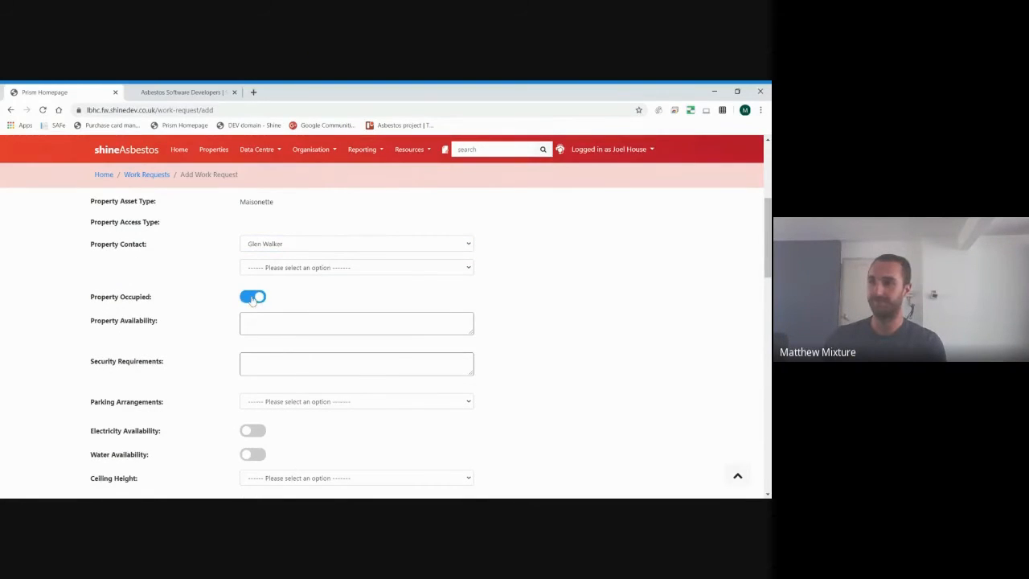
left_click(252, 296)
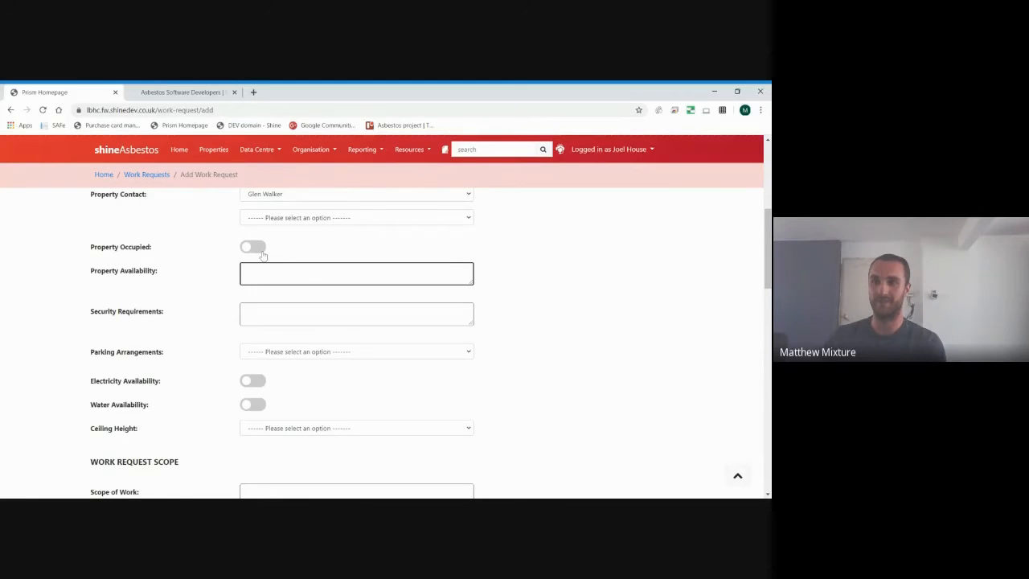
left_click(252, 248)
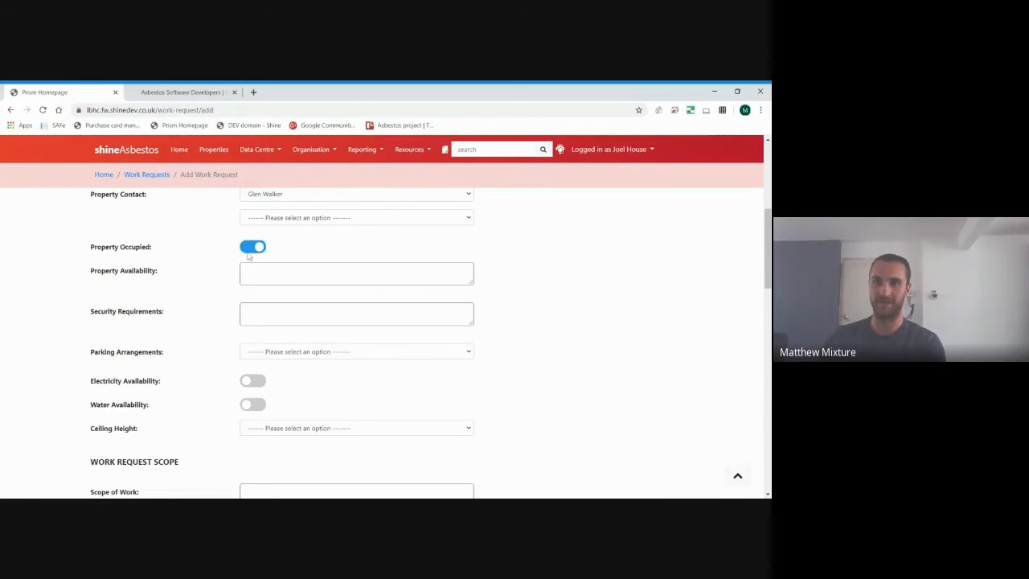
left_click(357, 273)
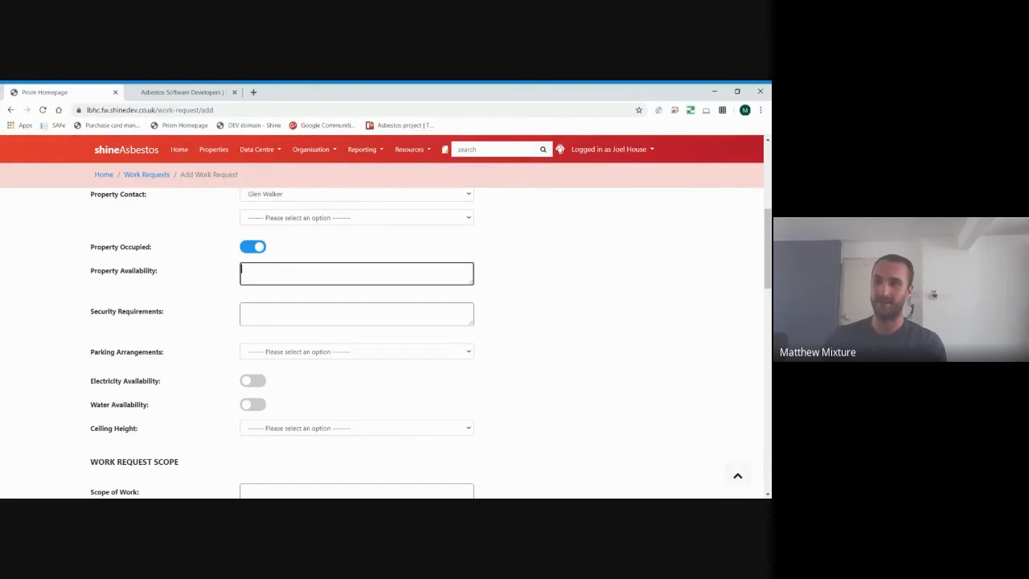
left_click(252, 245)
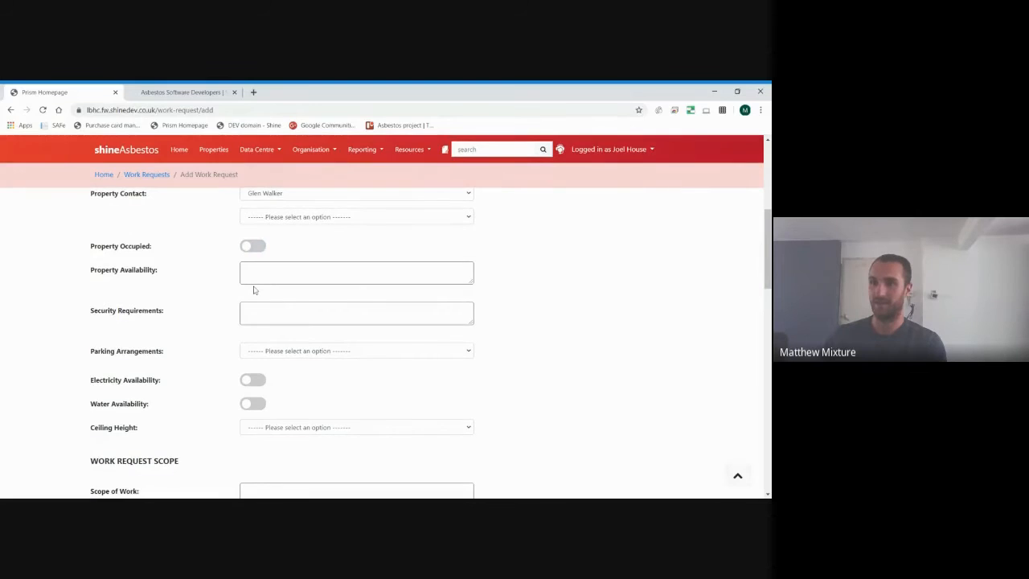
scroll("down", 3)
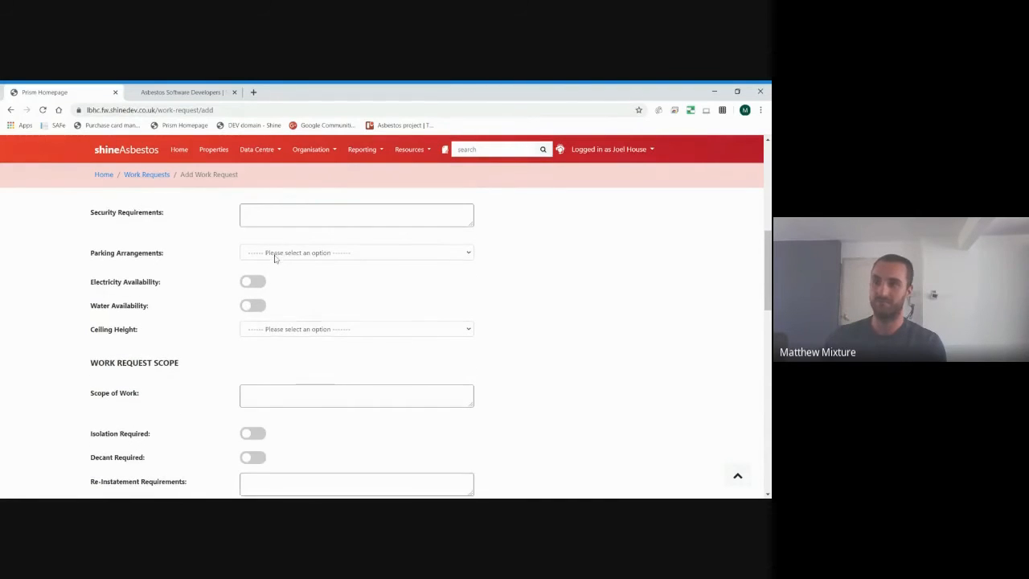
scroll("up", 3)
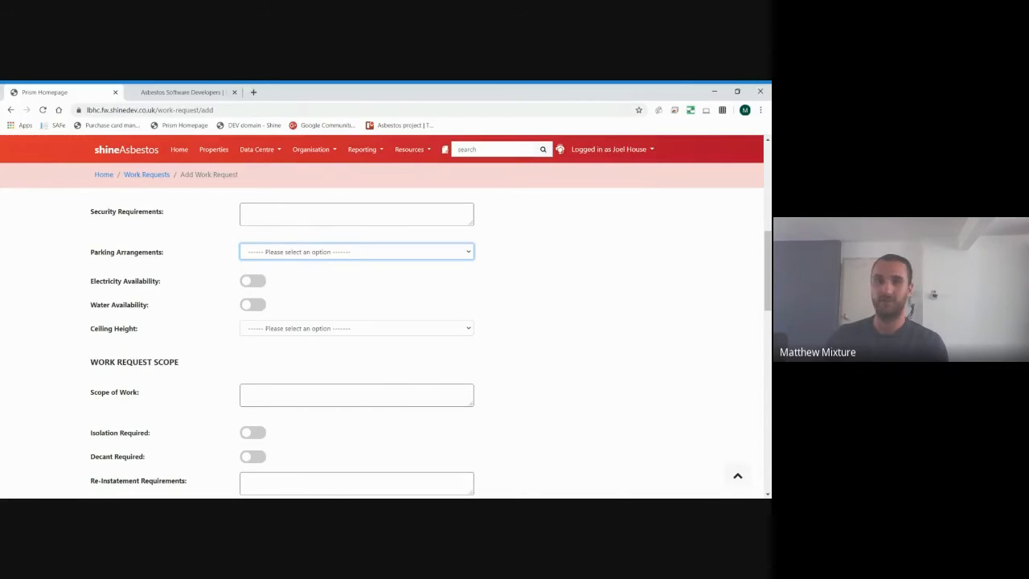
- Set street parking only, electricity and water available, and Standard ceiling height
left_click(357, 250)
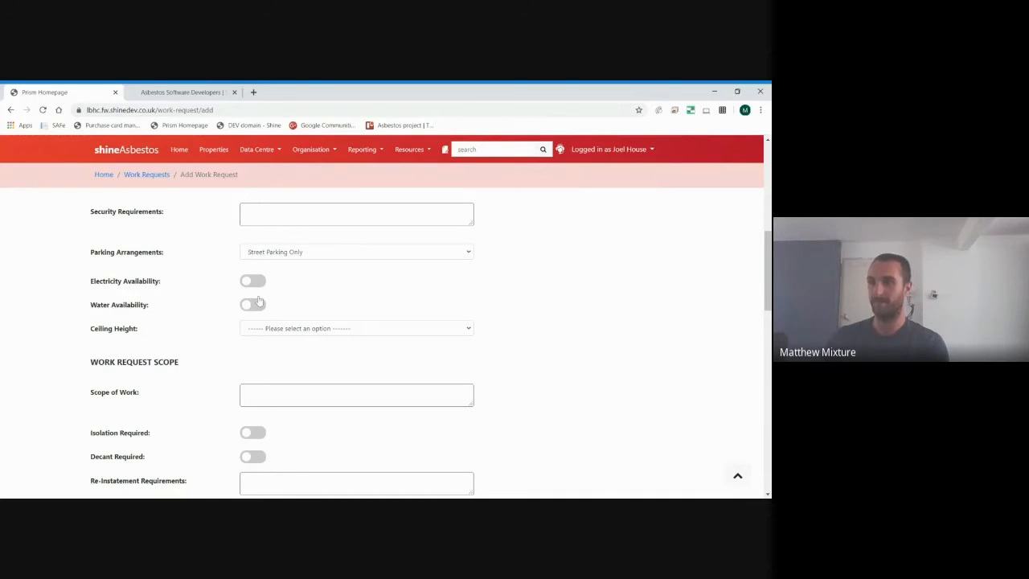
left_click(253, 279)
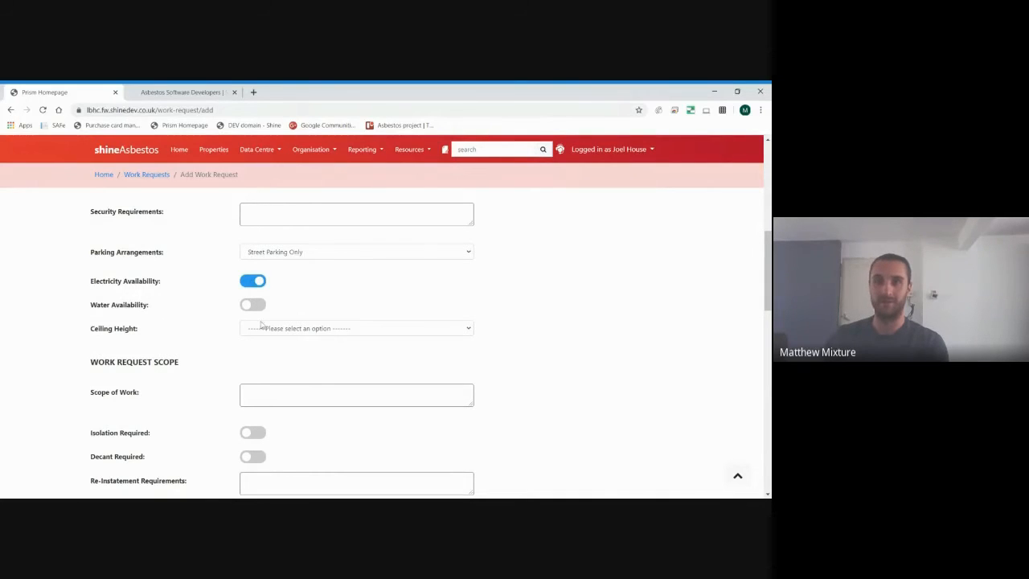
left_click(252, 303)
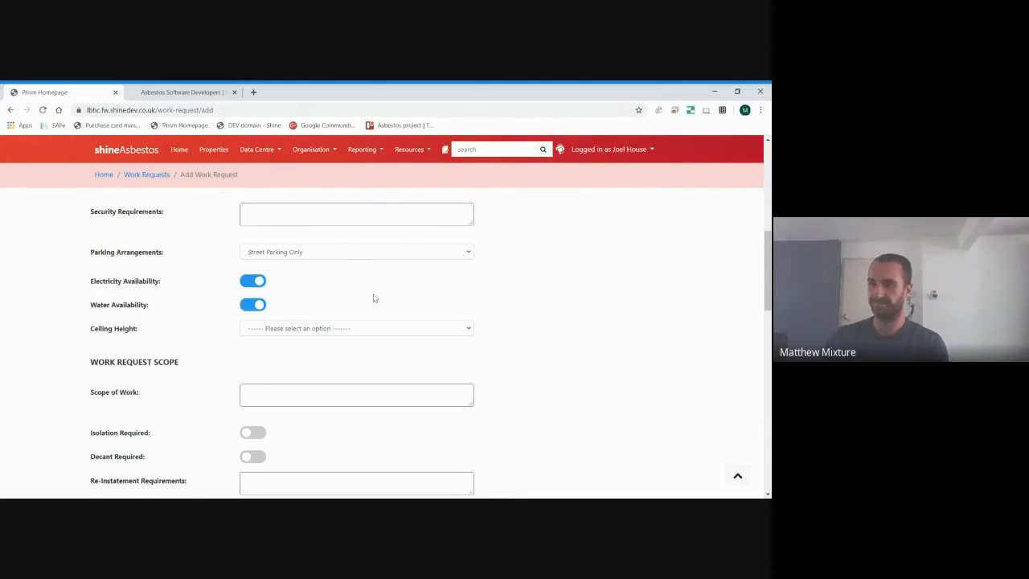
scroll("down", 3)
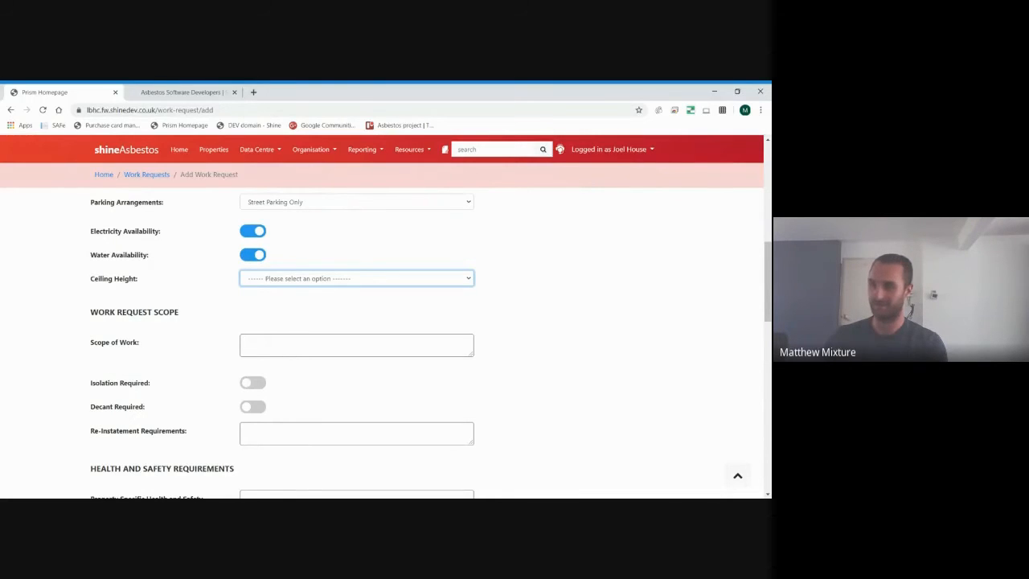
left_click(357, 278)
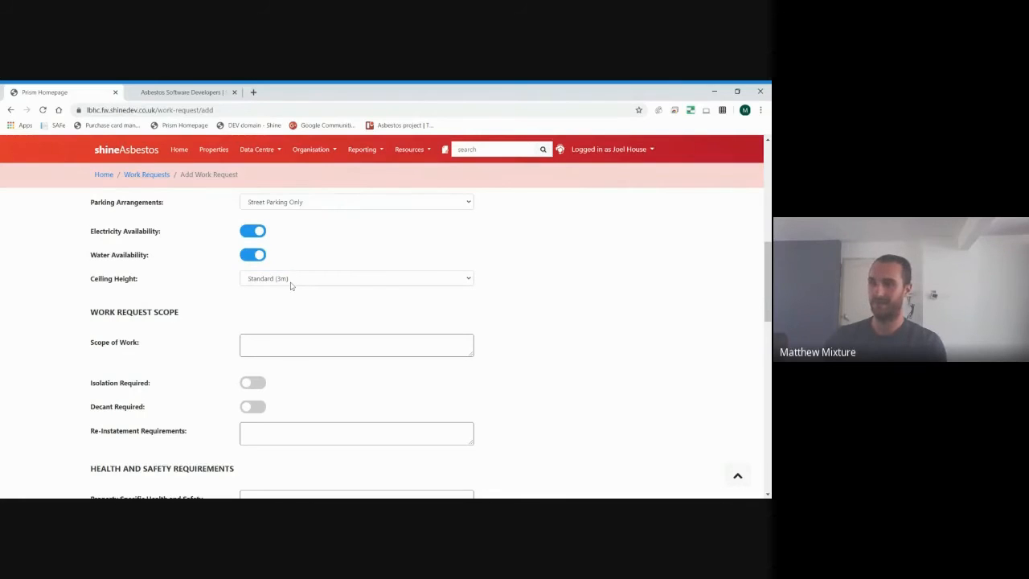
mouse_move(576, 379)
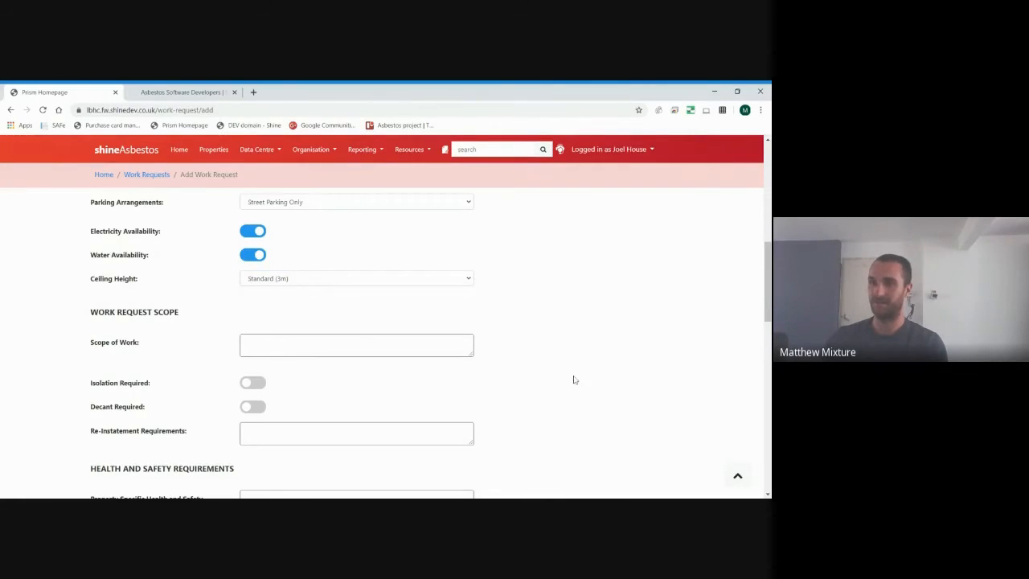
scroll("down", 3)
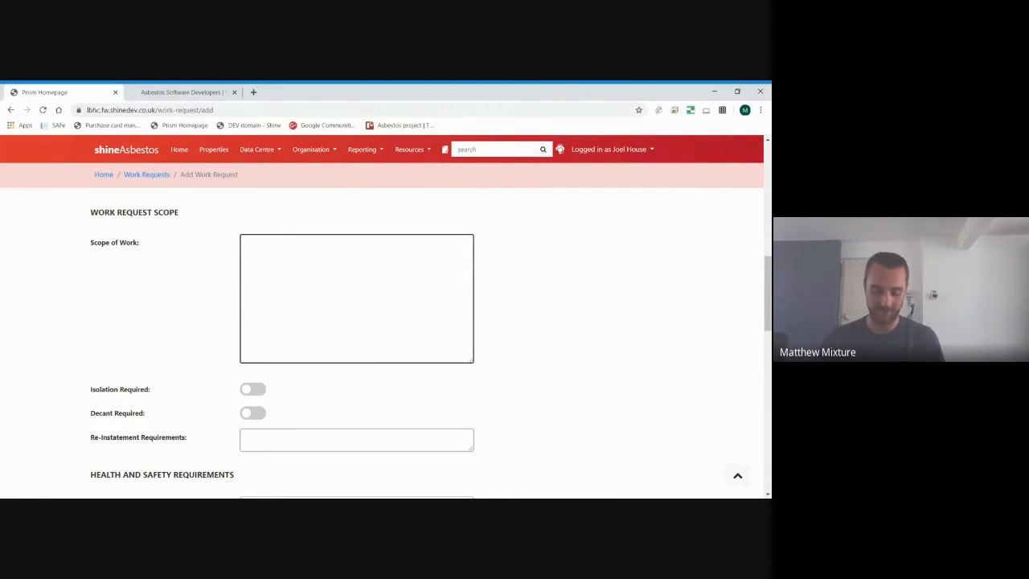
- Enter scope of work 'Remove asbestos floor tiles throughout property.'
type("Remove asbestos floor tiles")
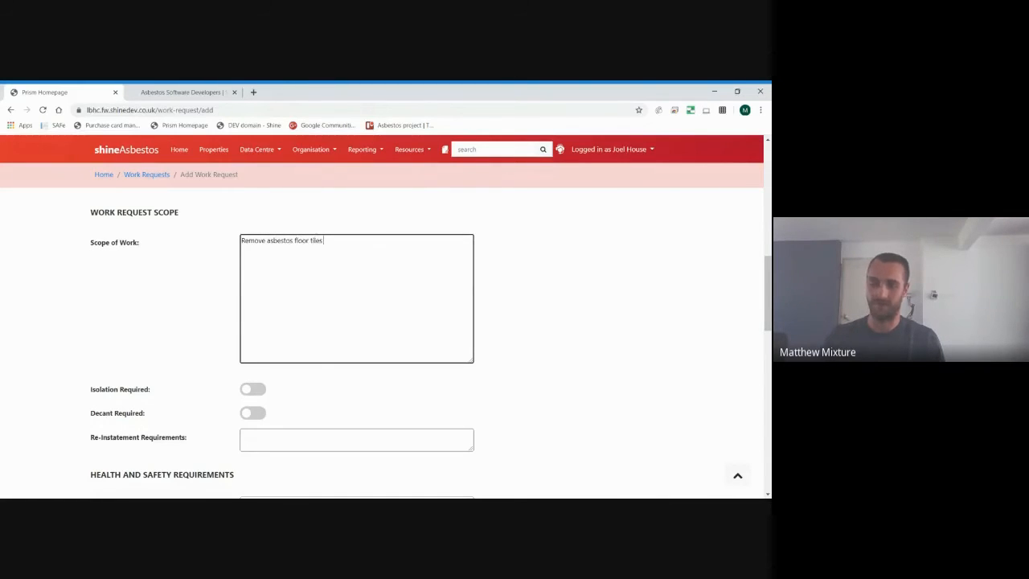
type("throughout property.")
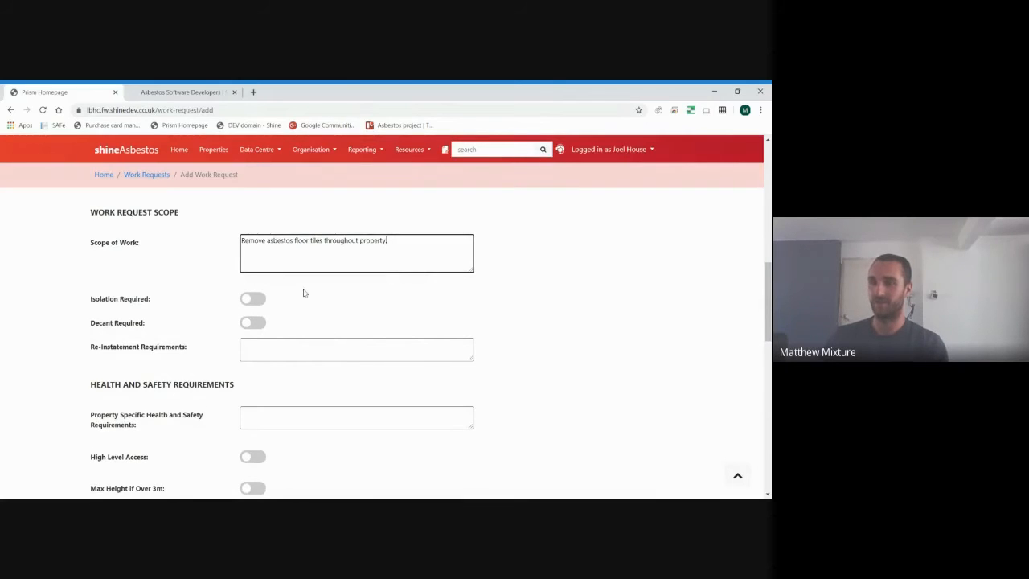
scroll("down", 3)
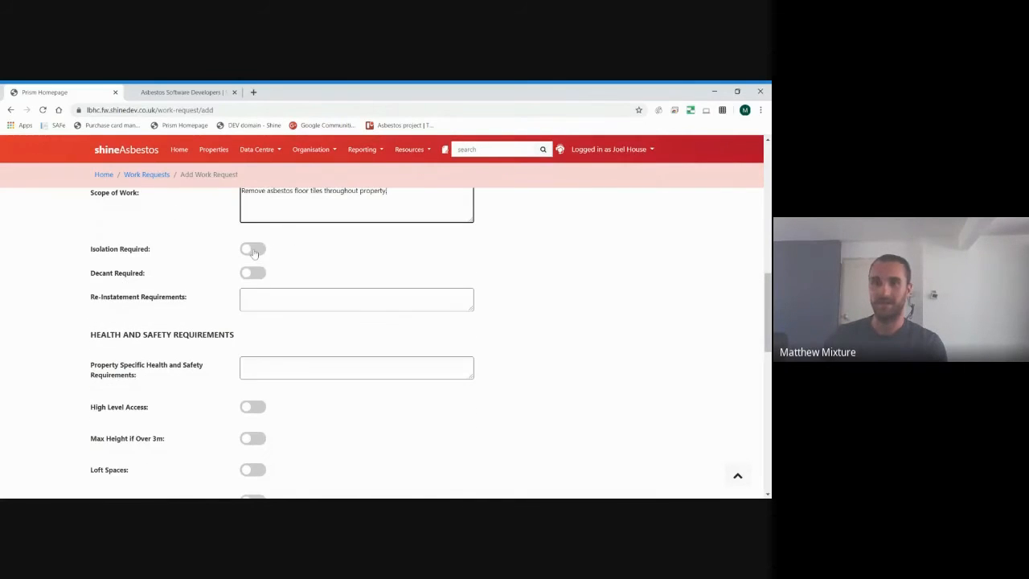
scroll("up", 3)
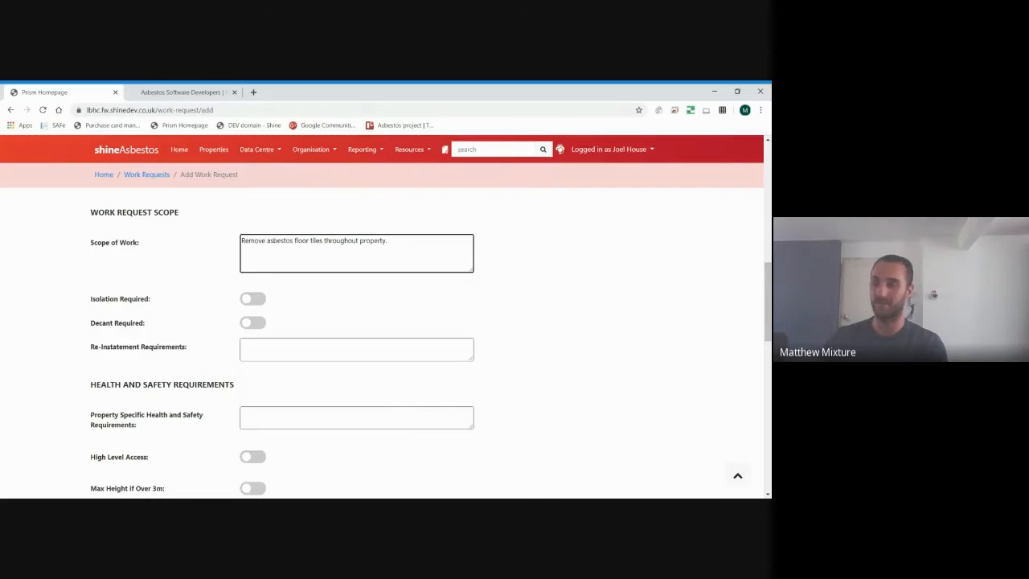
- Enable Decant Required and enter re-instatement 'Corex the floor post removal work.'
left_click(252, 321)
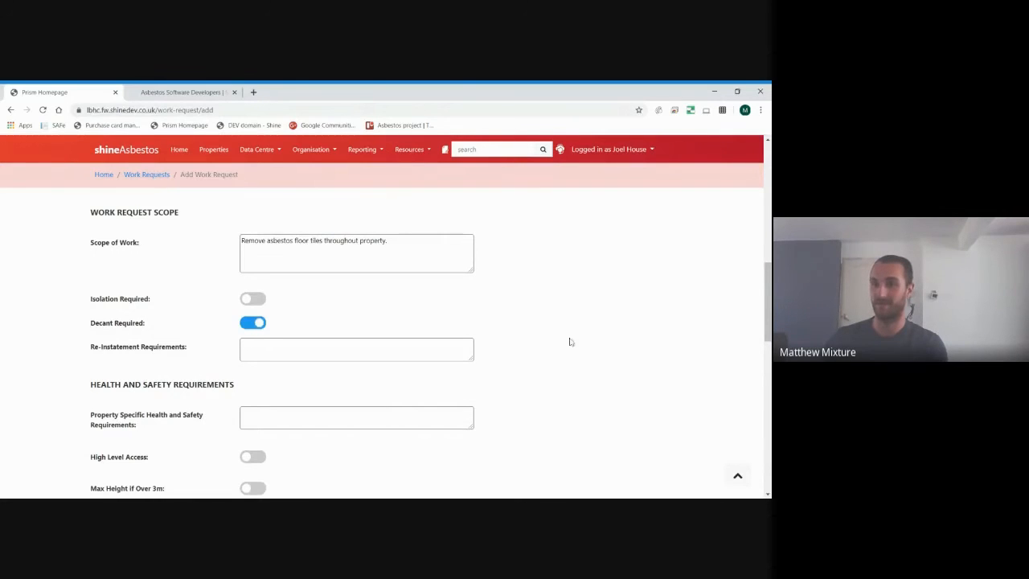
scroll("down", 3)
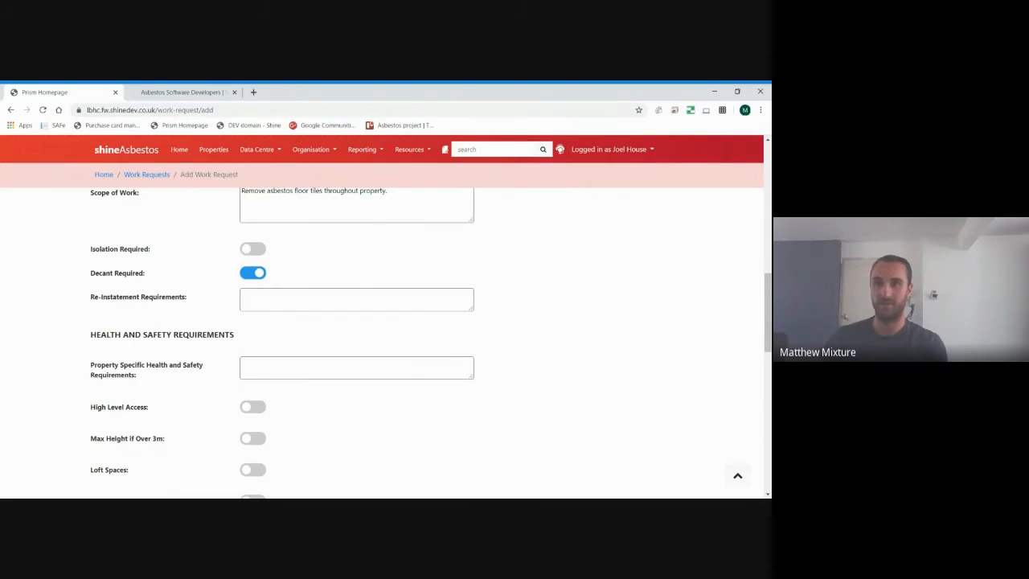
left_click(357, 297)
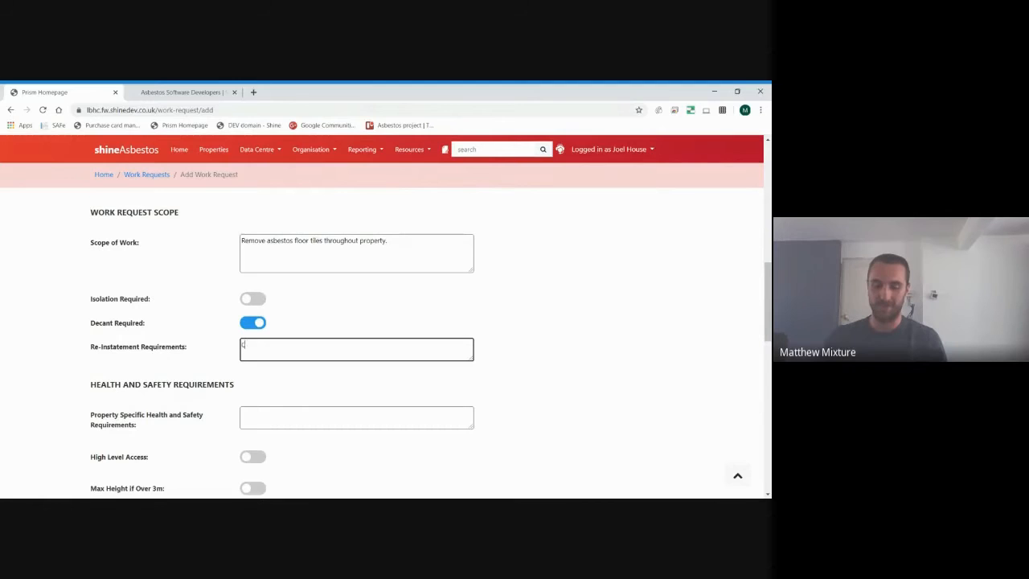
type("Corex the f")
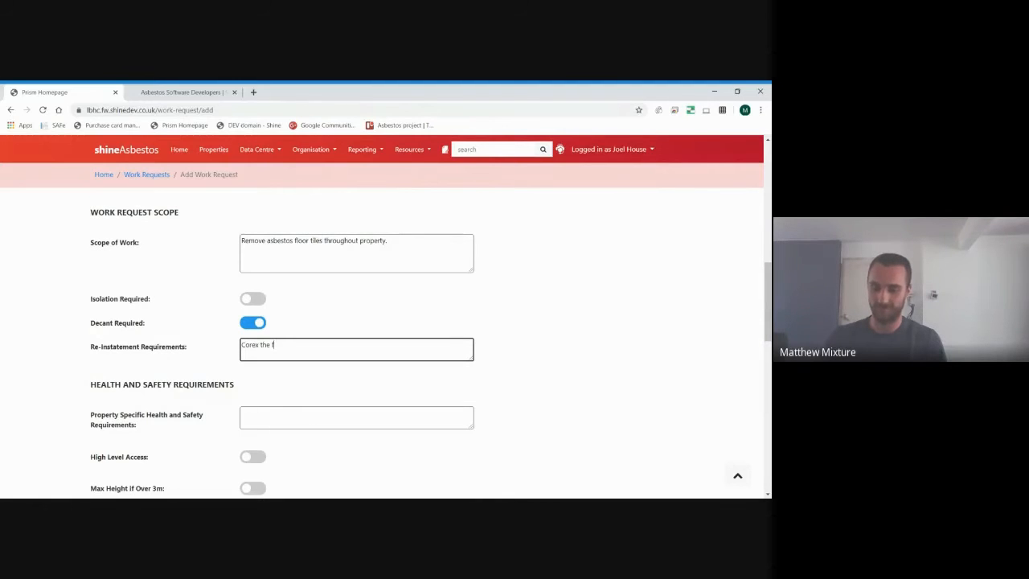
type("floor post remo")
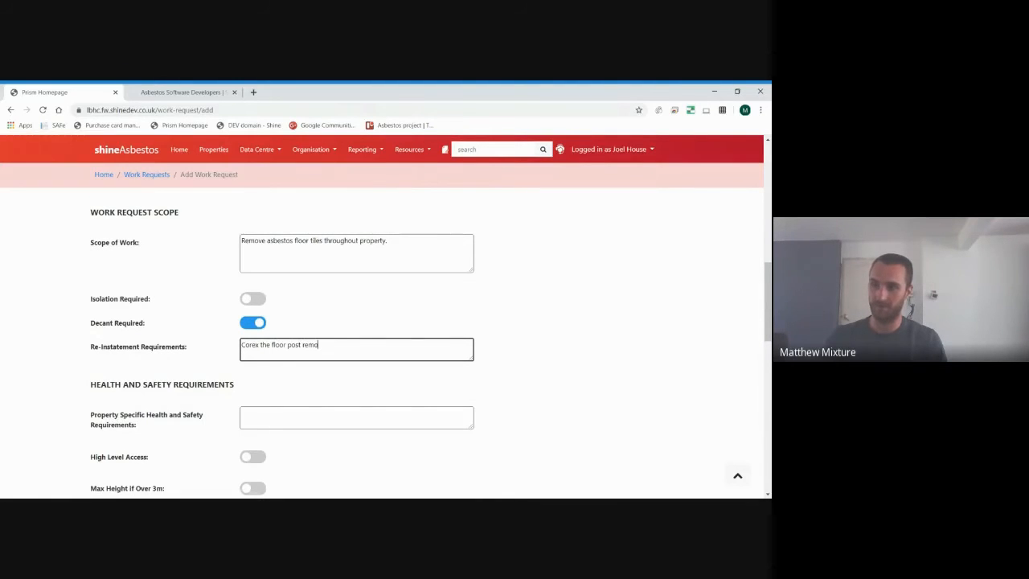
type("val work.")
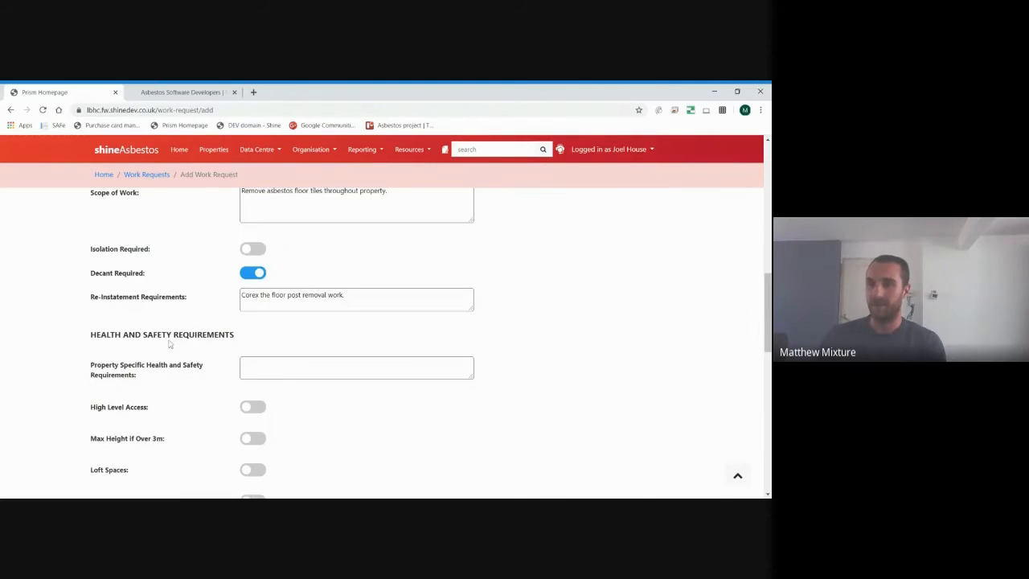
scroll("down", 3)
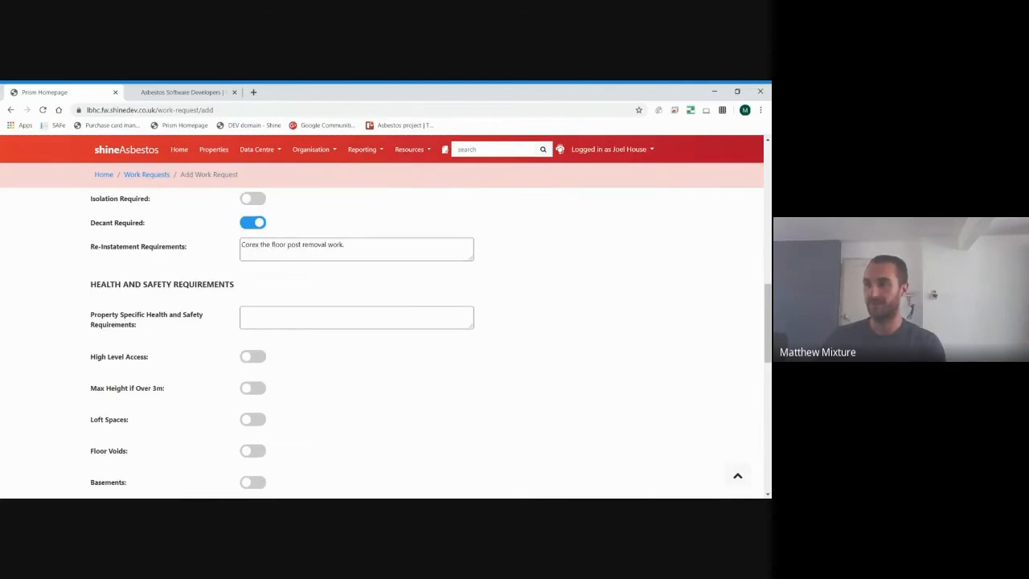
scroll("down", 3)
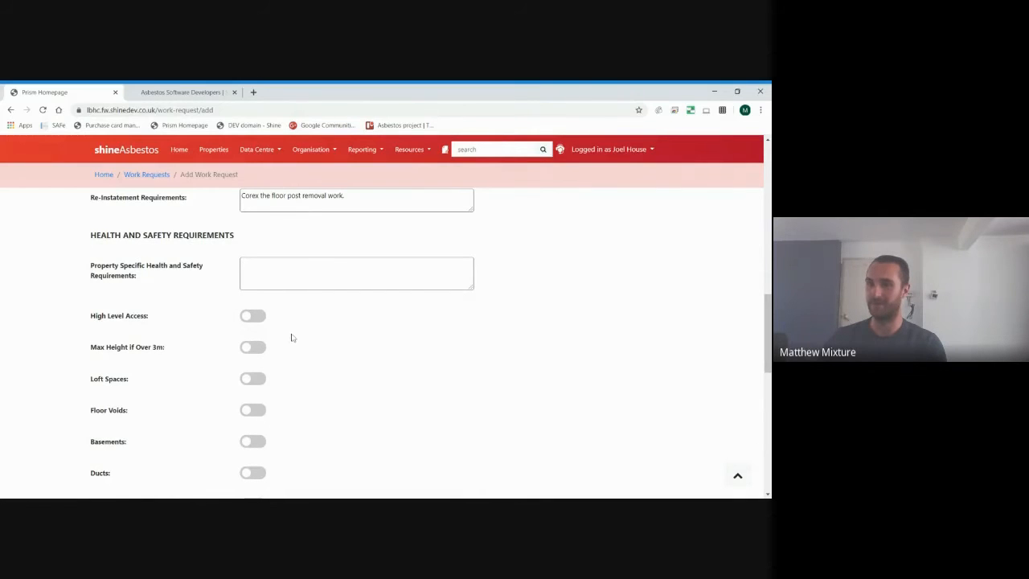
- Leave high level access switched off in the health and safety answers
scroll("down", 3)
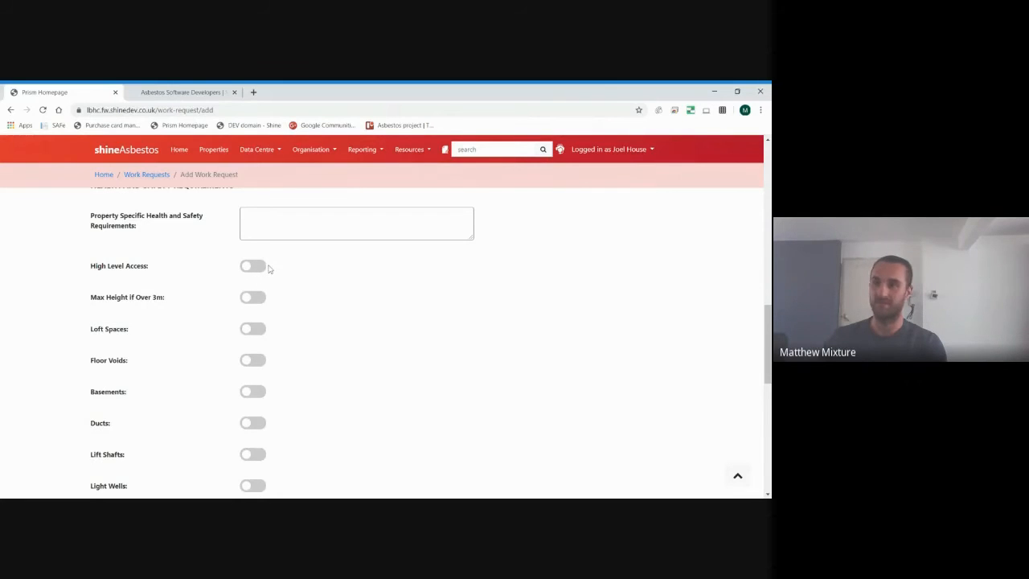
left_click(253, 265)
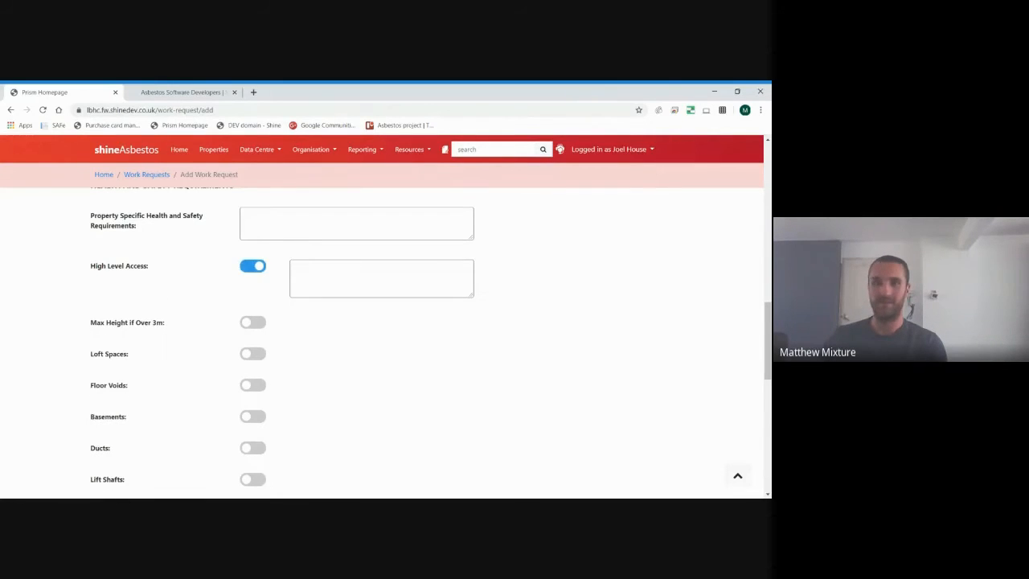
left_click(381, 278)
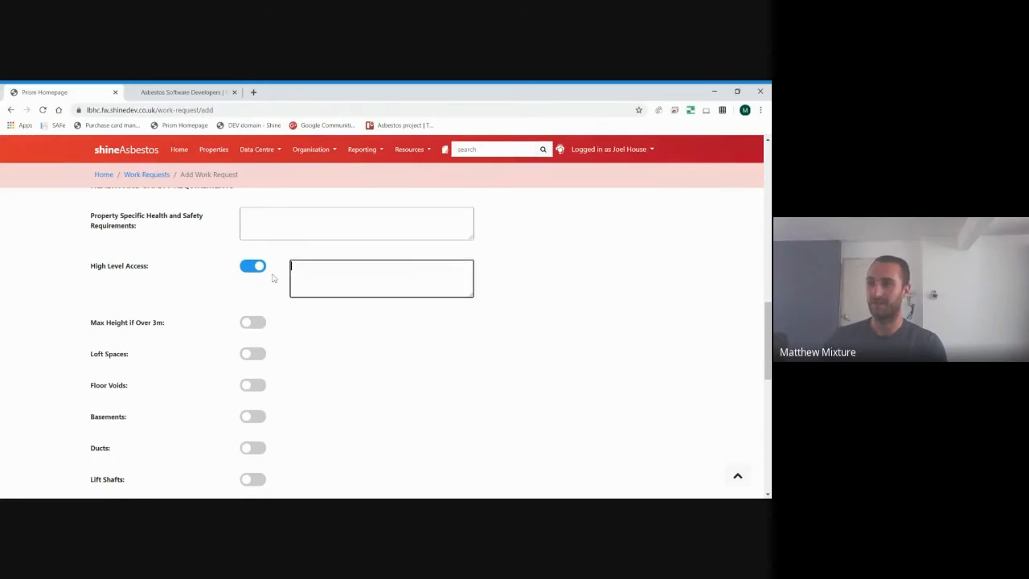
left_click(252, 265)
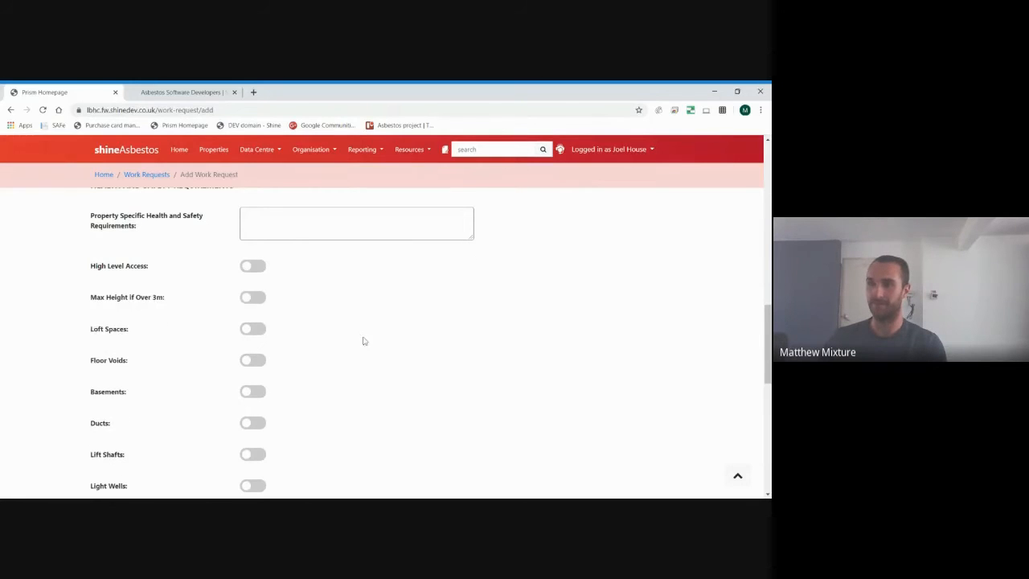
scroll("down", 3)
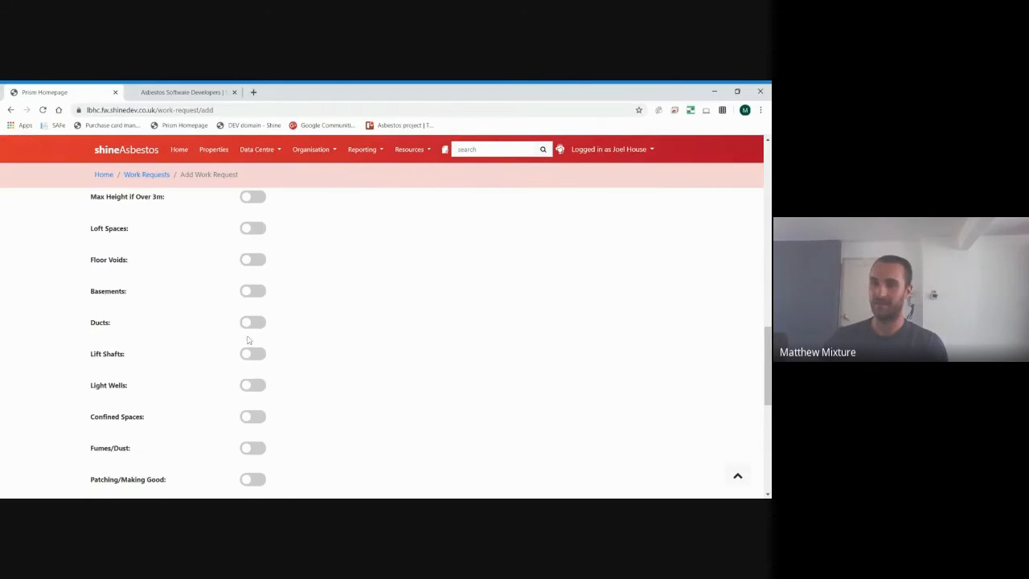
scroll("down", 3)
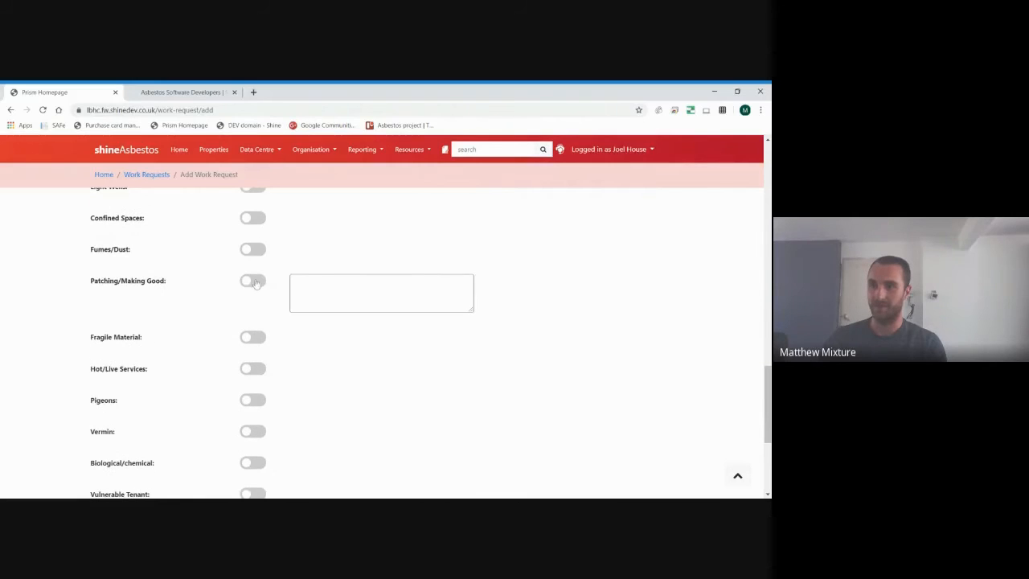
- Enable Patching/Making Good with note 'Reinstate floor with corex sheeting'
left_click(253, 280)
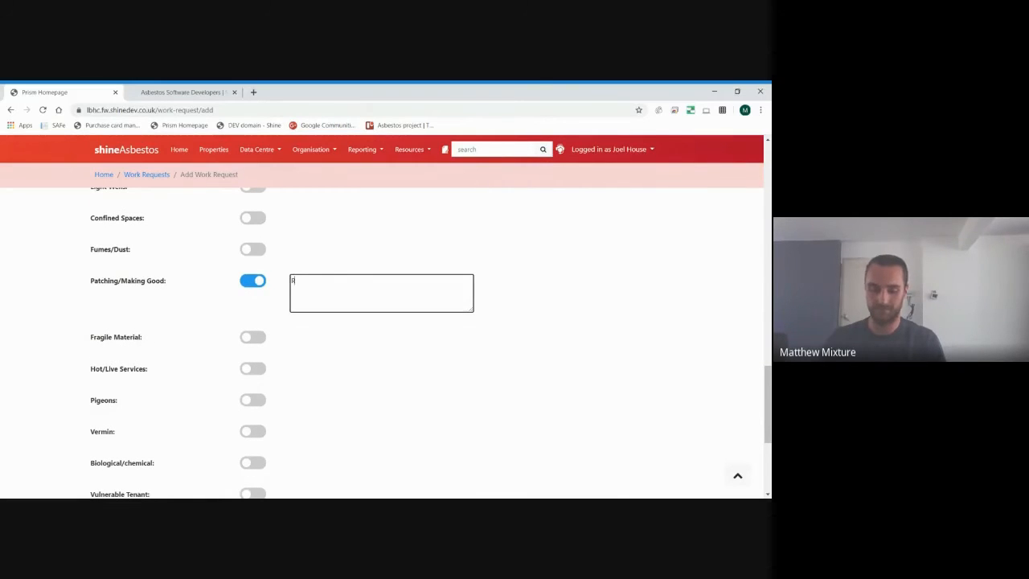
type("einstate floor")
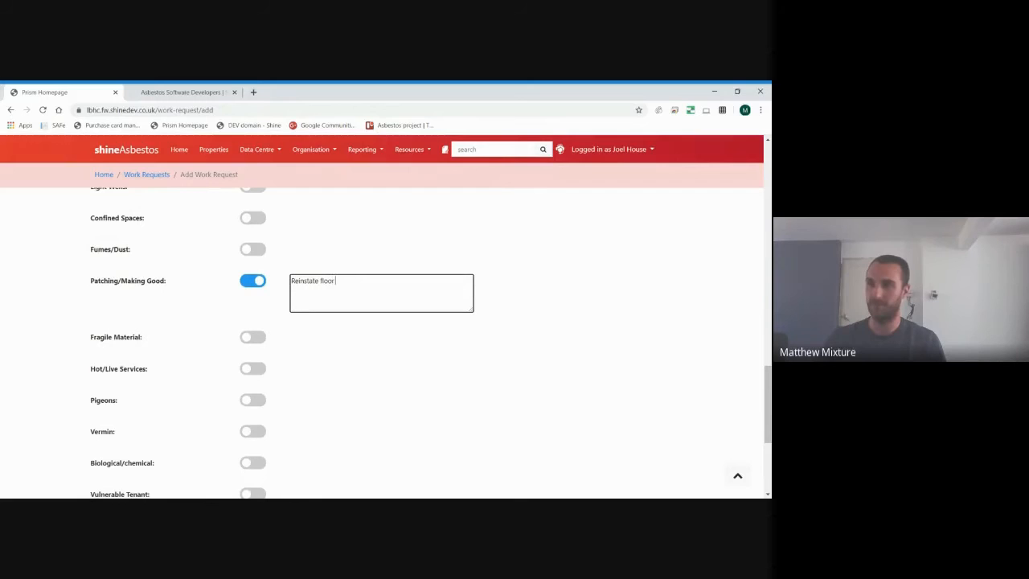
type("with cores")
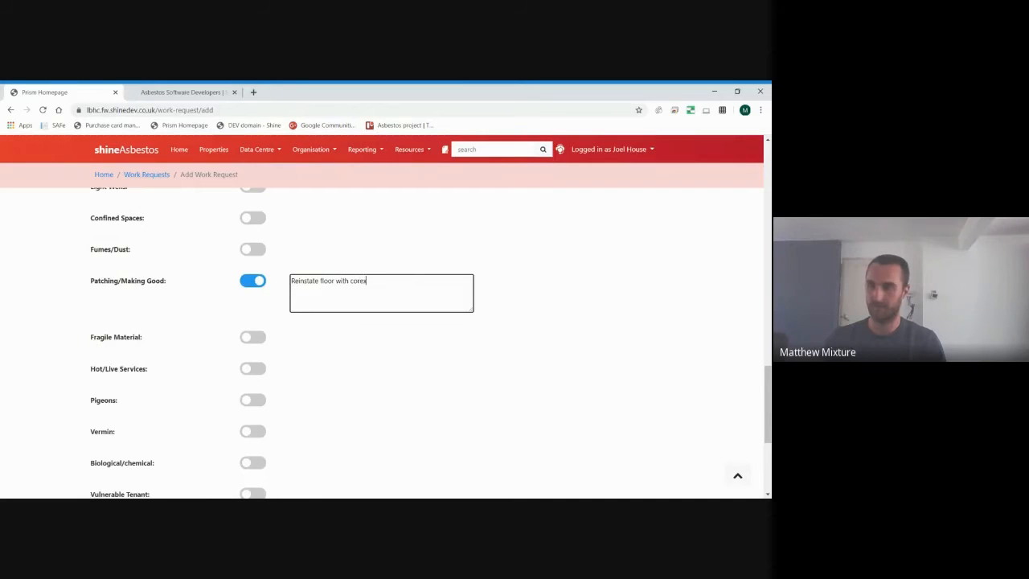
type("sheeting")
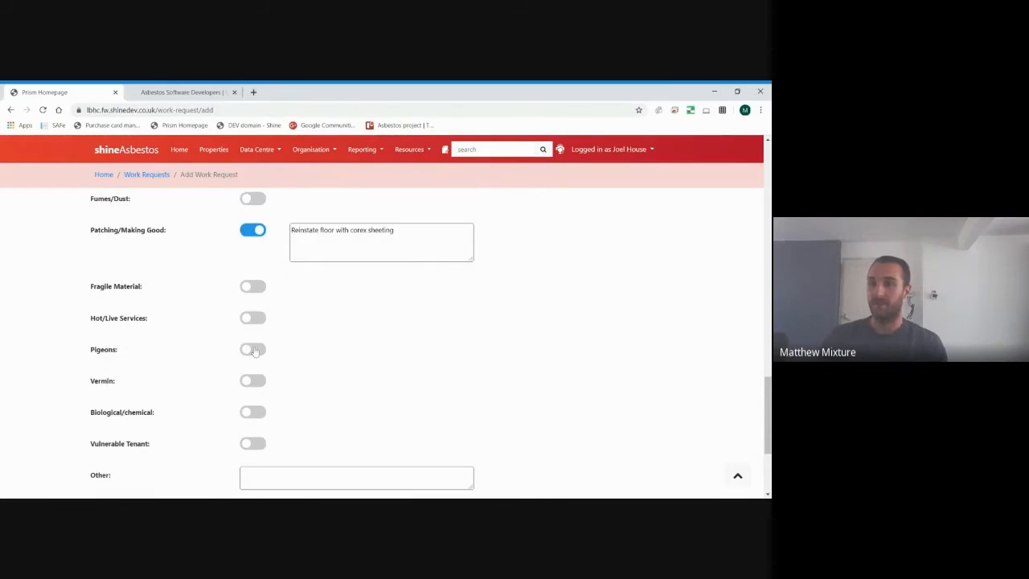
scroll("down", 3)
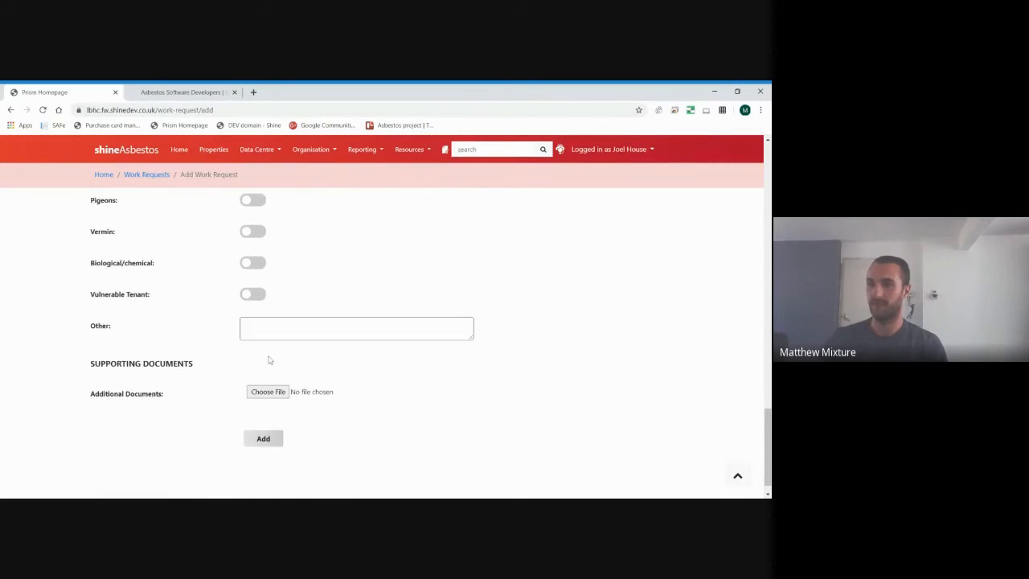
scroll("down", 3)
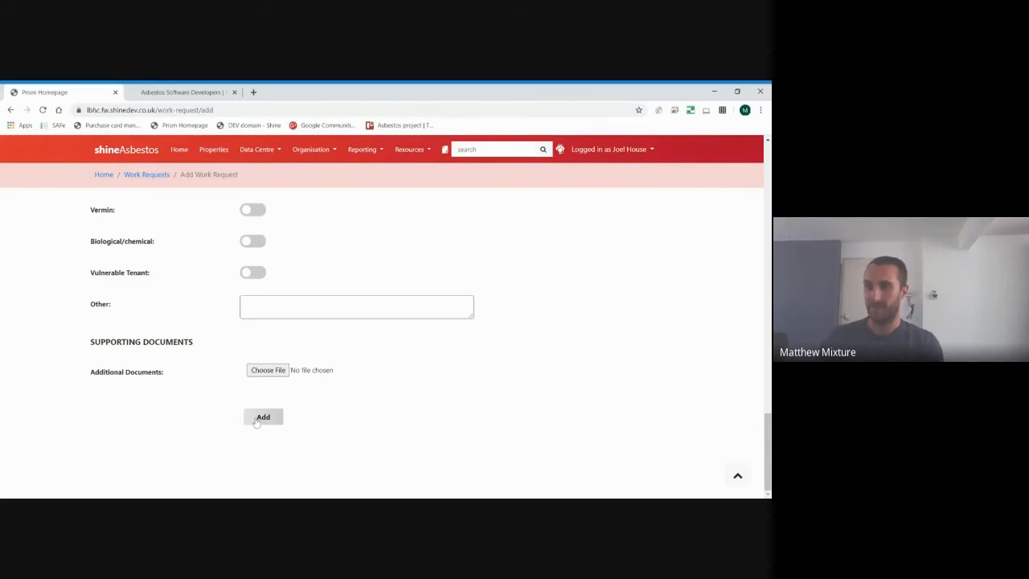
- Review saved WR32's Requirements and Documents tabs, then return to Details
scroll("up", 3)
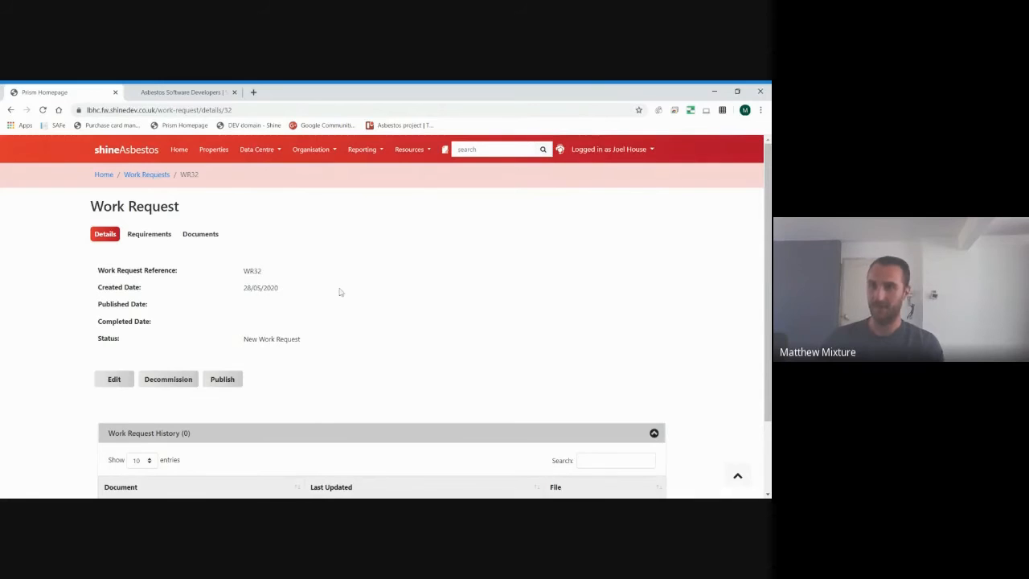
scroll("down", 3)
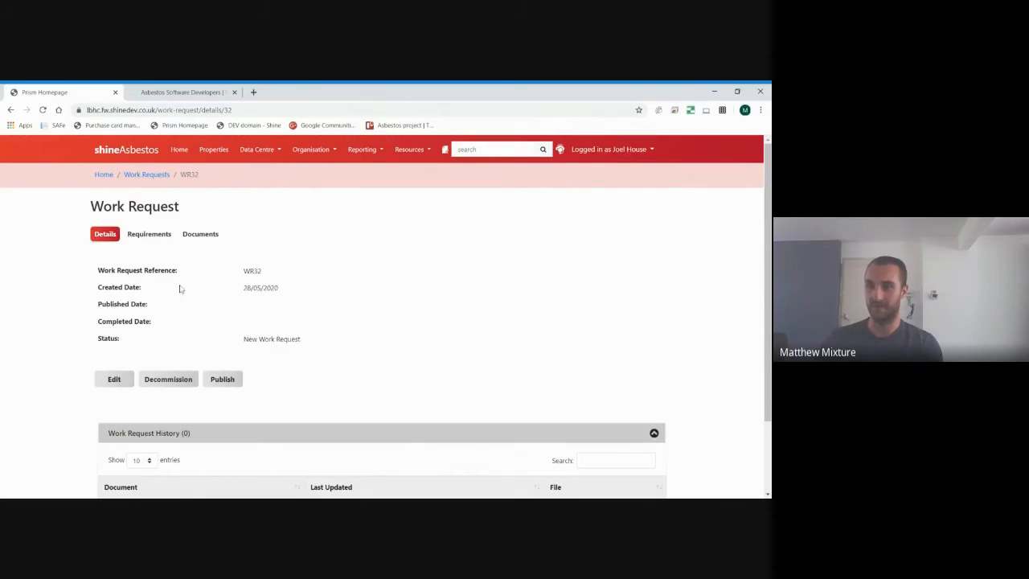
left_click(148, 234)
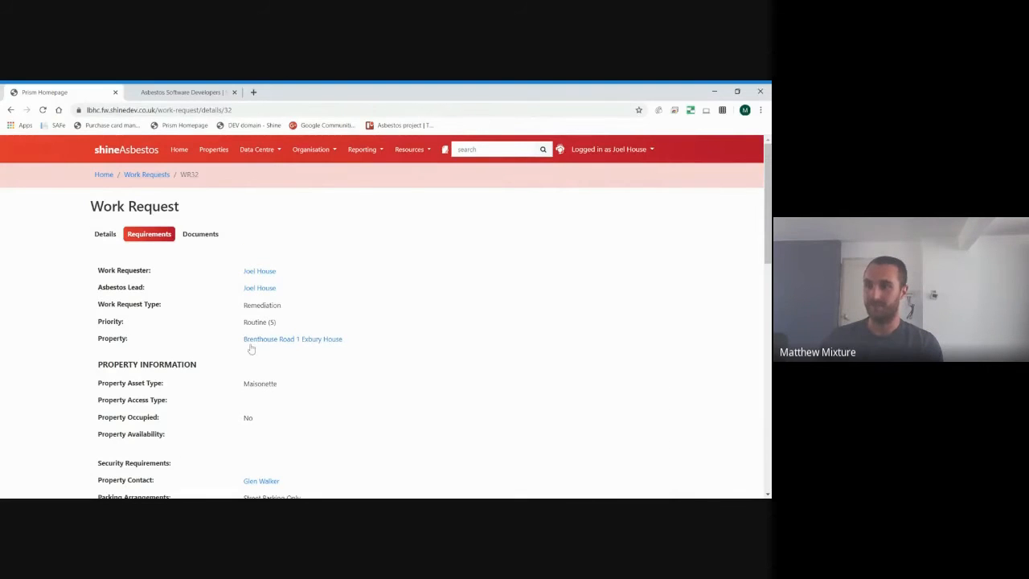
scroll("down", 3)
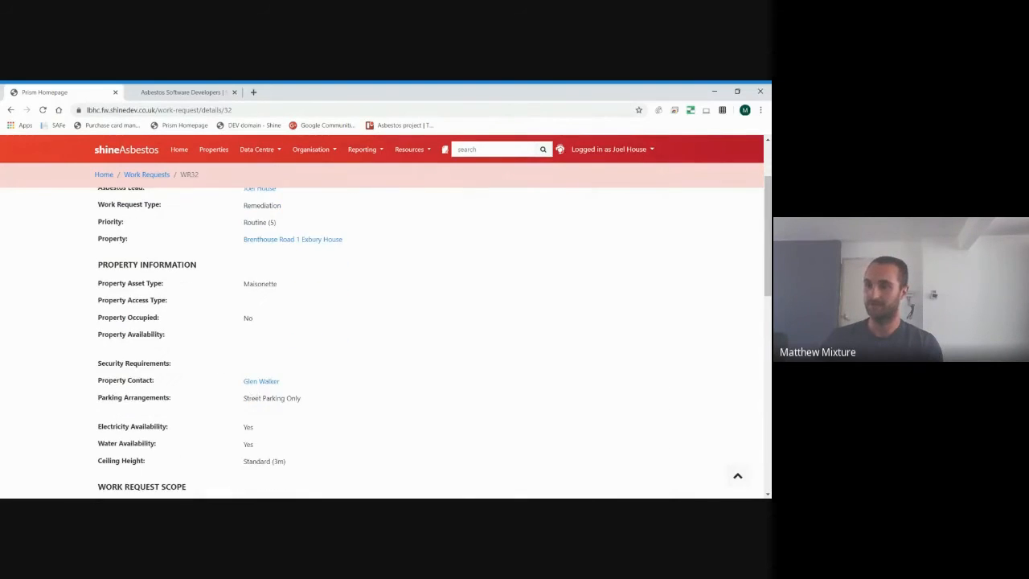
scroll("down", 3)
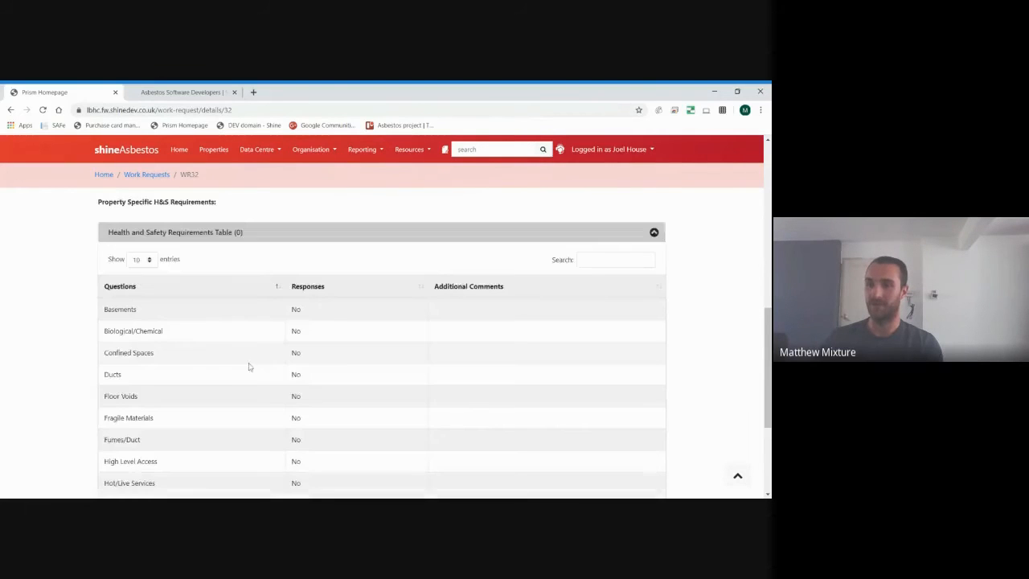
left_click(148, 235)
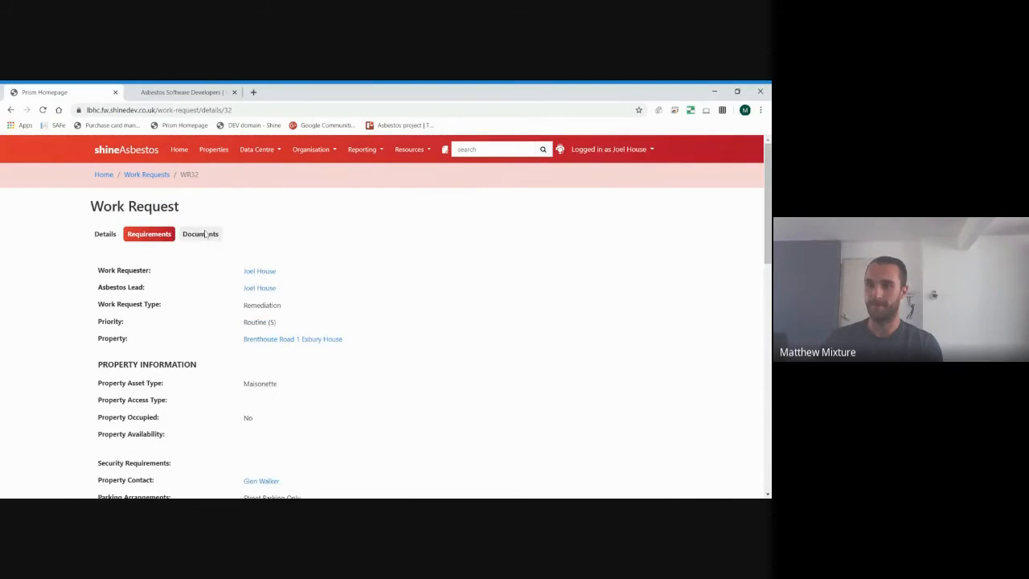
left_click(200, 235)
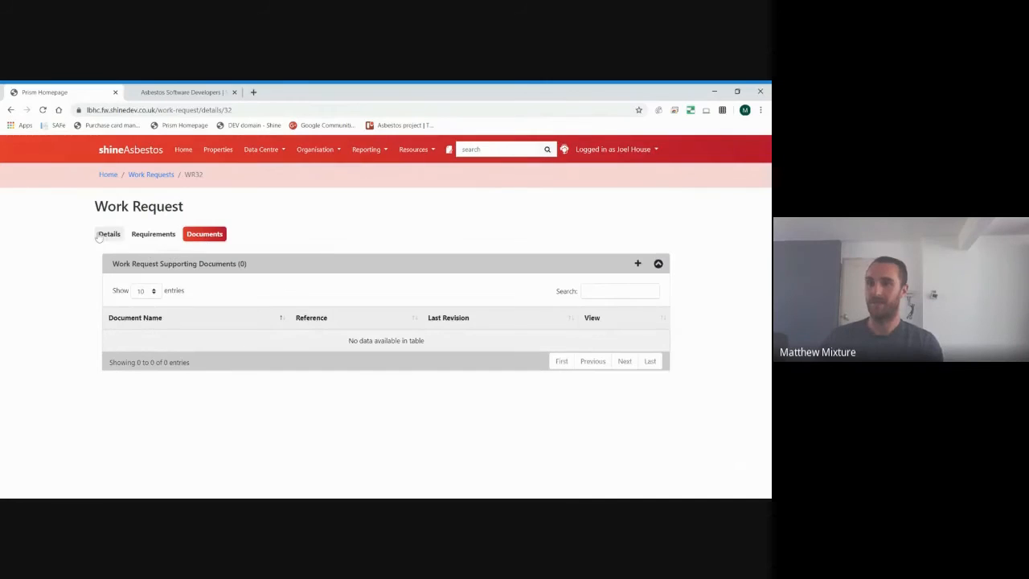
left_click(110, 235)
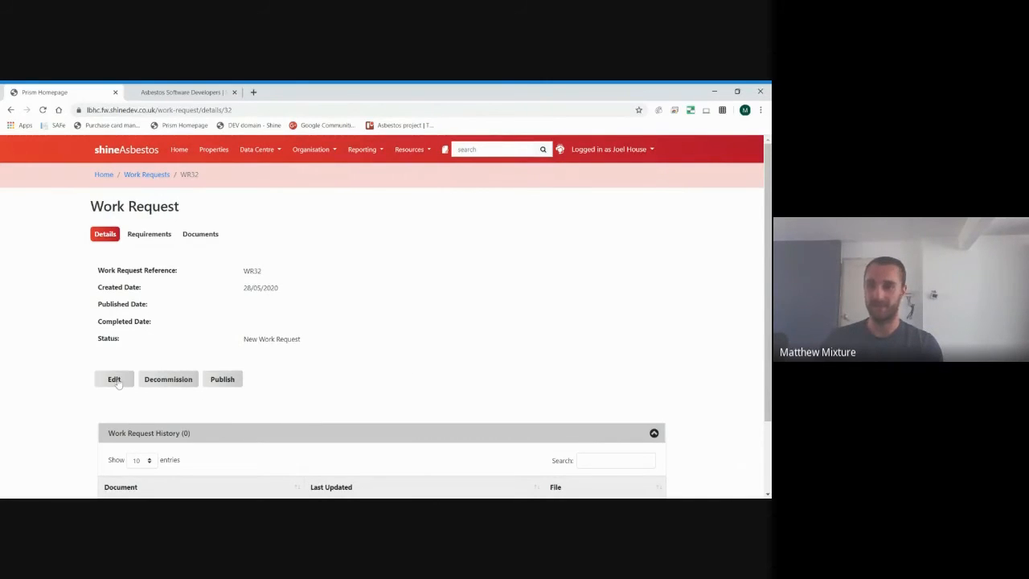
mouse_move(167, 379)
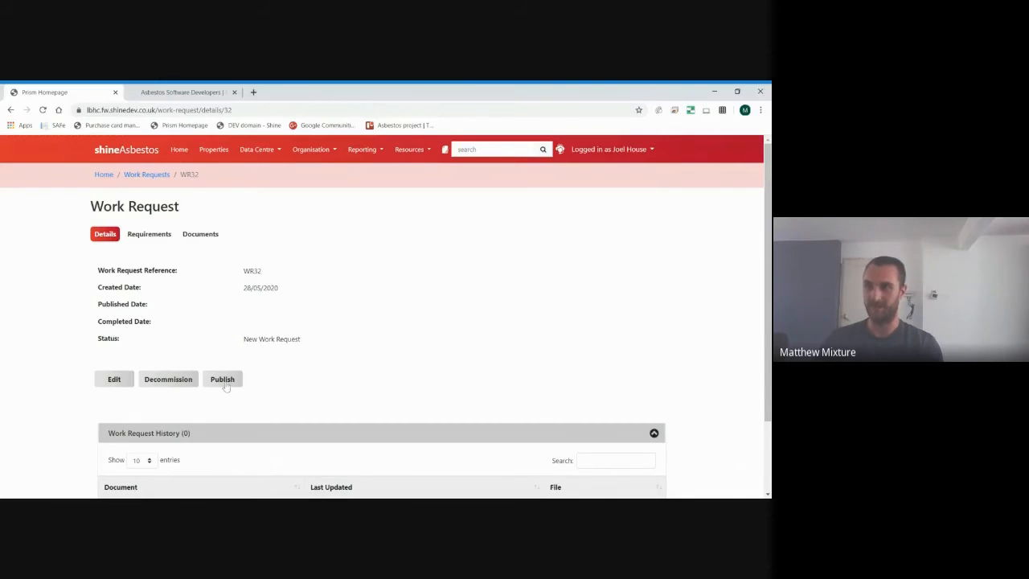
- Publish WR32, confirming the Survey Warning, so it shows Published (Awaiting Approval)
left_click(222, 379)
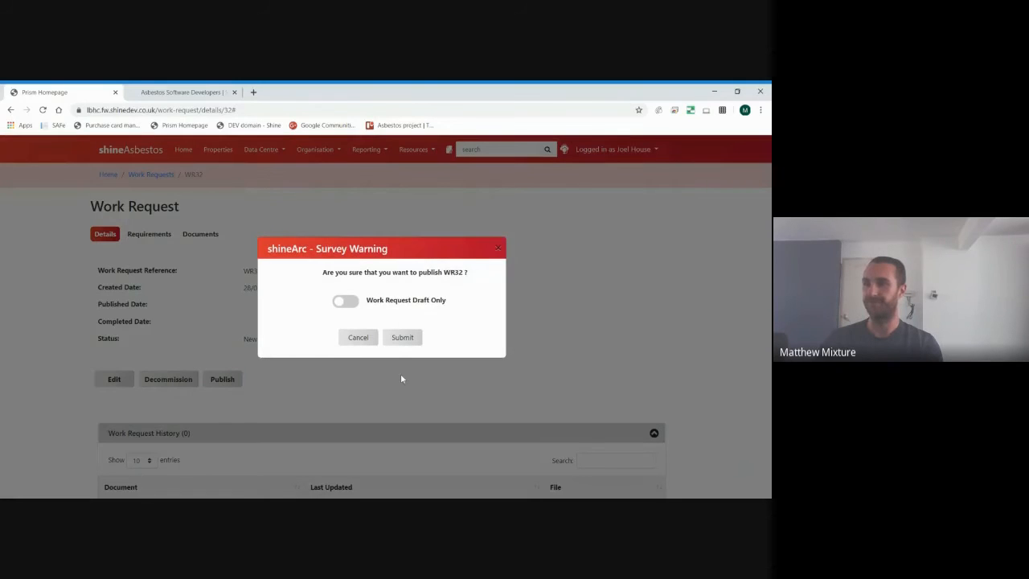
left_click(401, 337)
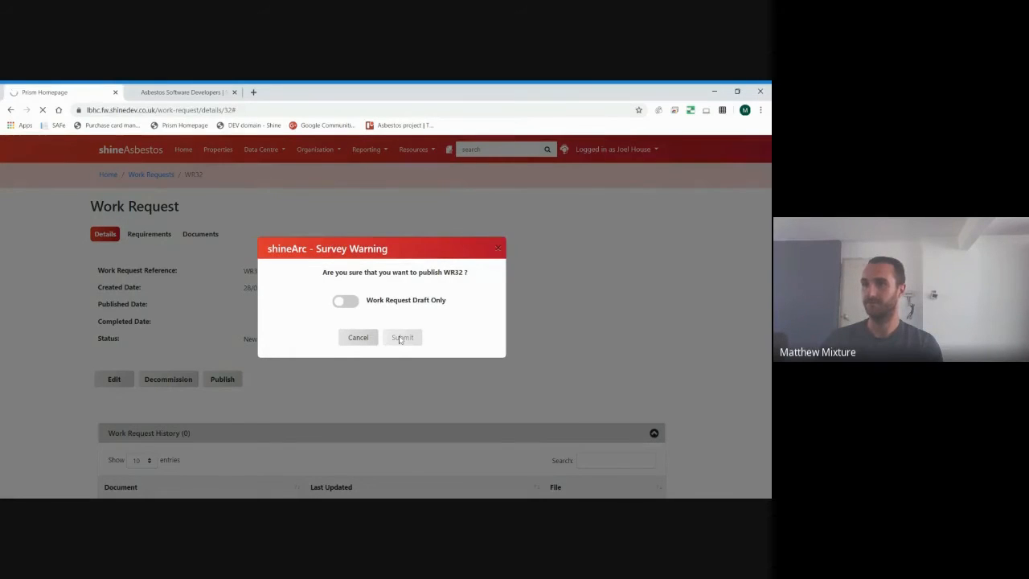
left_click(402, 337)
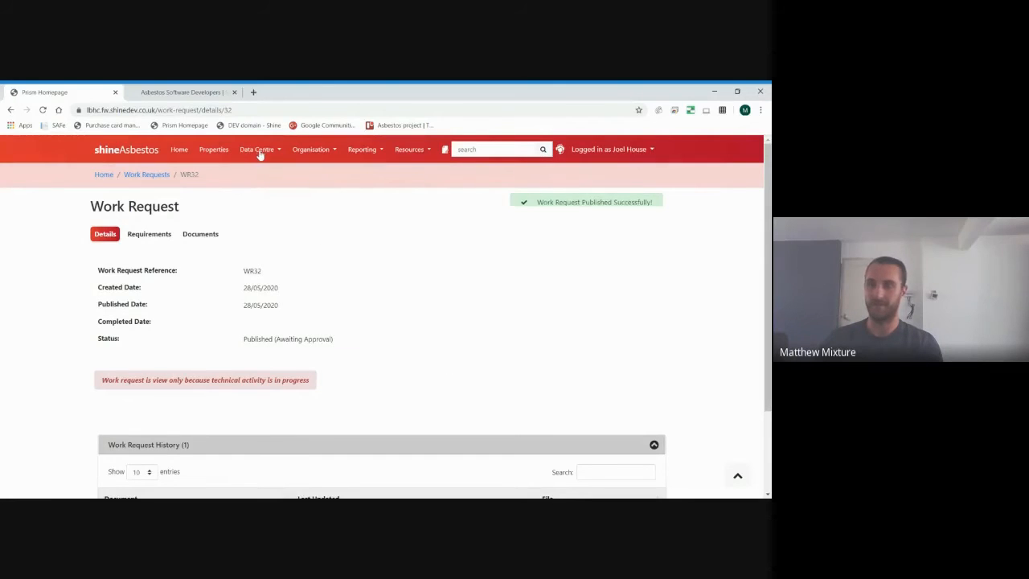
- Show the Data Centre Approval list with WR32 awaiting approval
left_click(257, 149)
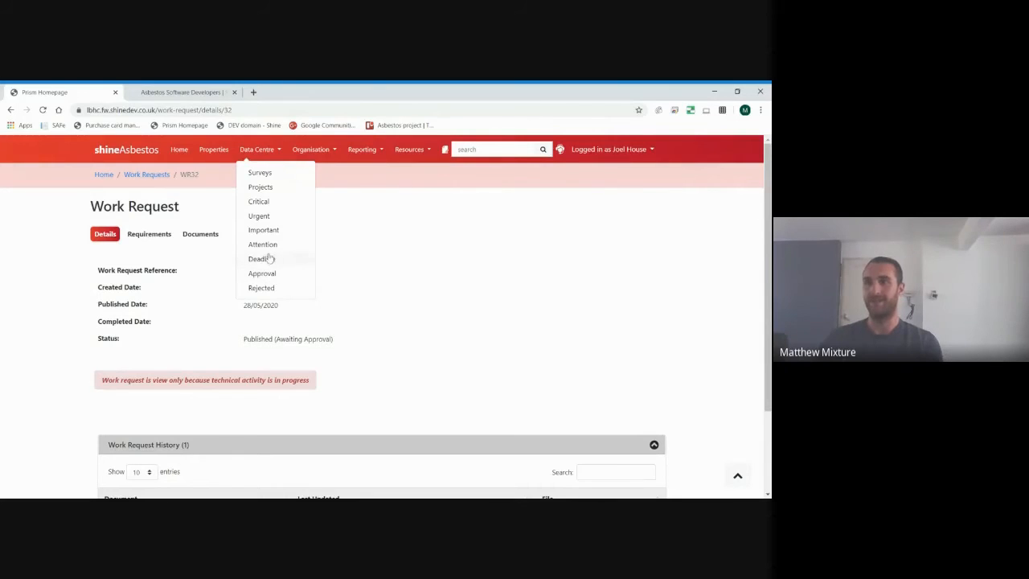
mouse_move(266, 277)
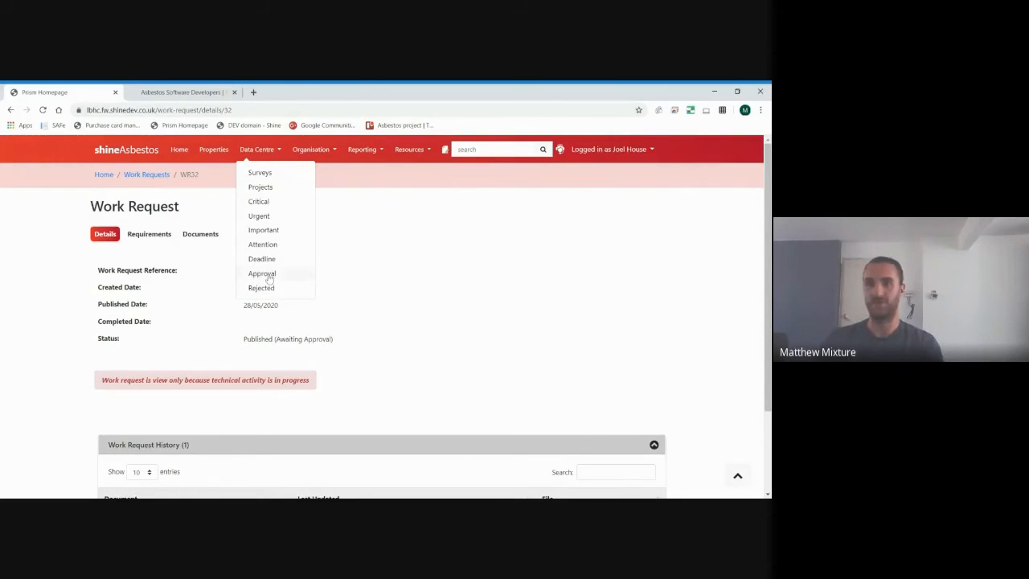
left_click(262, 274)
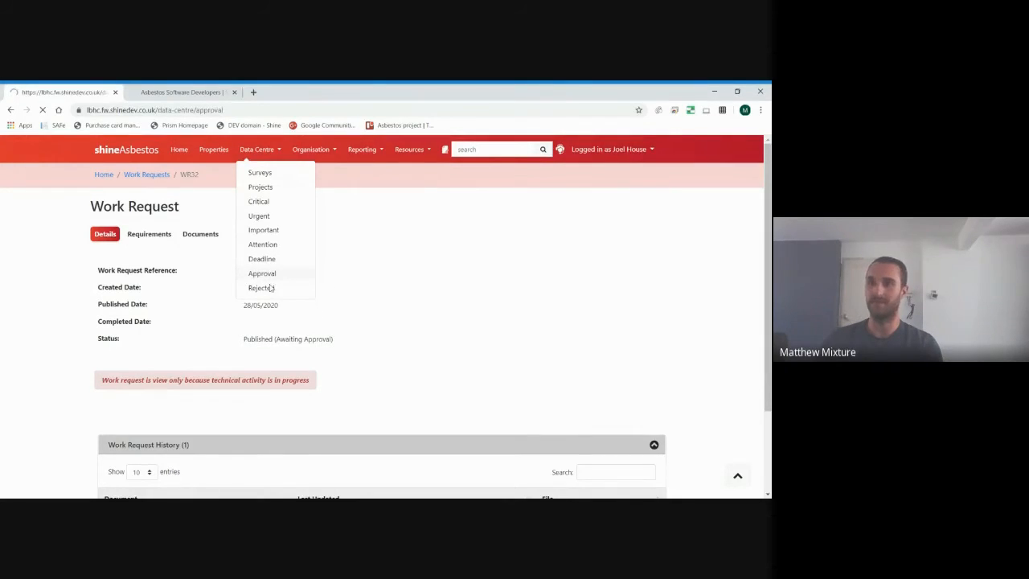
left_click(260, 273)
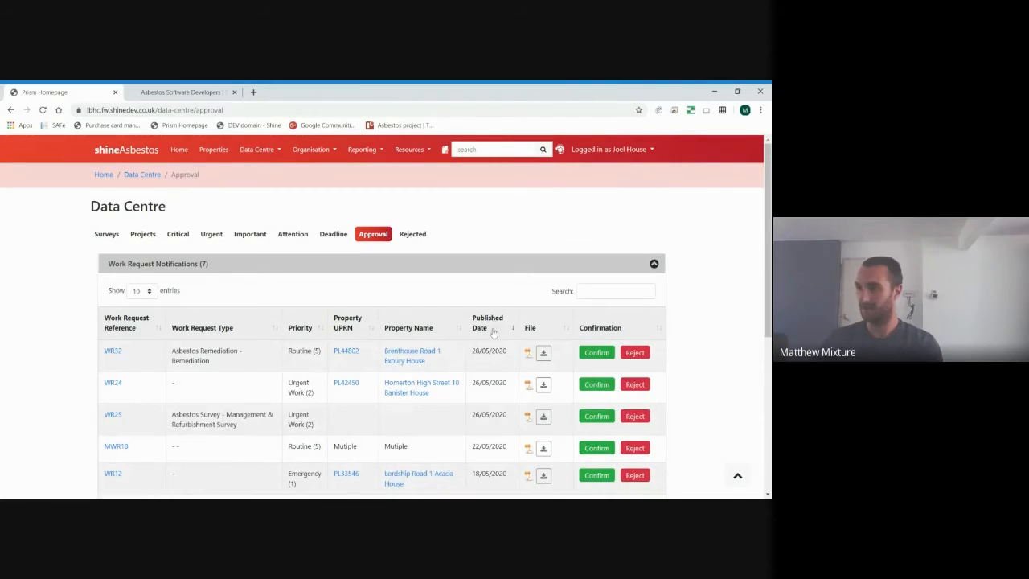
mouse_move(244, 376)
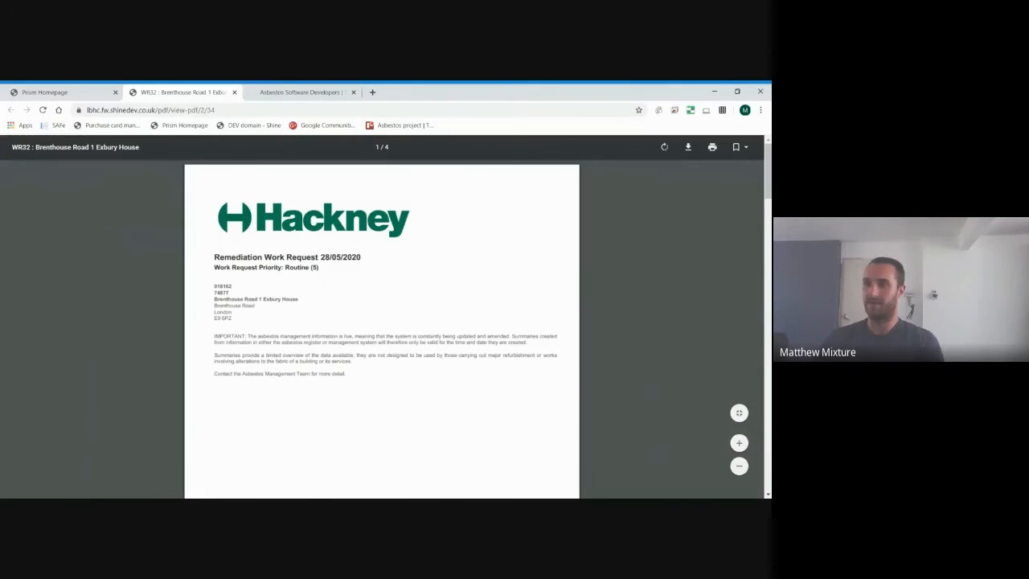
mouse_move(319, 323)
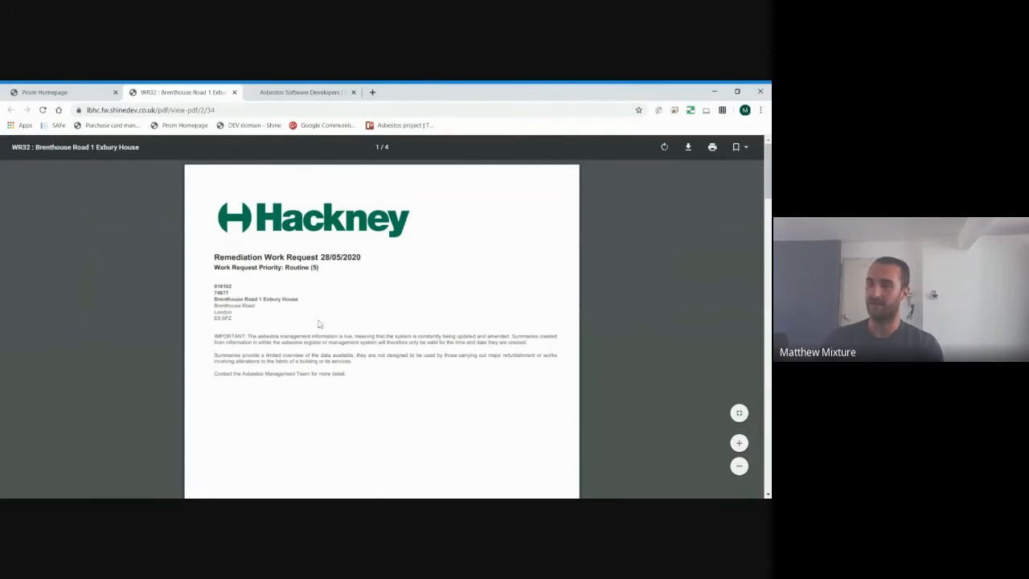
scroll("down", 3)
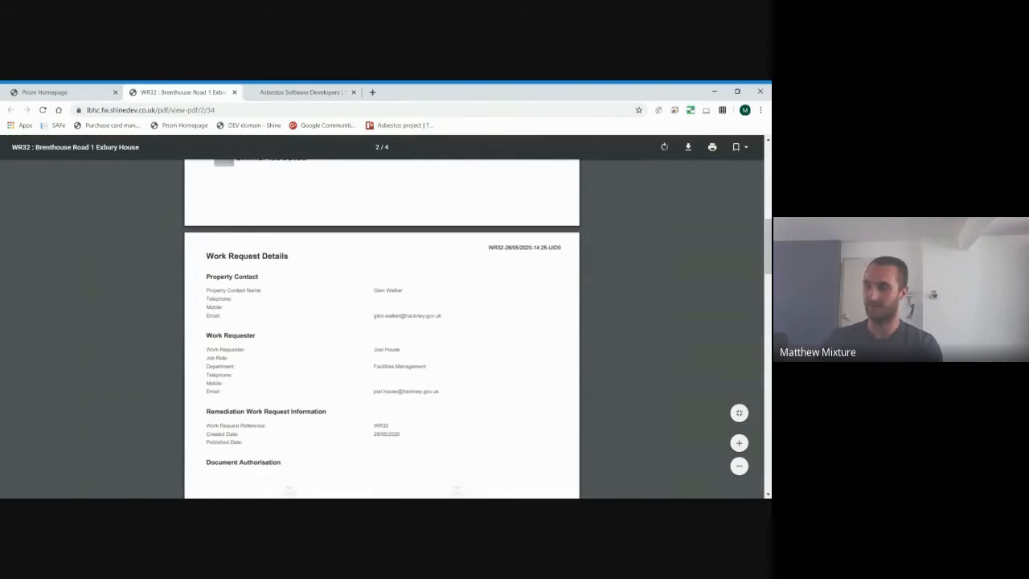
scroll("down", 3)
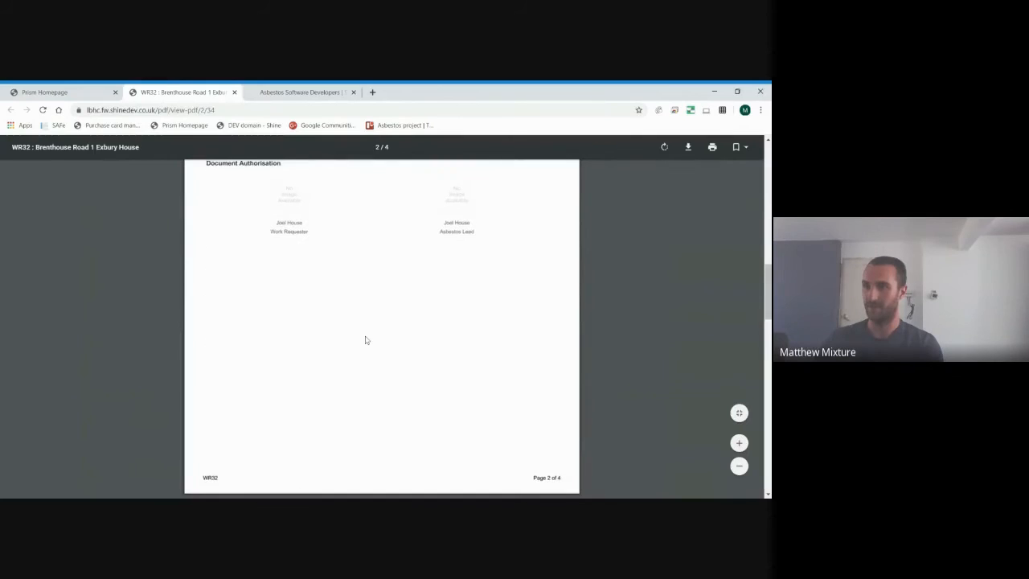
scroll("down", 3)
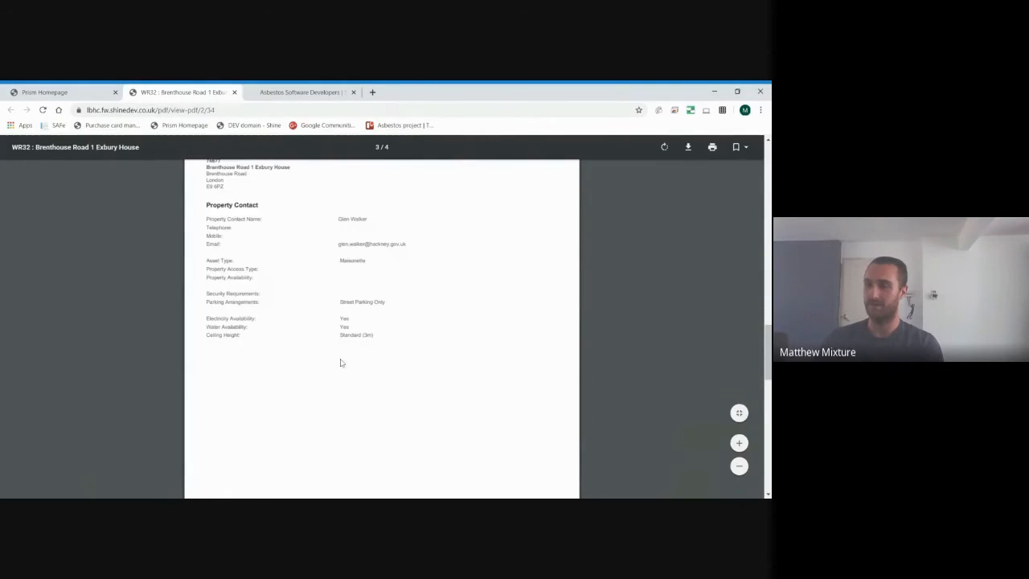
scroll("down", 3)
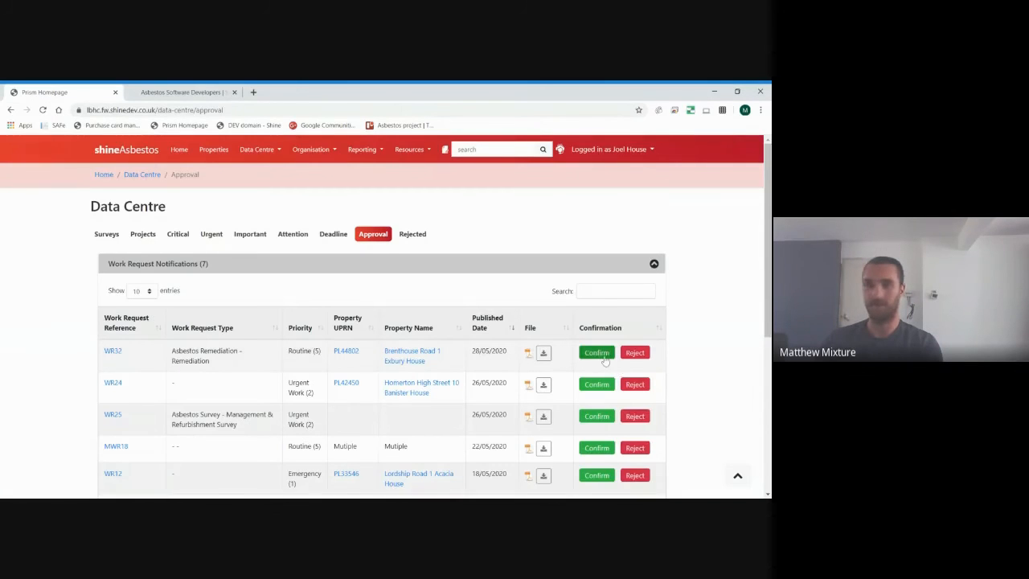
left_click(596, 352)
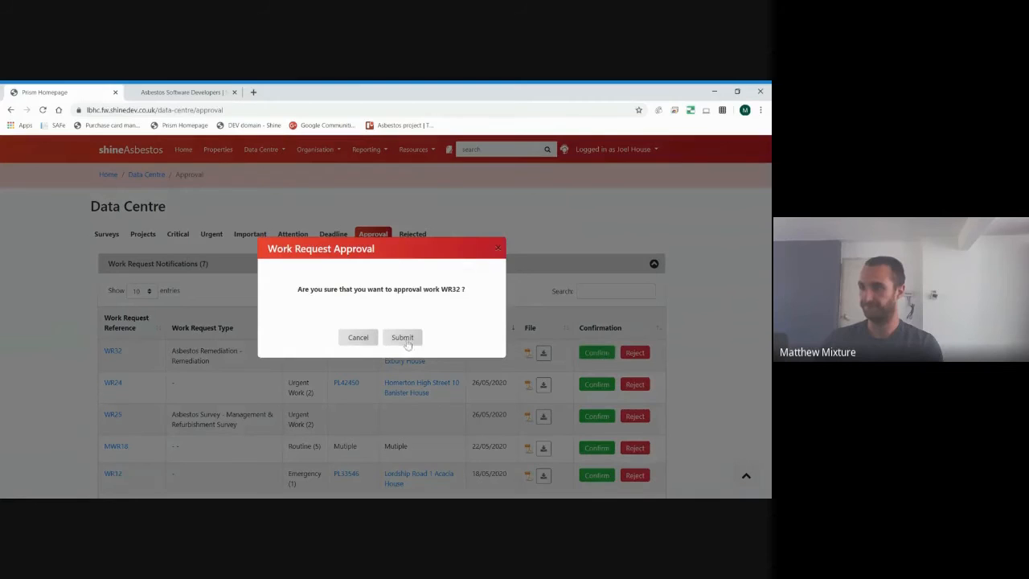
left_click(402, 338)
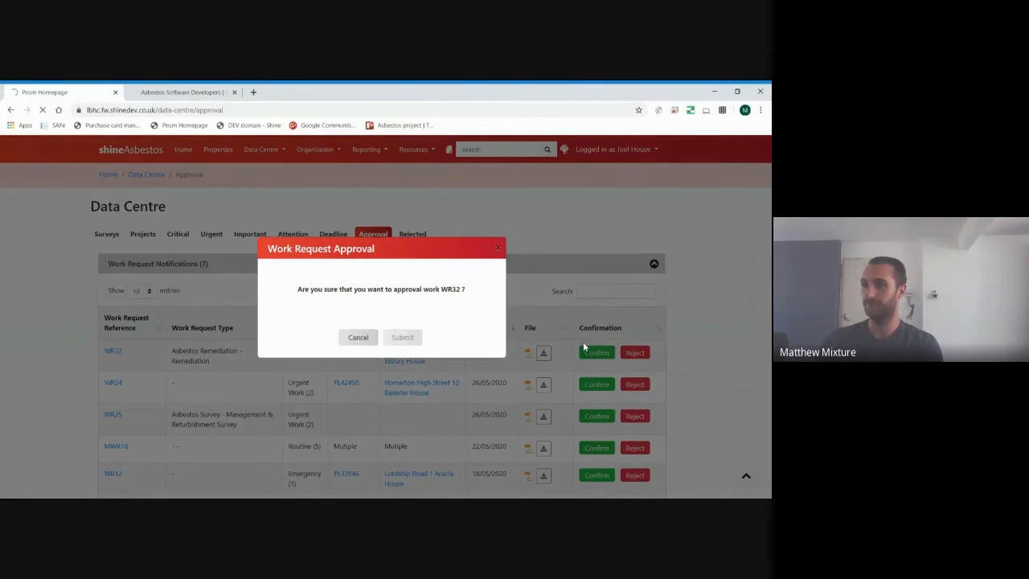
left_click(401, 338)
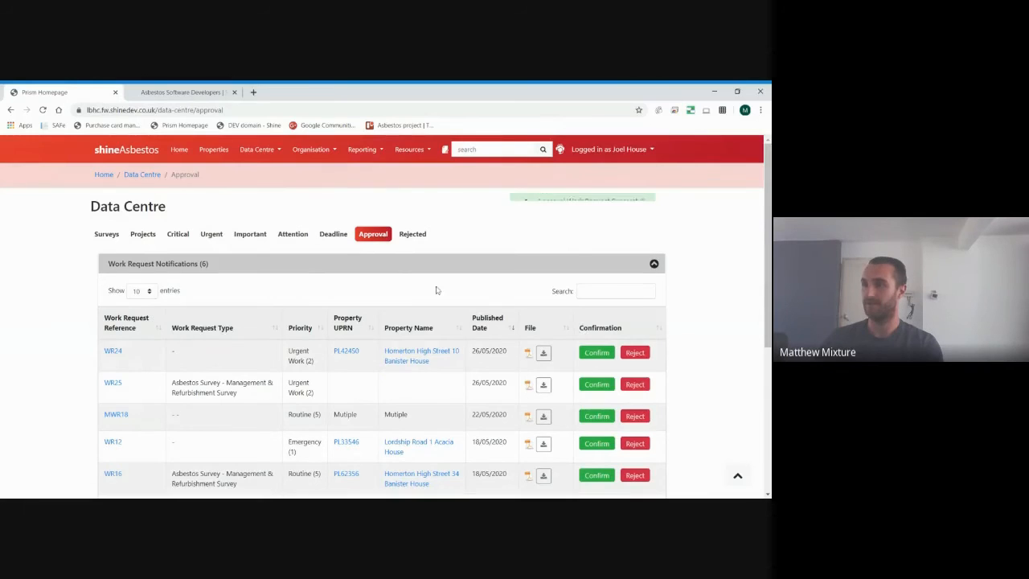
scroll("down", 3)
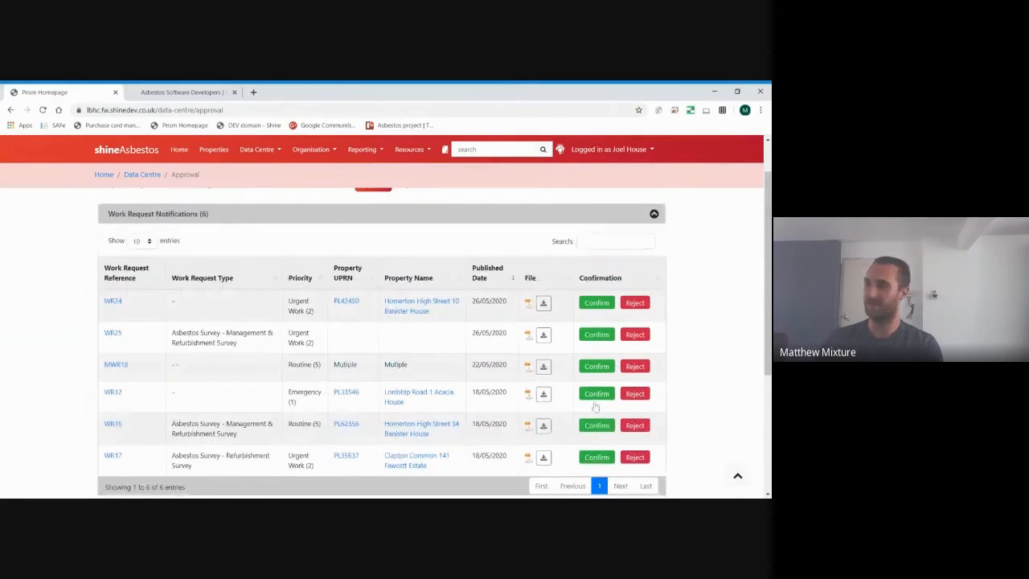
scroll("up", 3)
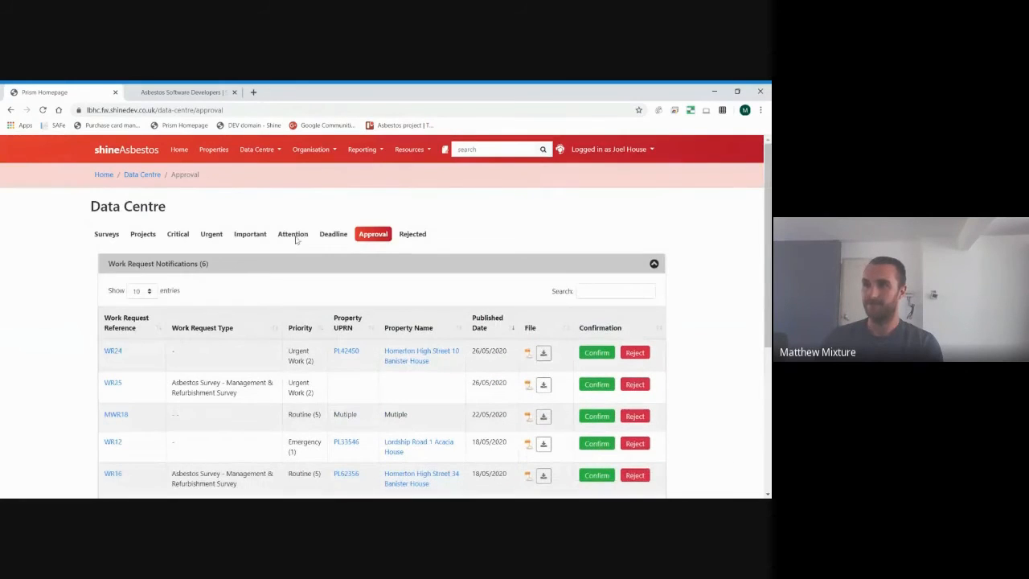
- Go to the Data Centre Projects page, reloading it once
left_click(257, 148)
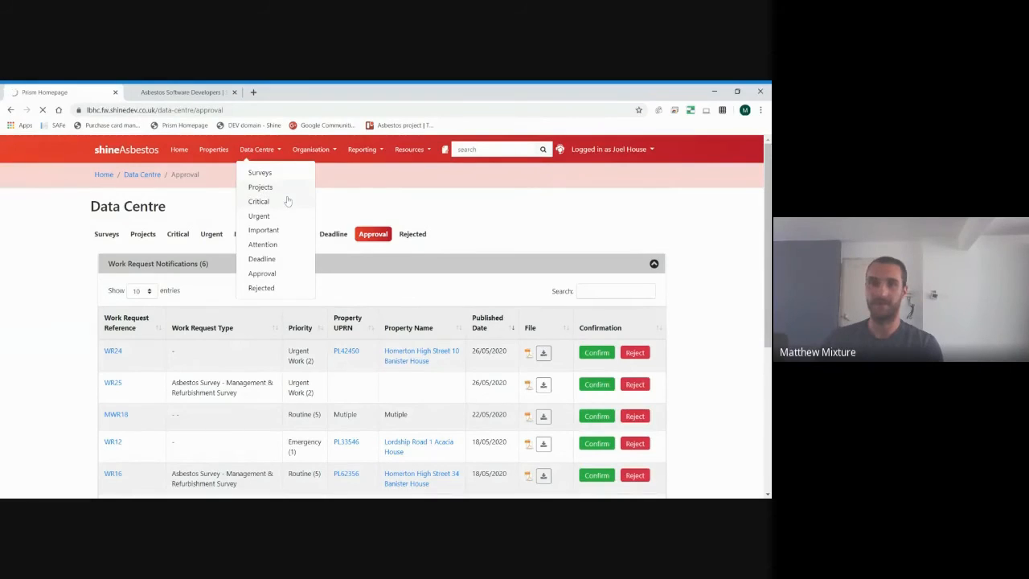
left_click(260, 186)
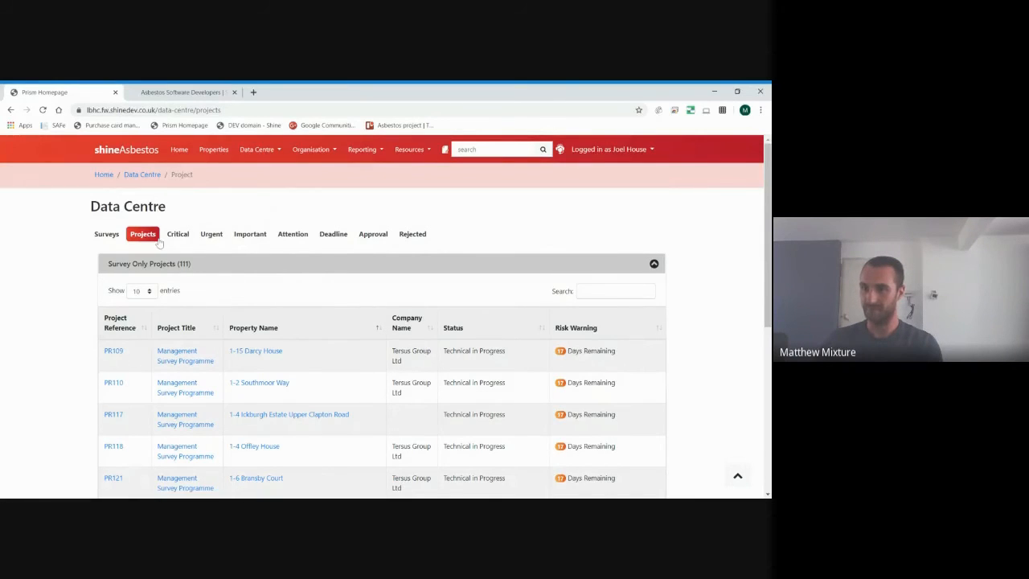
scroll("down", 3)
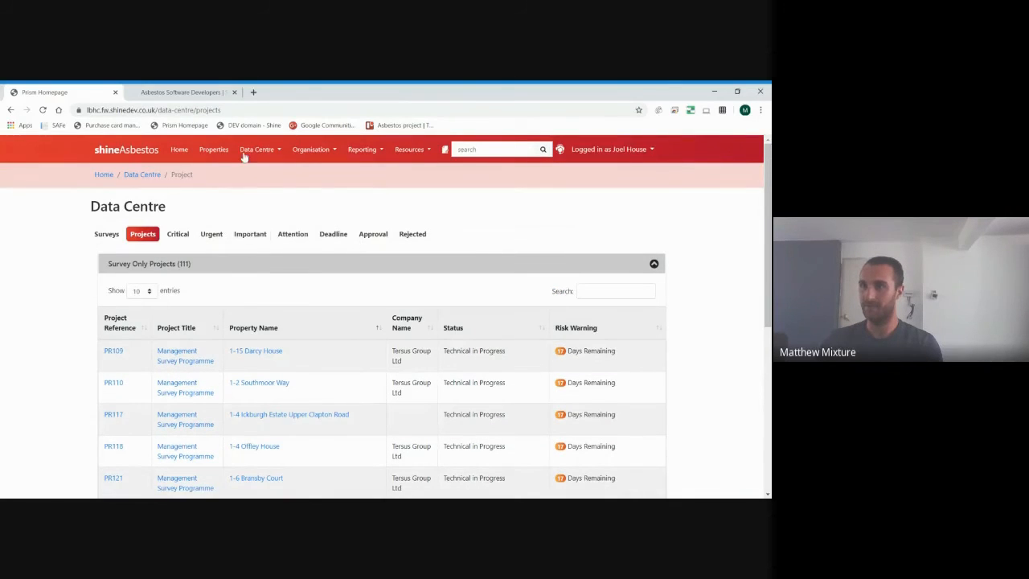
left_click(257, 148)
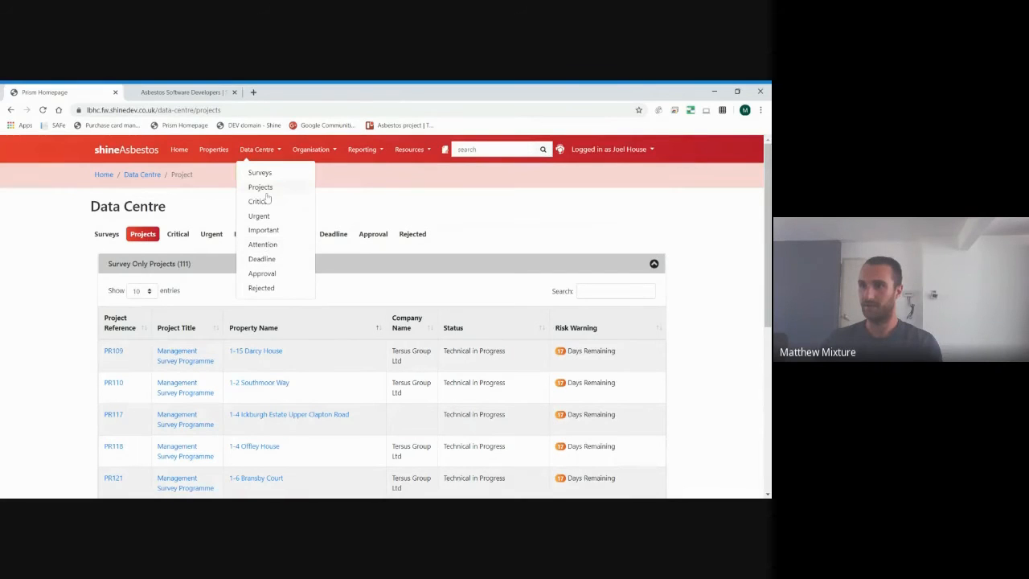
left_click(261, 186)
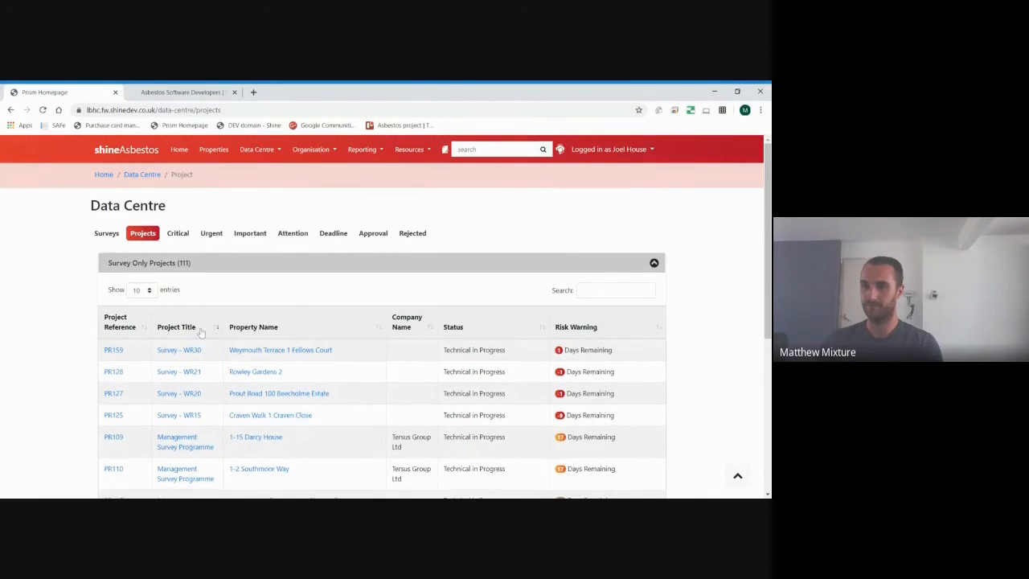
scroll("down", 3)
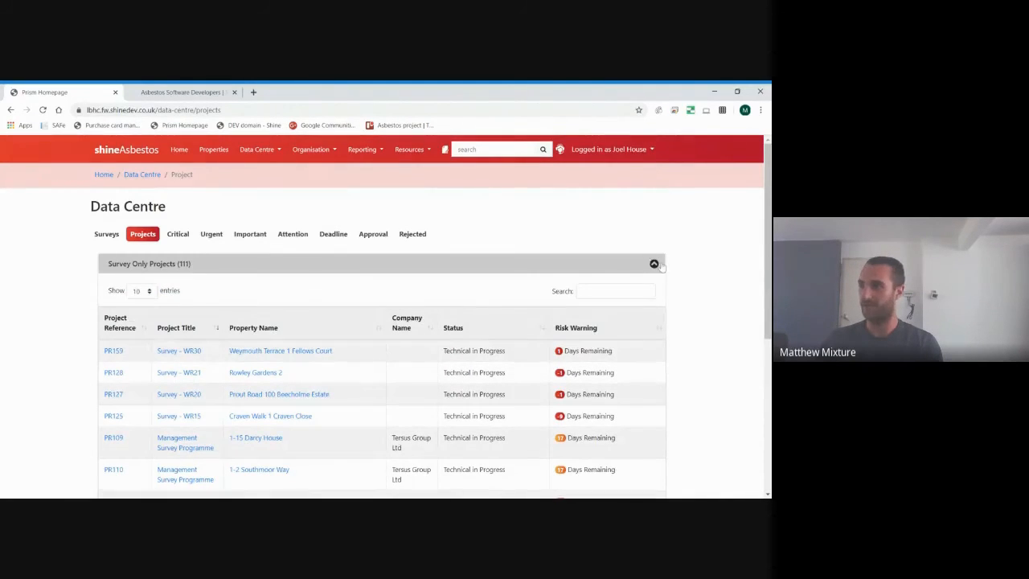
- Collapse Survey Only Projects to reveal the Remediation/Removal Projects list with WR32
left_click(654, 264)
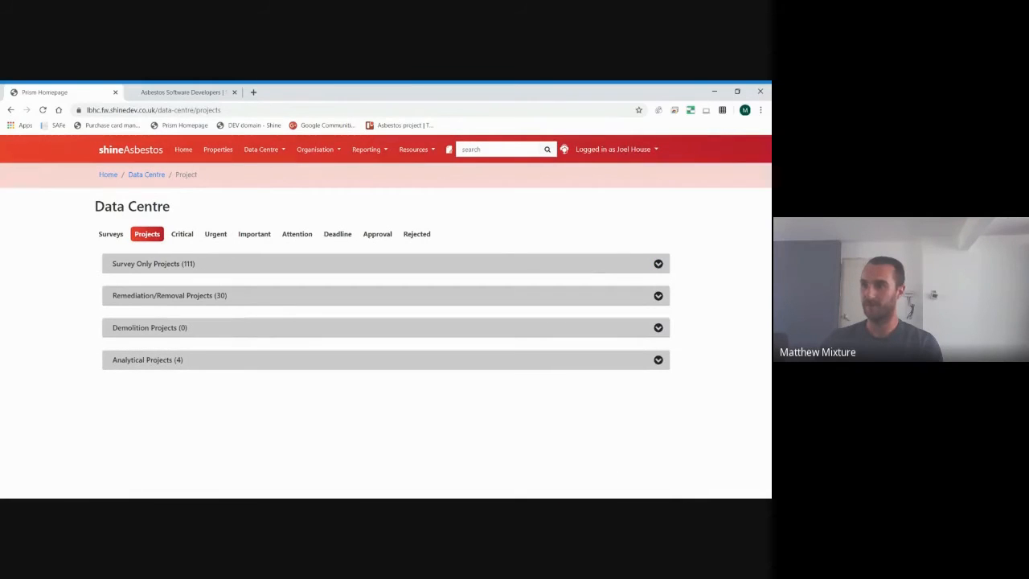
mouse_move(585, 307)
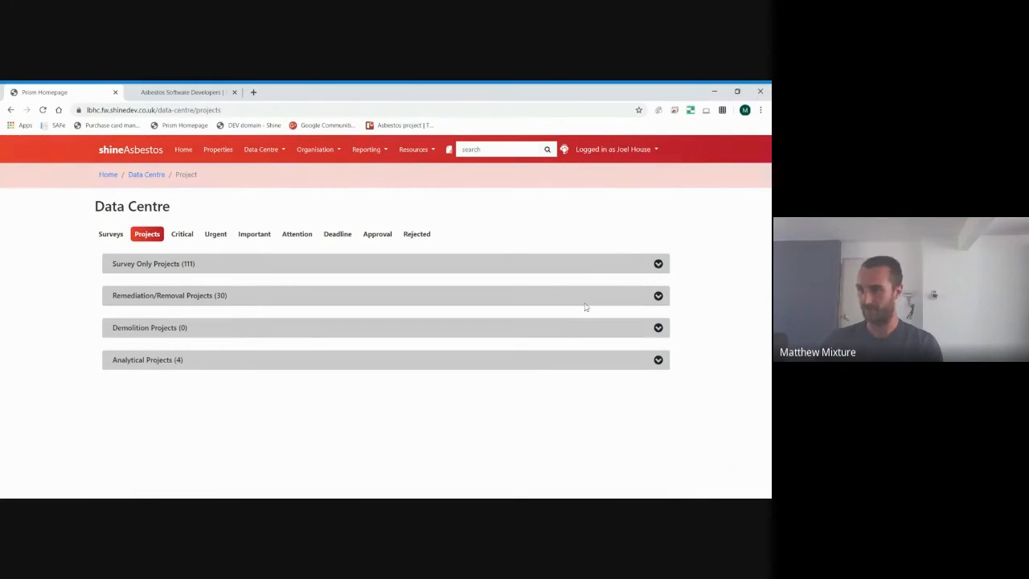
mouse_move(255, 336)
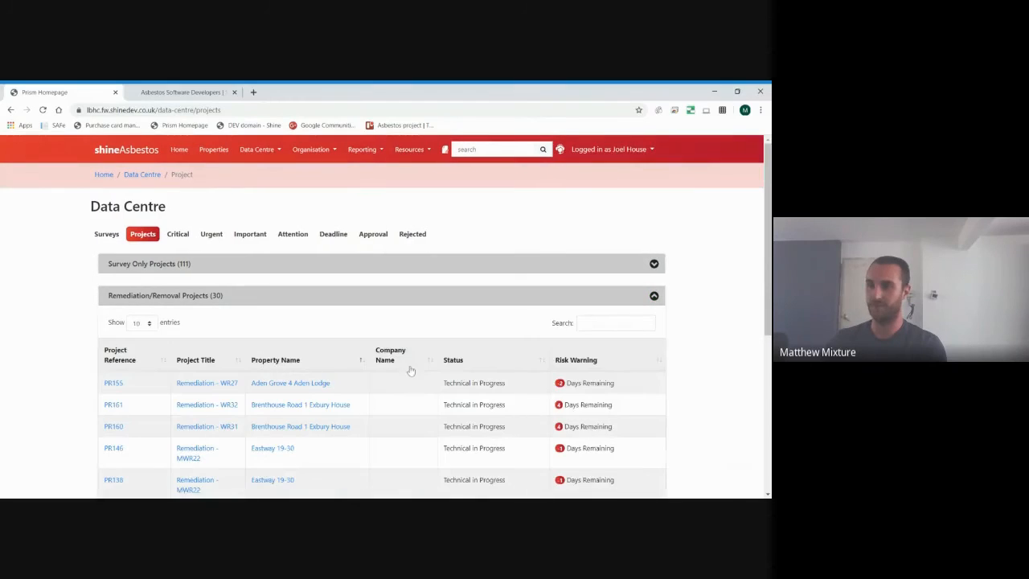
scroll("down", 3)
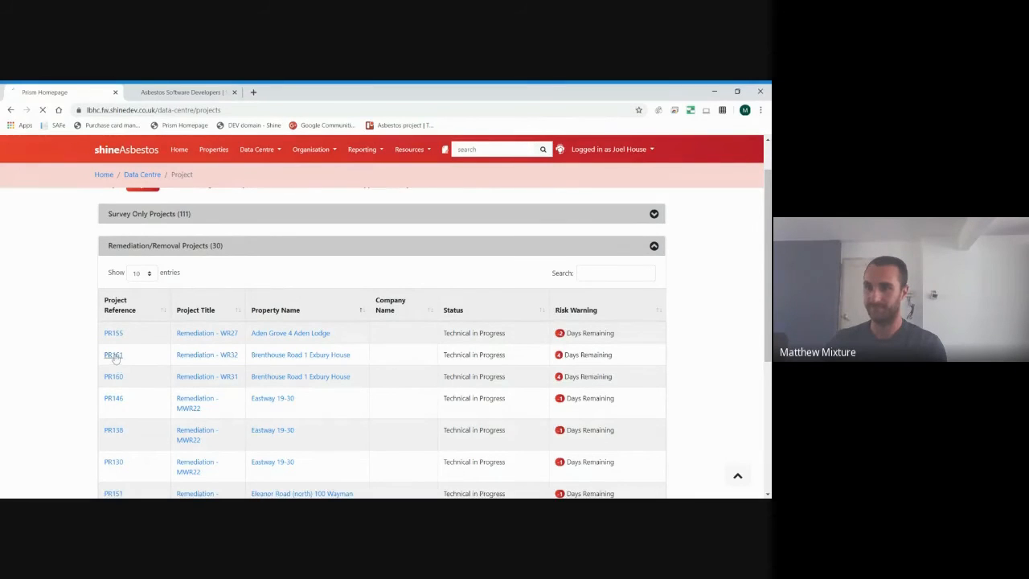
- Open project PR161 and read down its details, expanding the Pre-Start Documents section
left_click(113, 355)
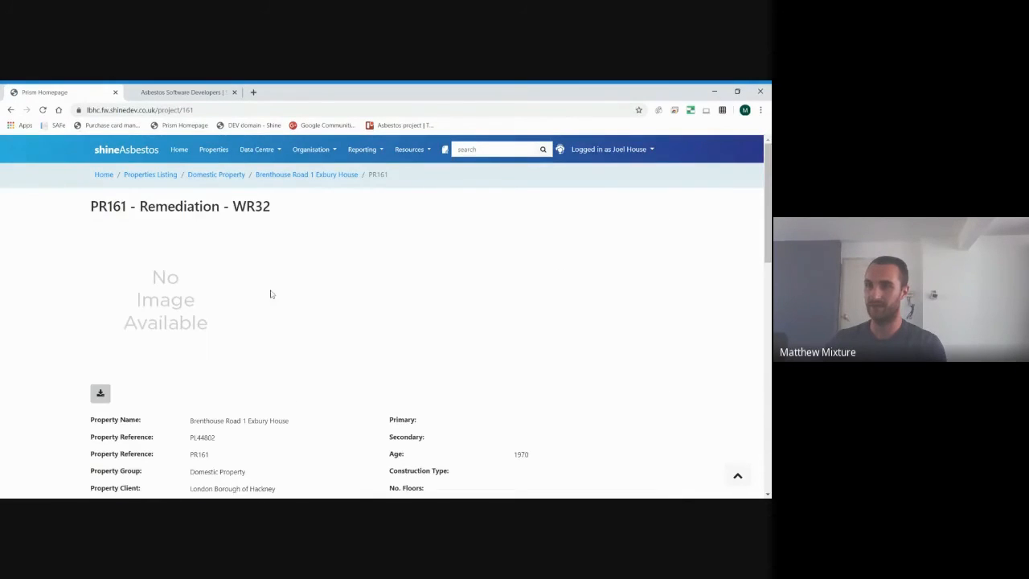
scroll("down", 3)
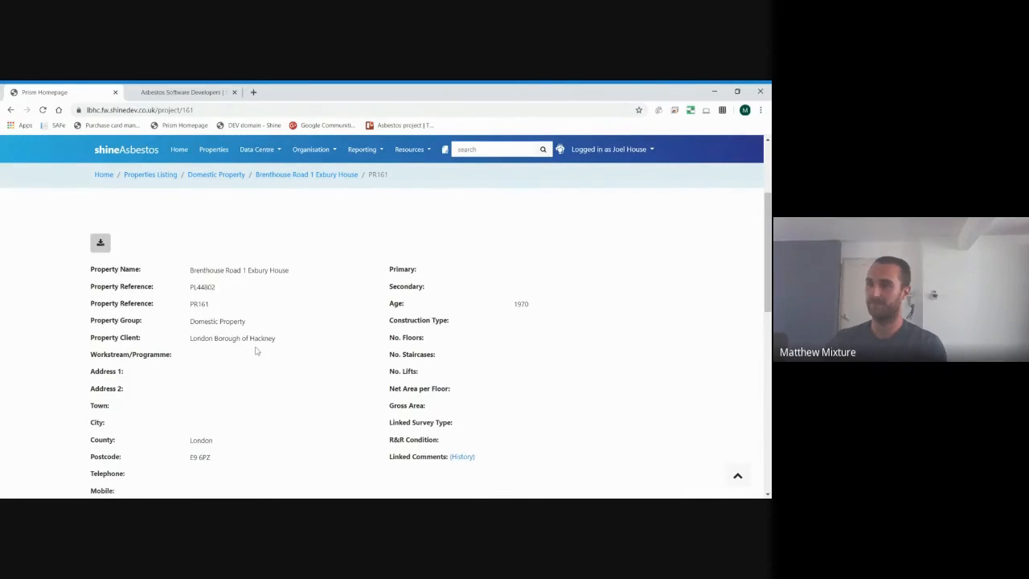
scroll("down", 3)
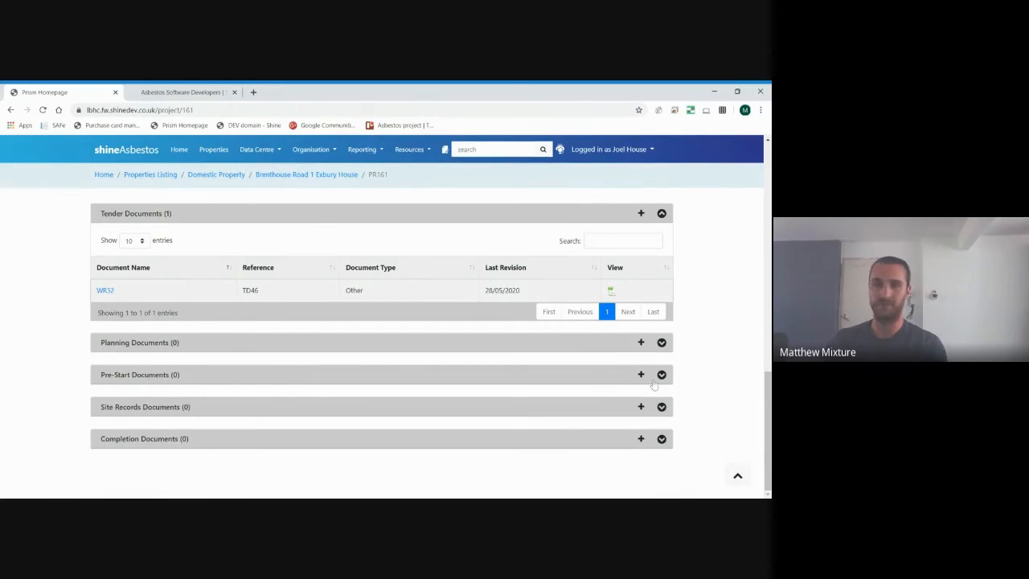
left_click(662, 374)
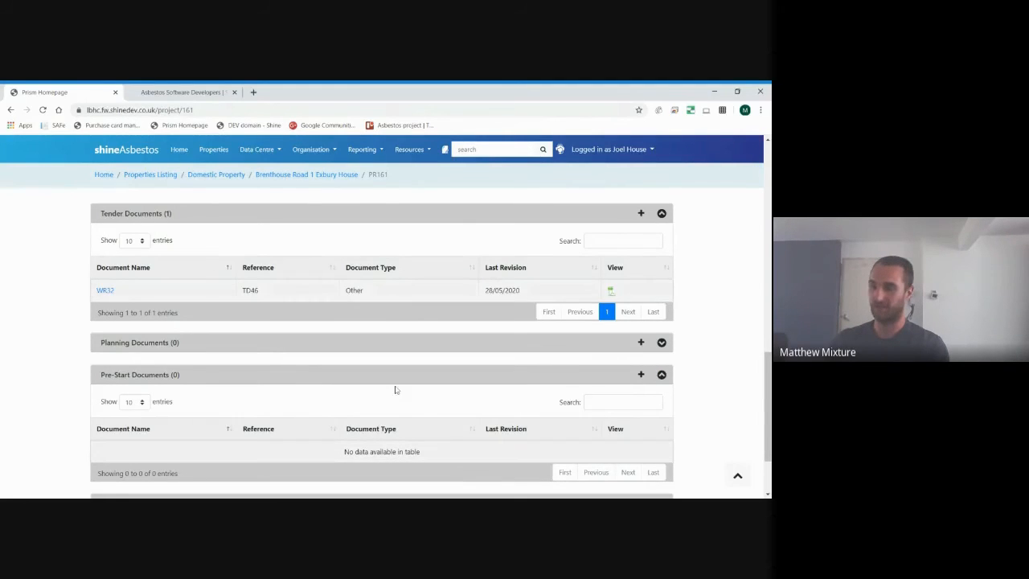
scroll("down", 3)
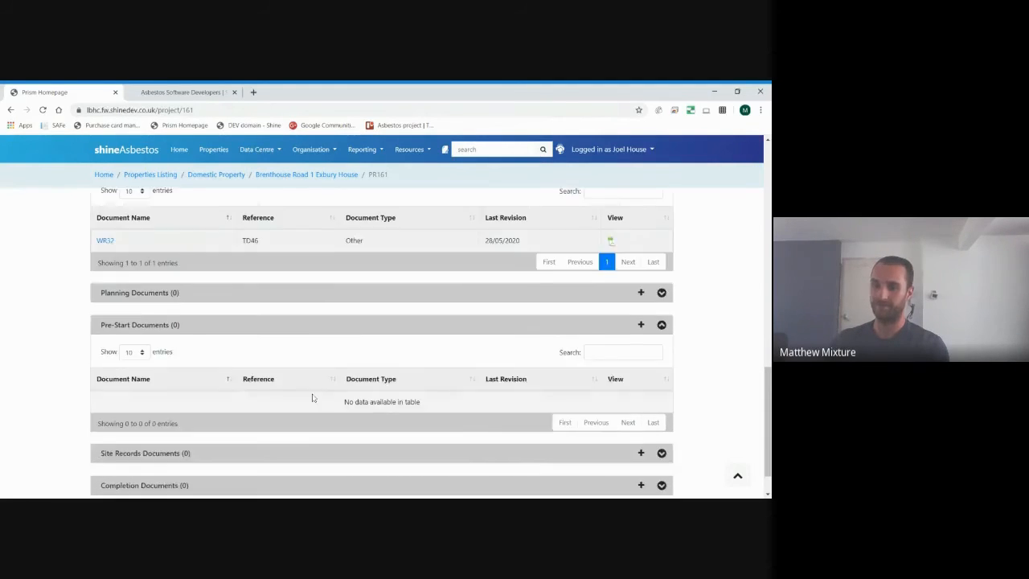
scroll("down", 3)
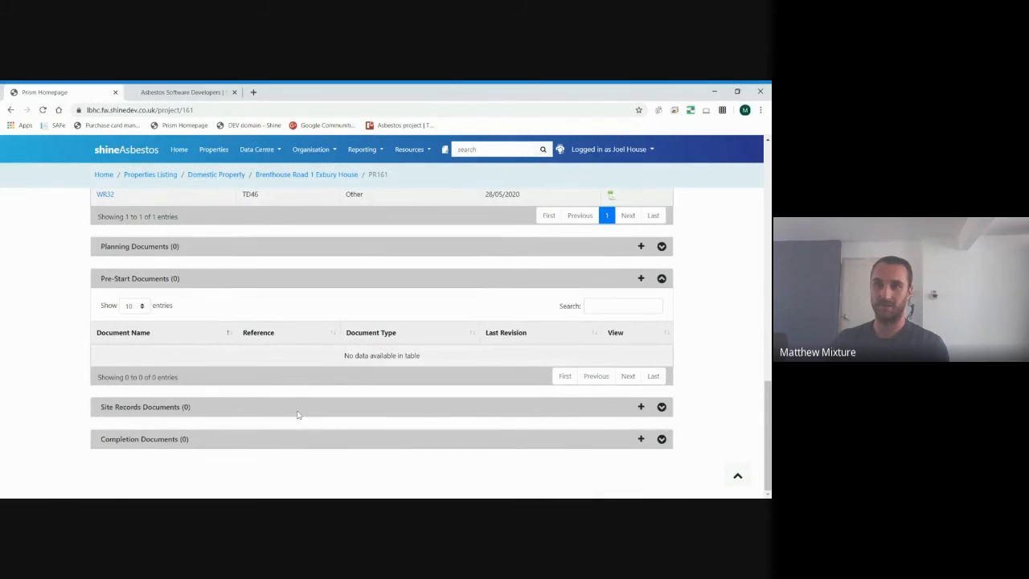
mouse_move(206, 390)
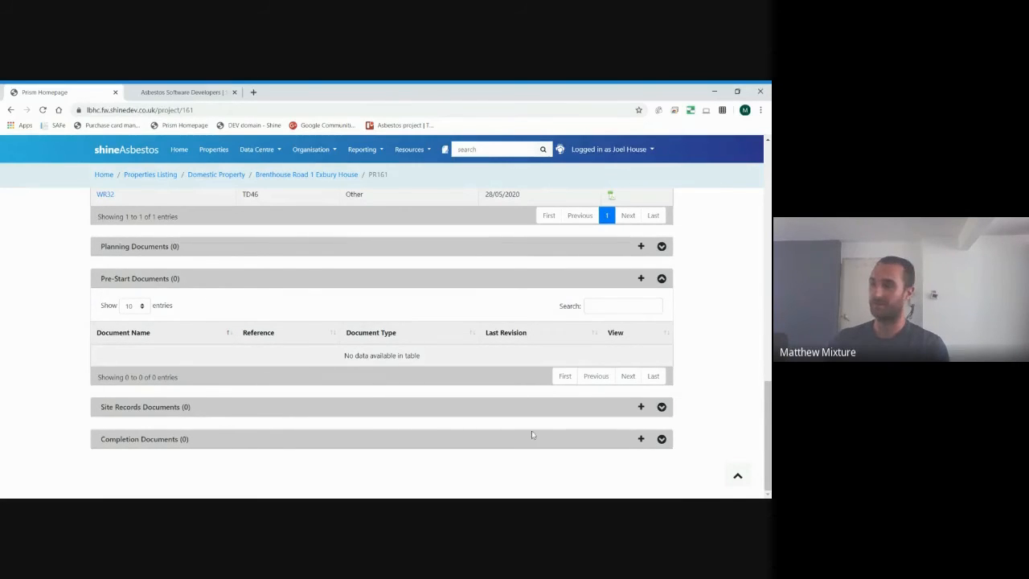
mouse_move(286, 450)
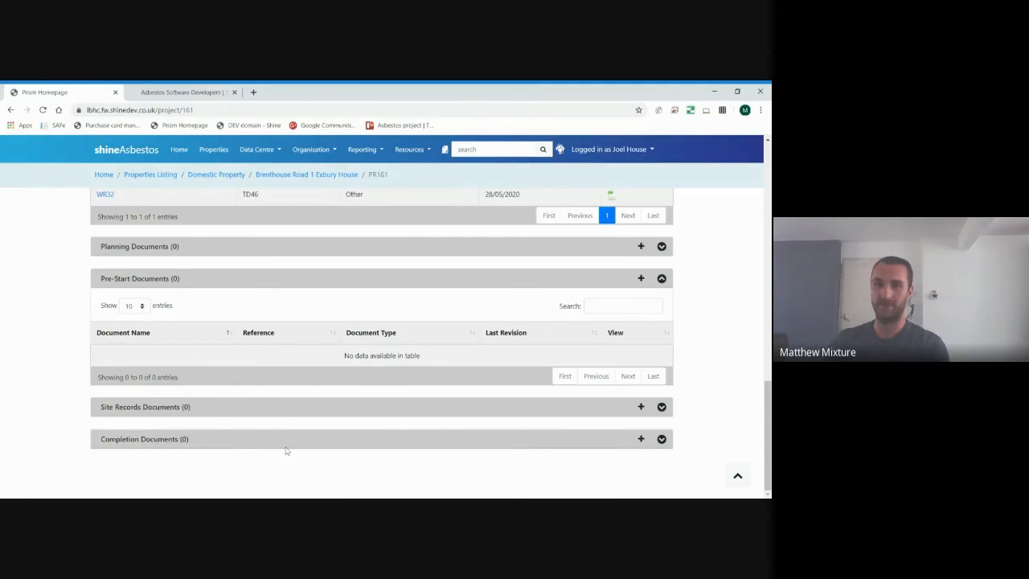
mouse_move(651, 448)
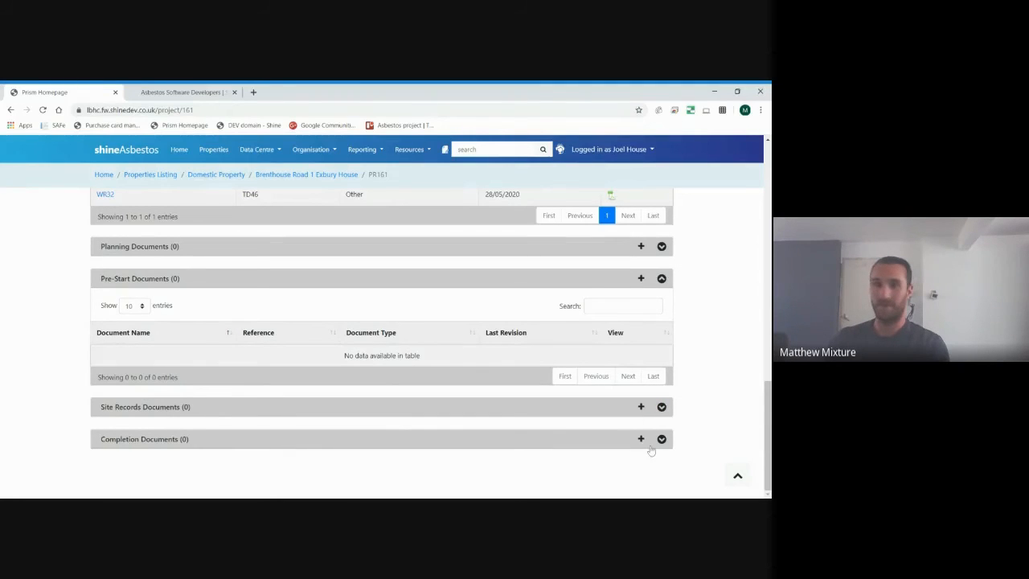
mouse_move(675, 446)
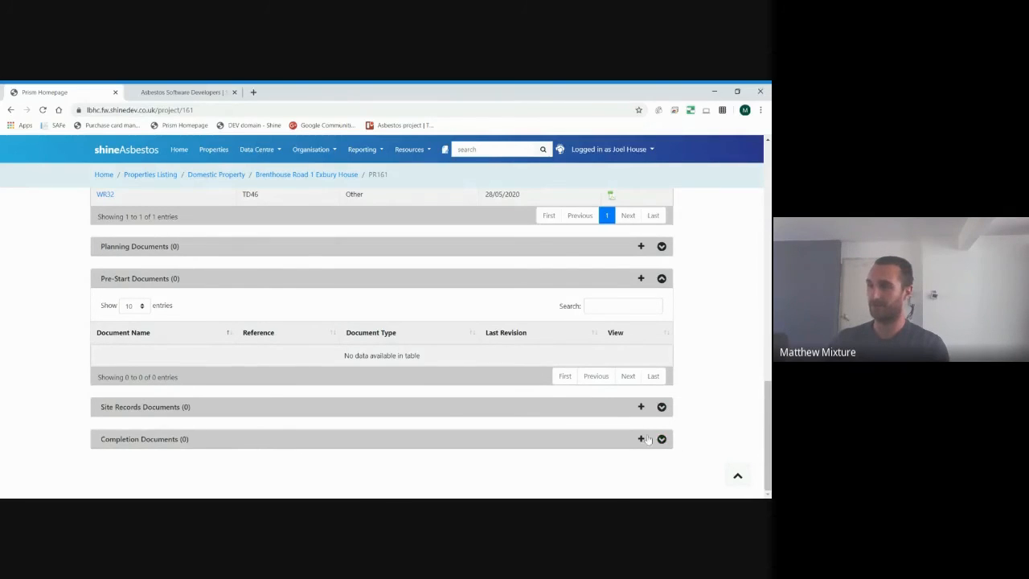
- Recheck PR161's title, type and status and return to the top of the record
scroll("up", 3)
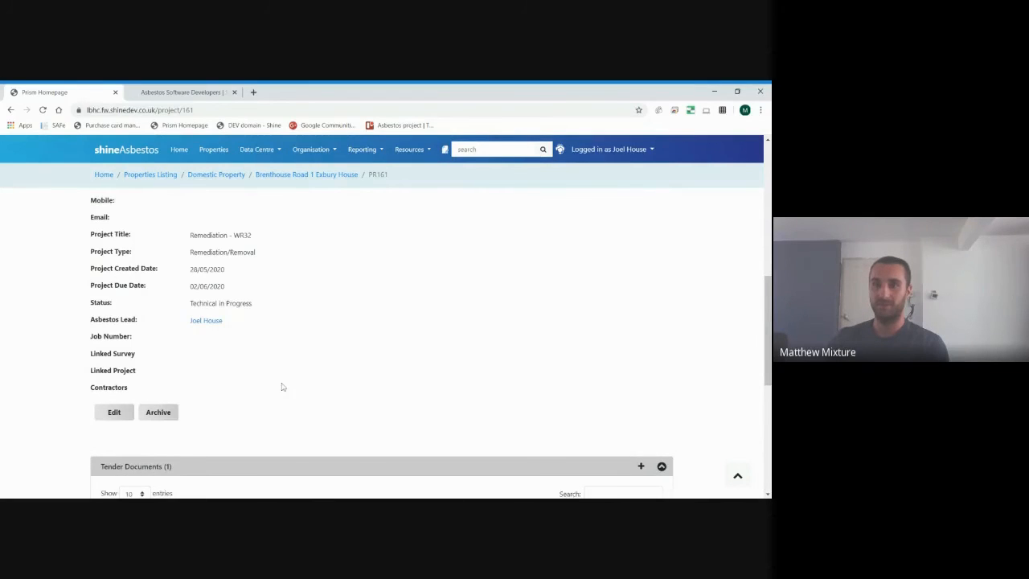
scroll("up", 3)
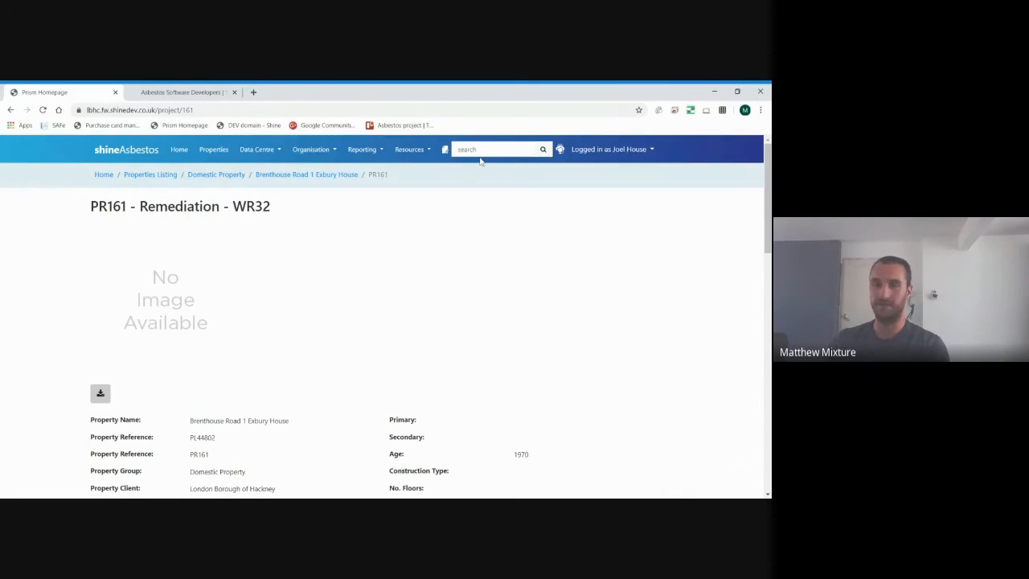
scroll("down", 3)
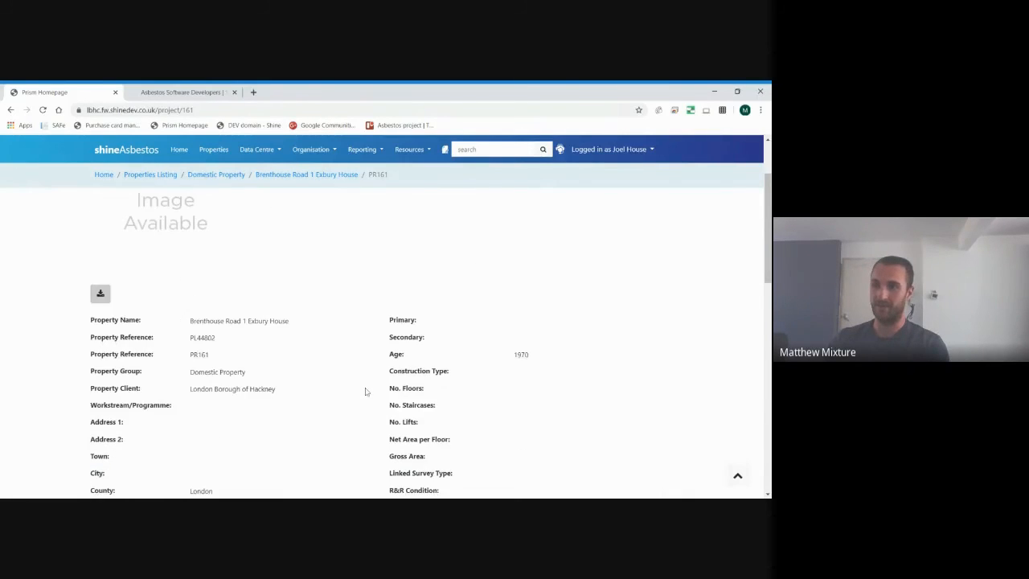
scroll("down", 3)
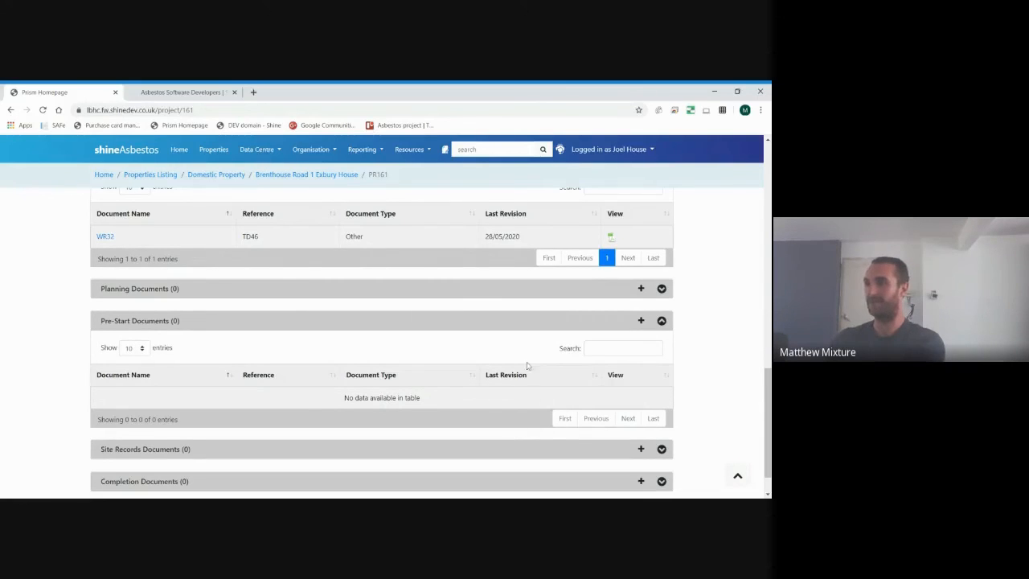
scroll("up", 3)
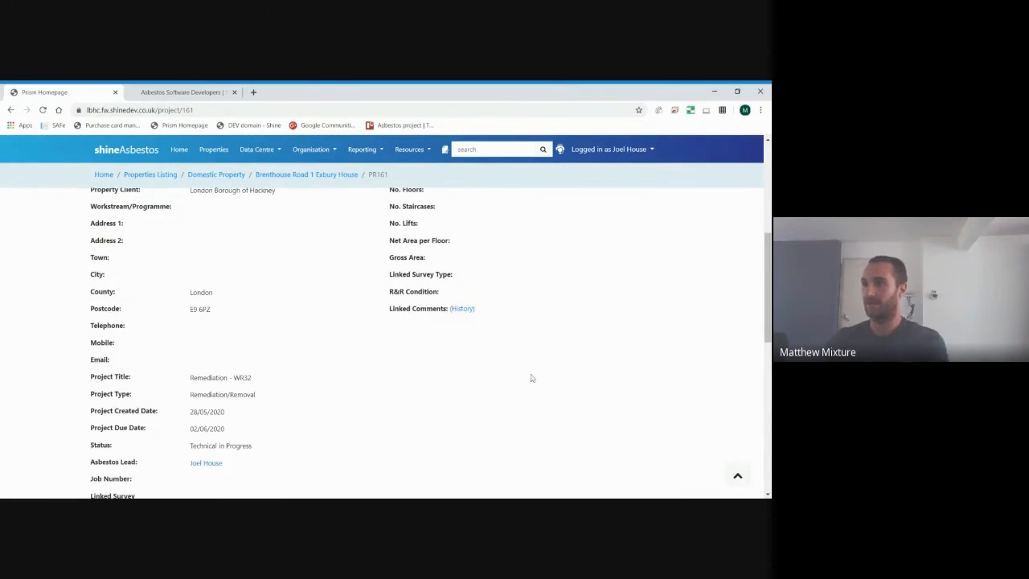
scroll("up", 3)
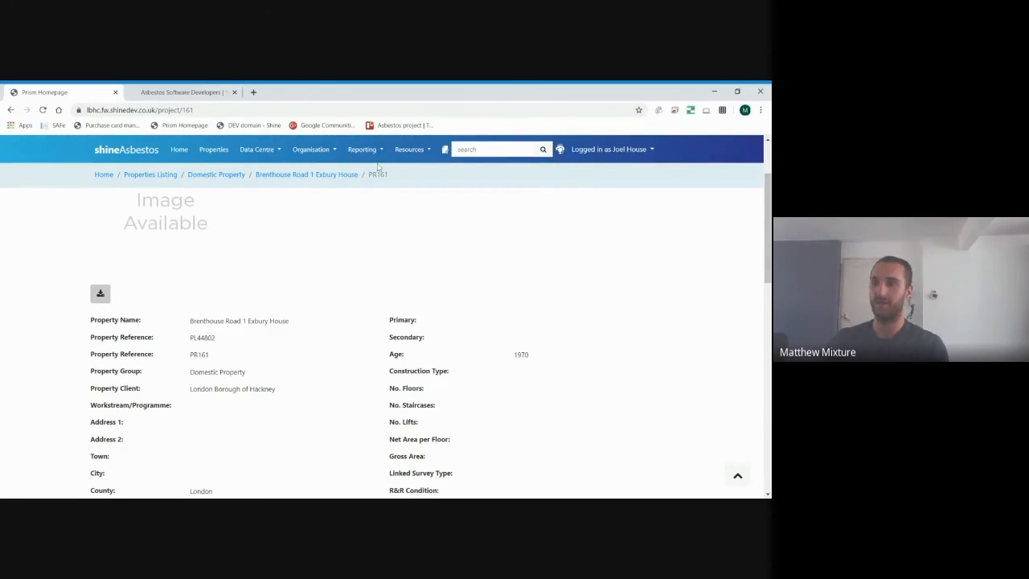
left_click(361, 148)
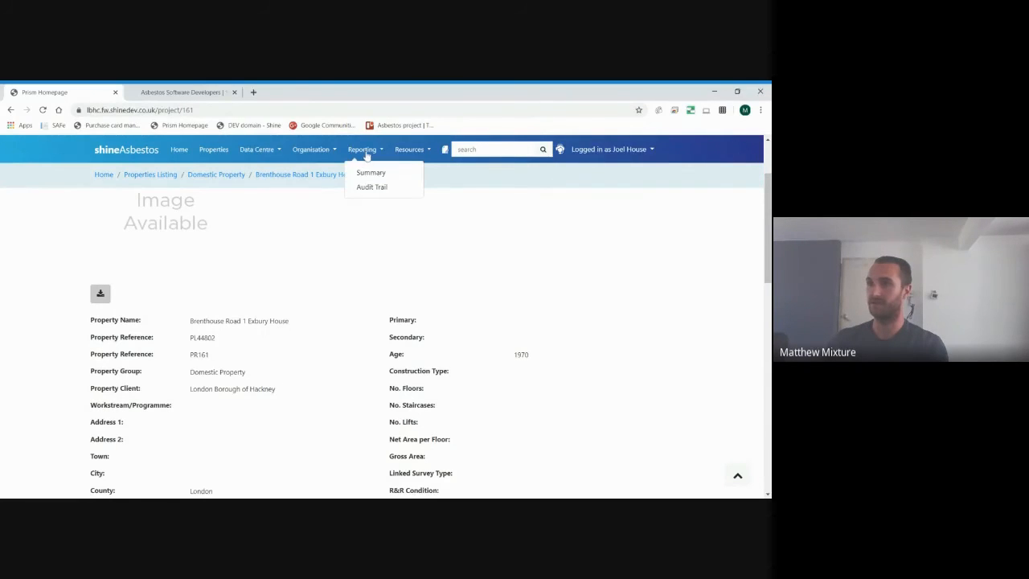
mouse_move(370, 186)
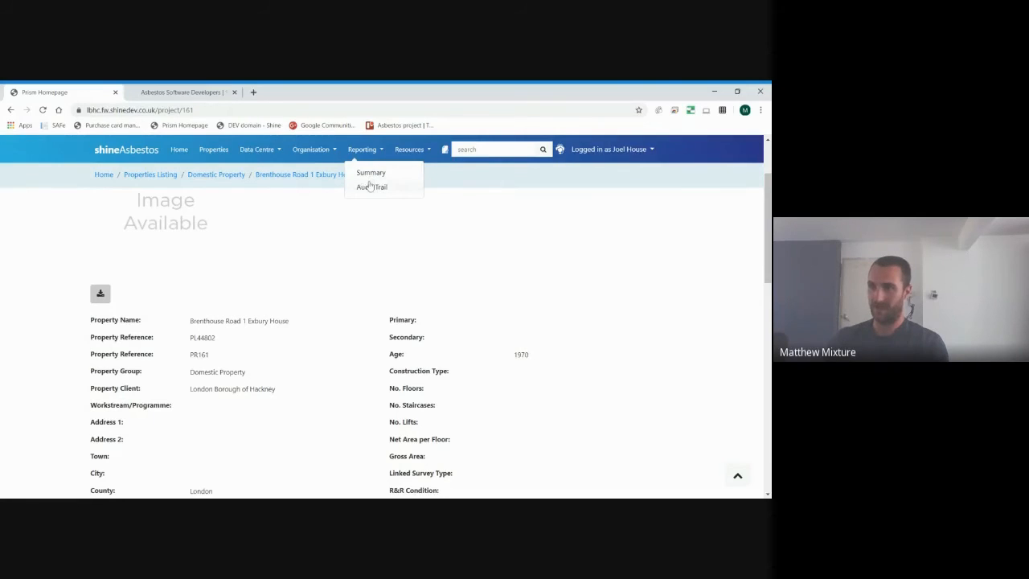
left_click(371, 186)
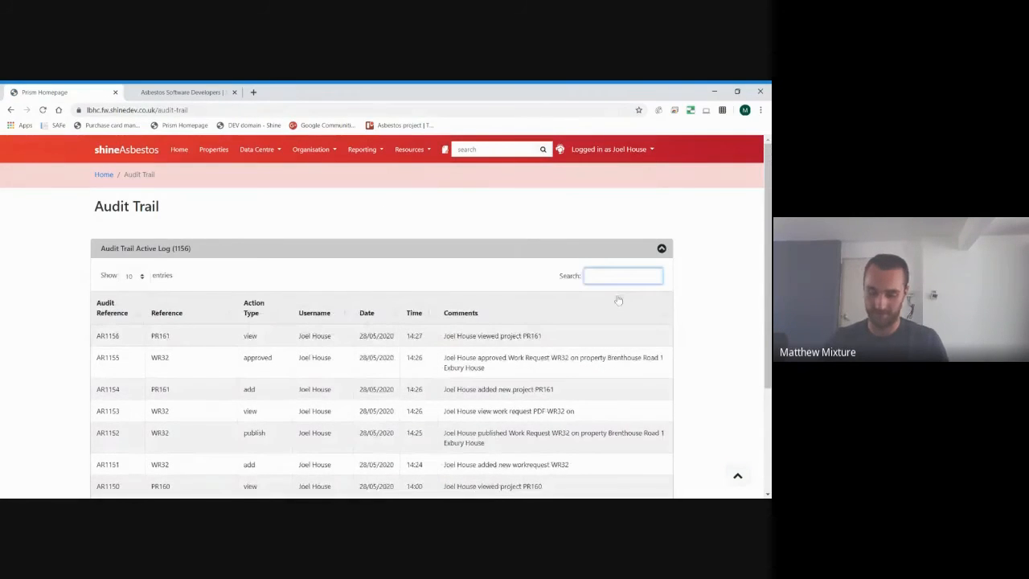
type("joel hou")
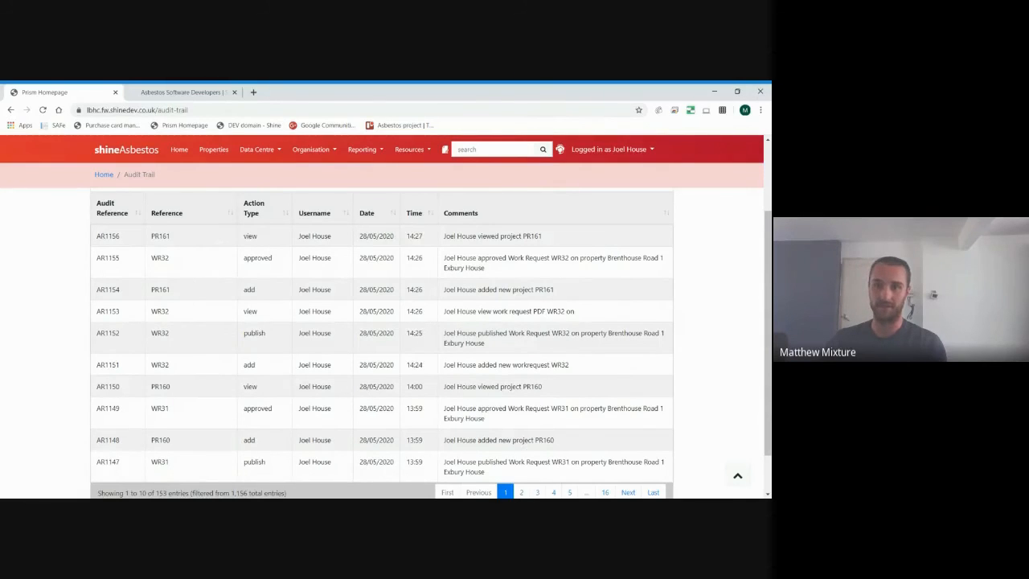
type("joel house")
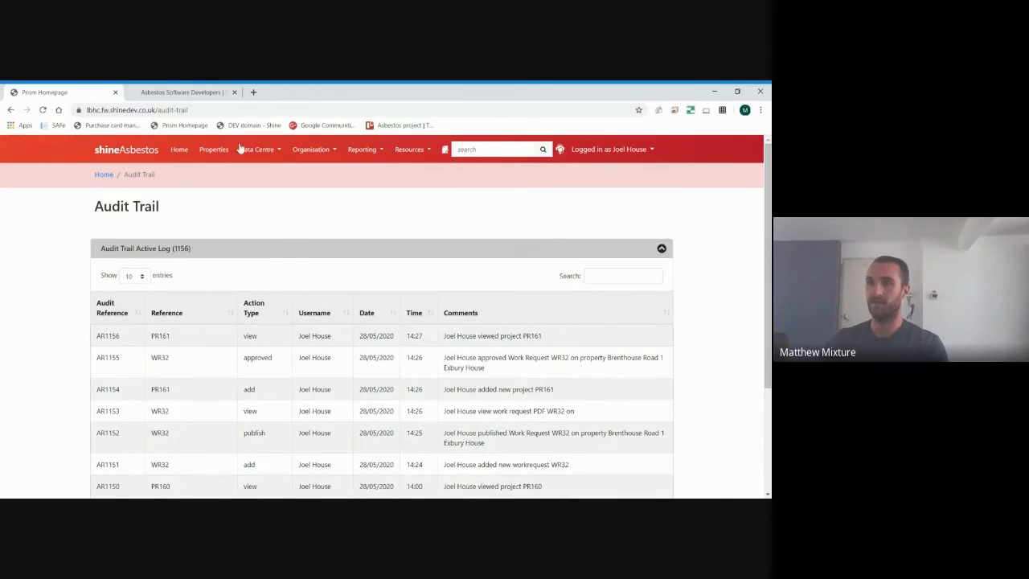
mouse_move(360, 147)
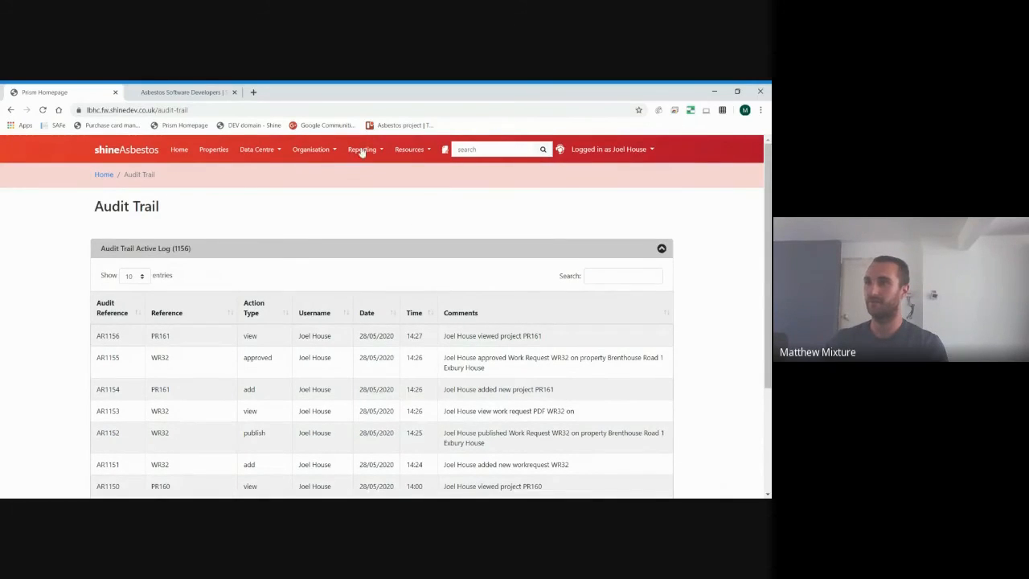
- Open Reporting > Summary and review the Risk Assessment Summary options
left_click(361, 148)
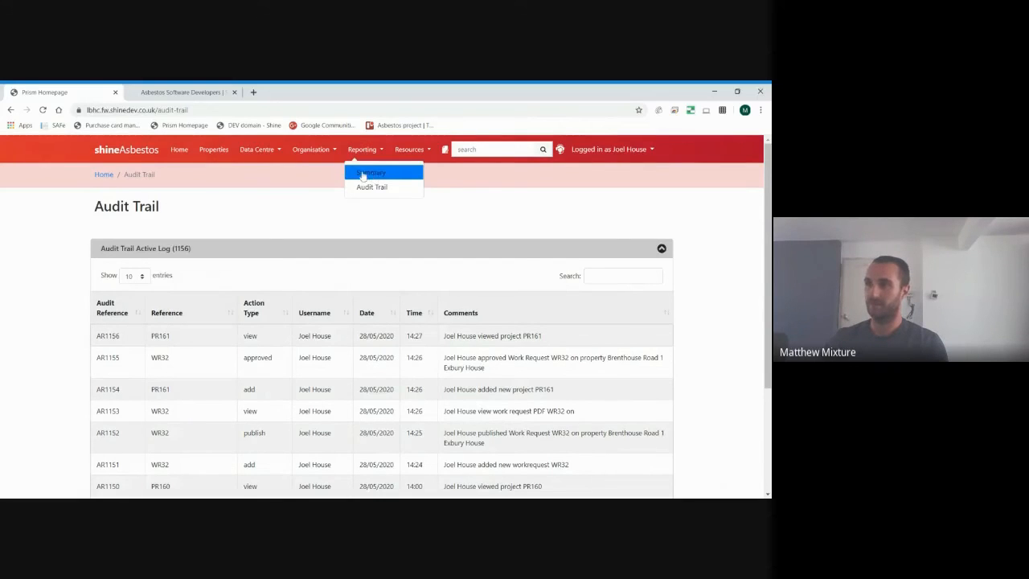
left_click(369, 172)
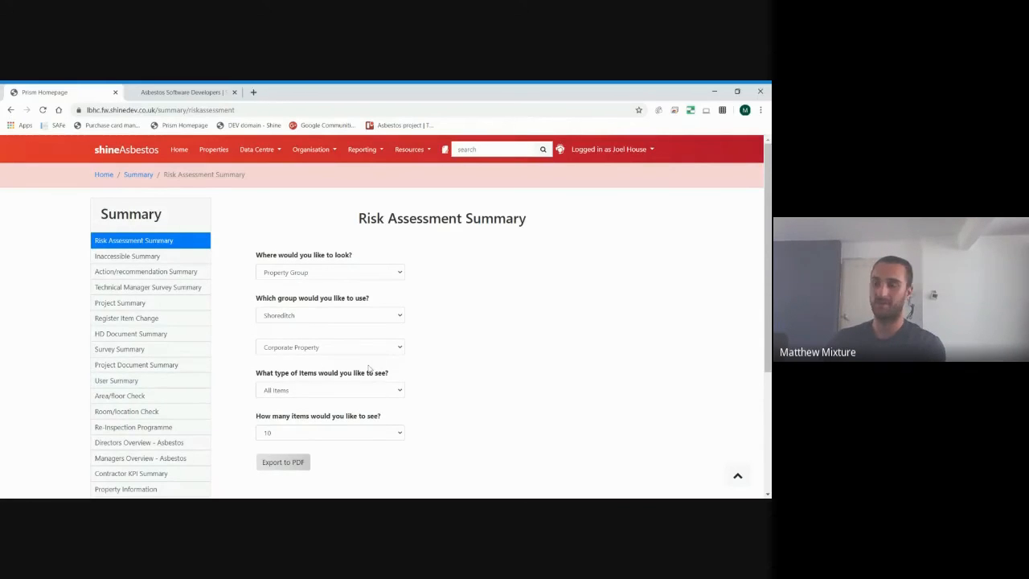
mouse_move(398, 297)
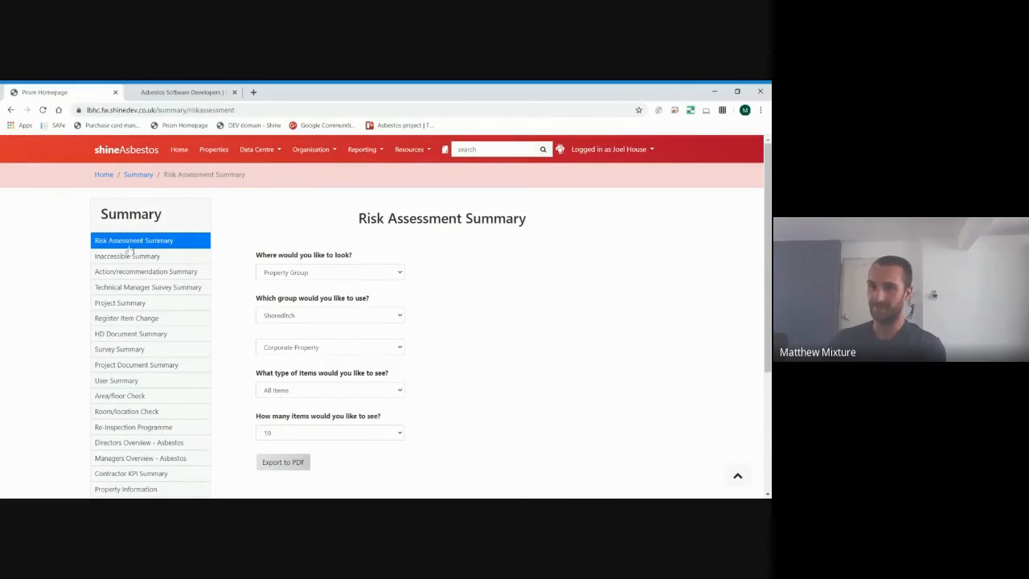
left_click(329, 271)
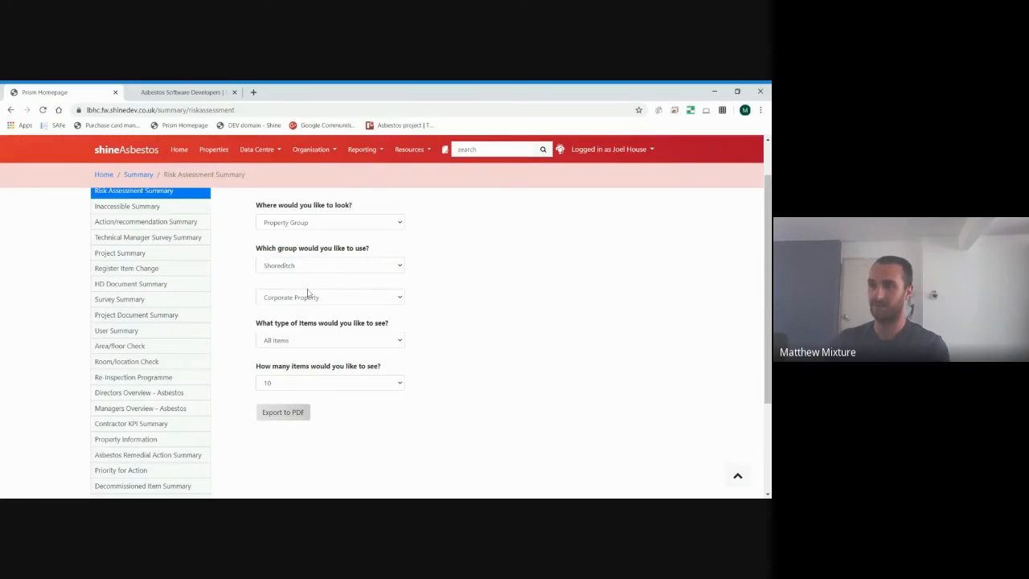
left_click(329, 295)
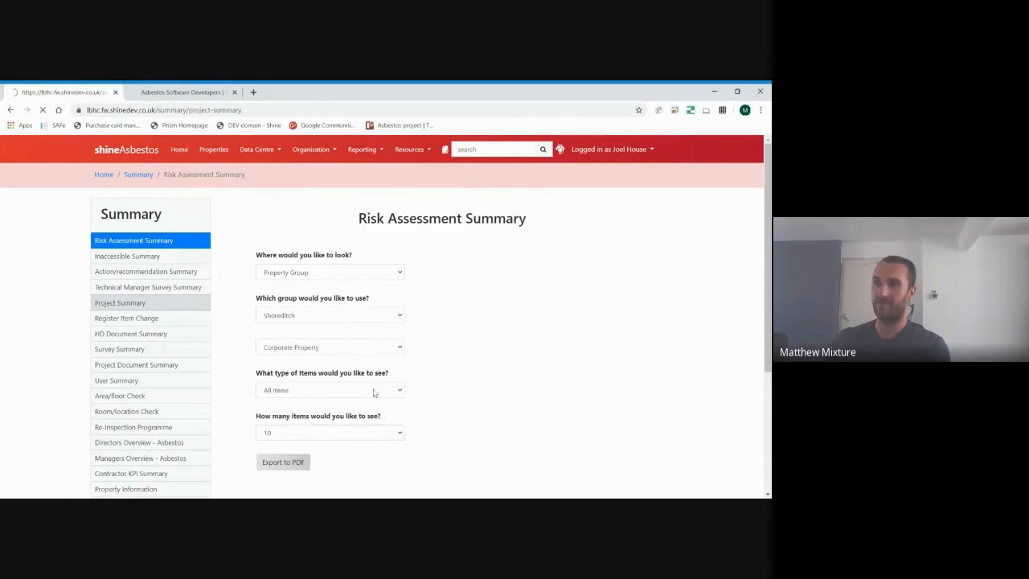
- View the Project Summary report, then switch to the Survey Summary with its CSV export
left_click(119, 303)
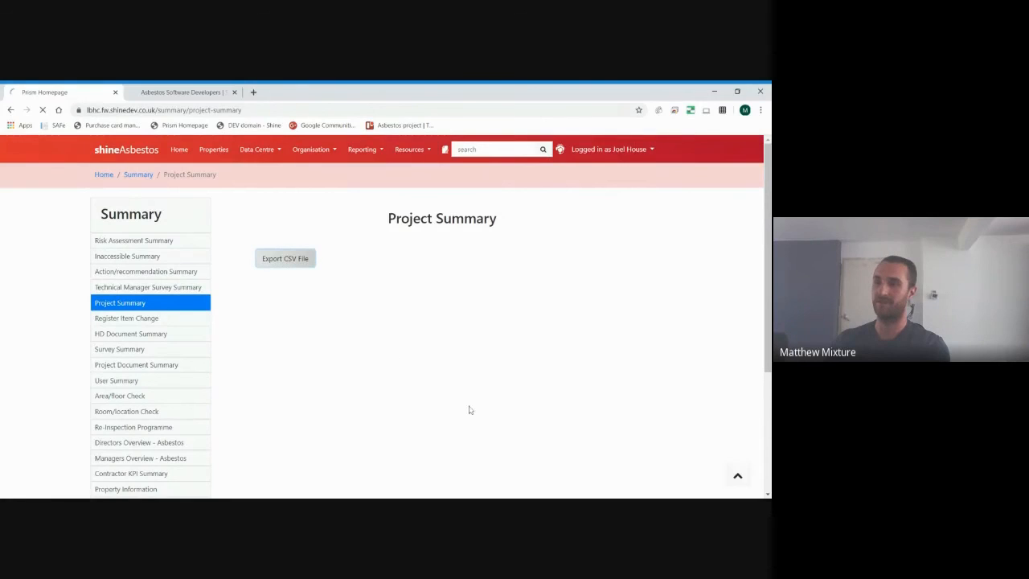
left_click(285, 257)
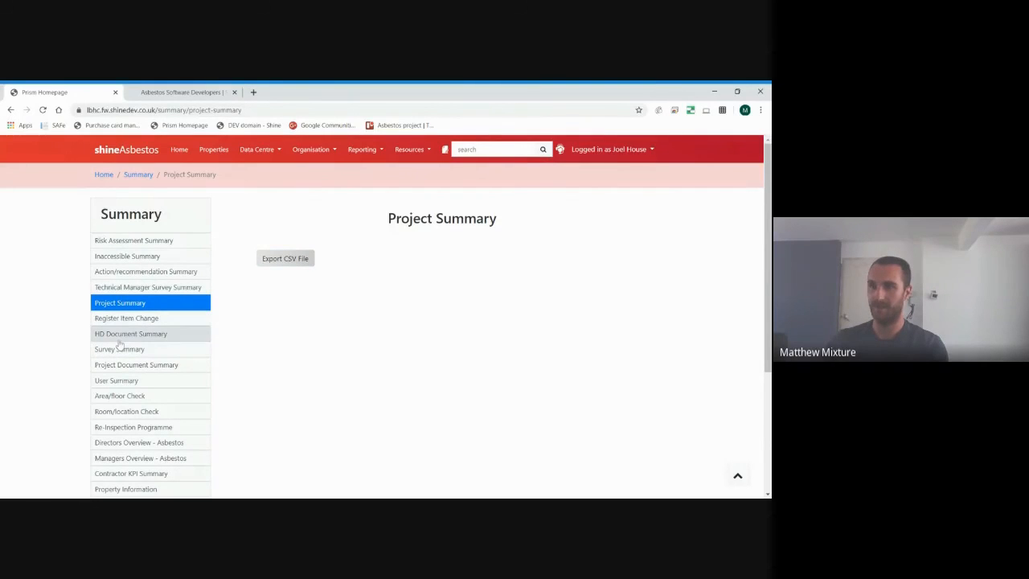
left_click(119, 349)
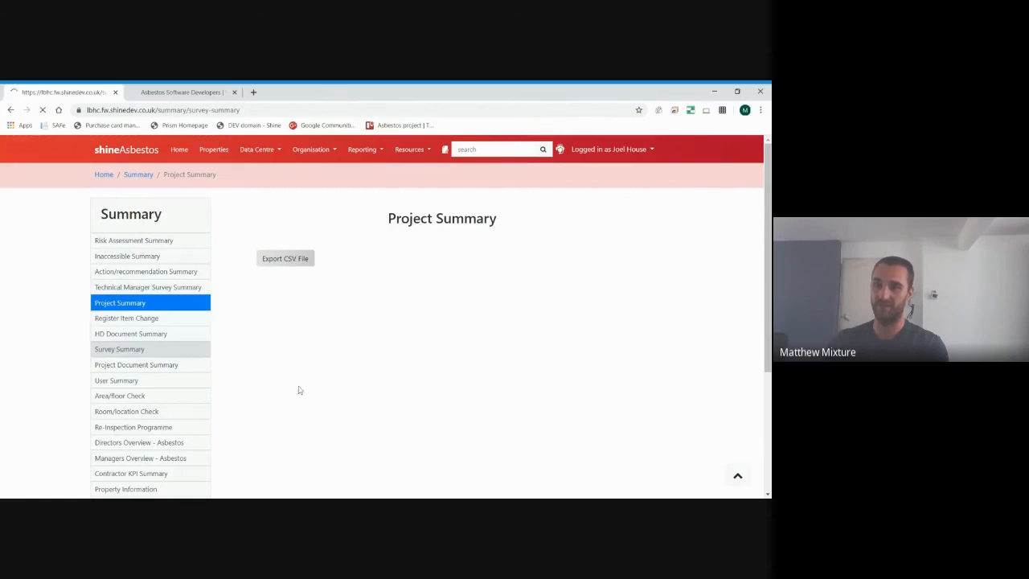
left_click(119, 349)
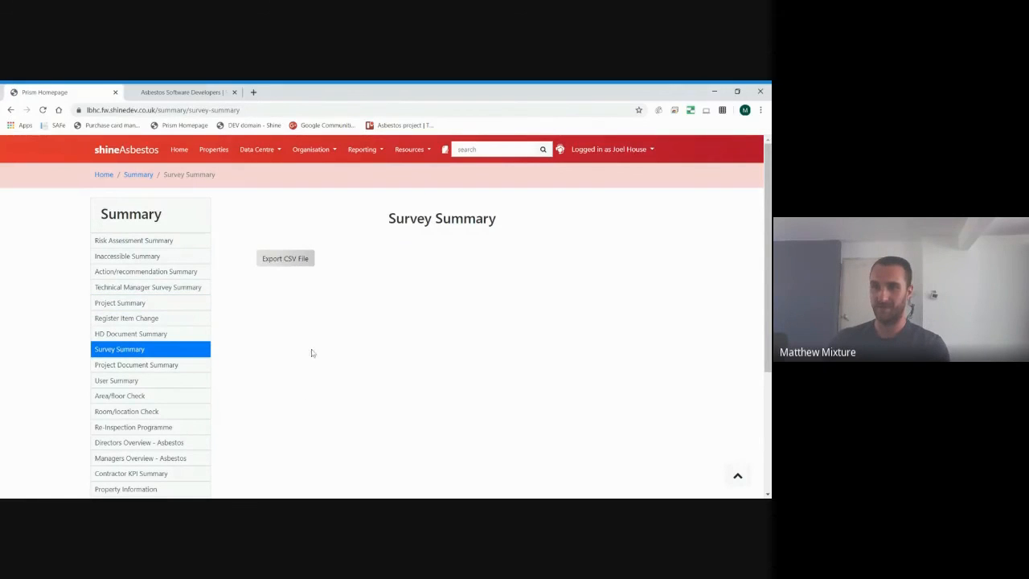
scroll("down", 3)
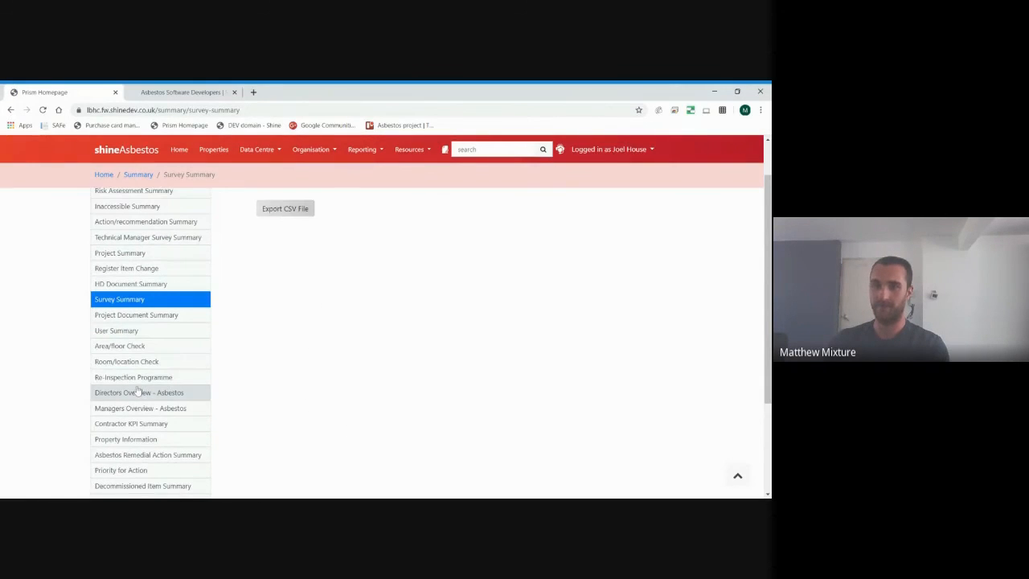
mouse_move(212, 382)
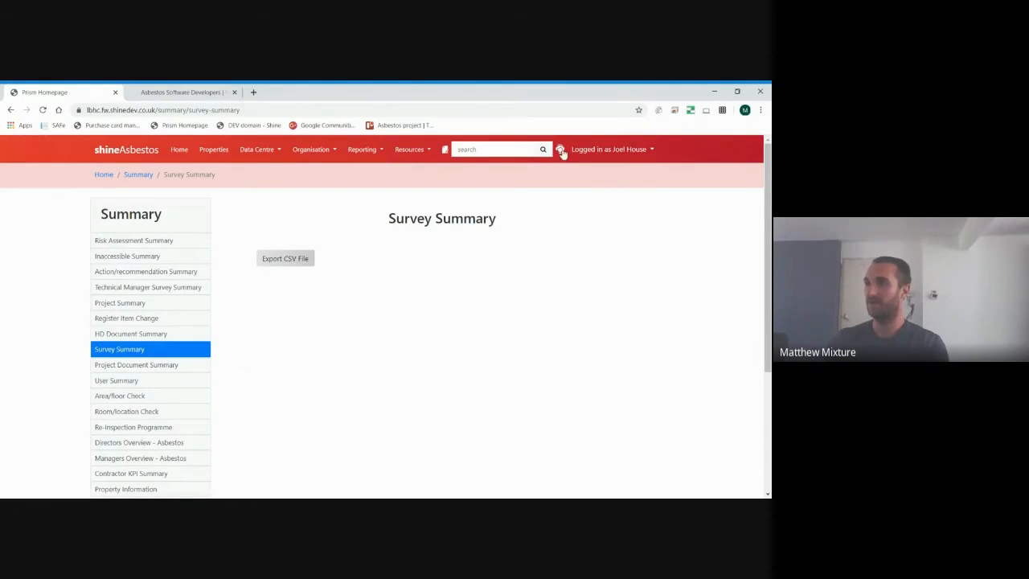
mouse_move(563, 155)
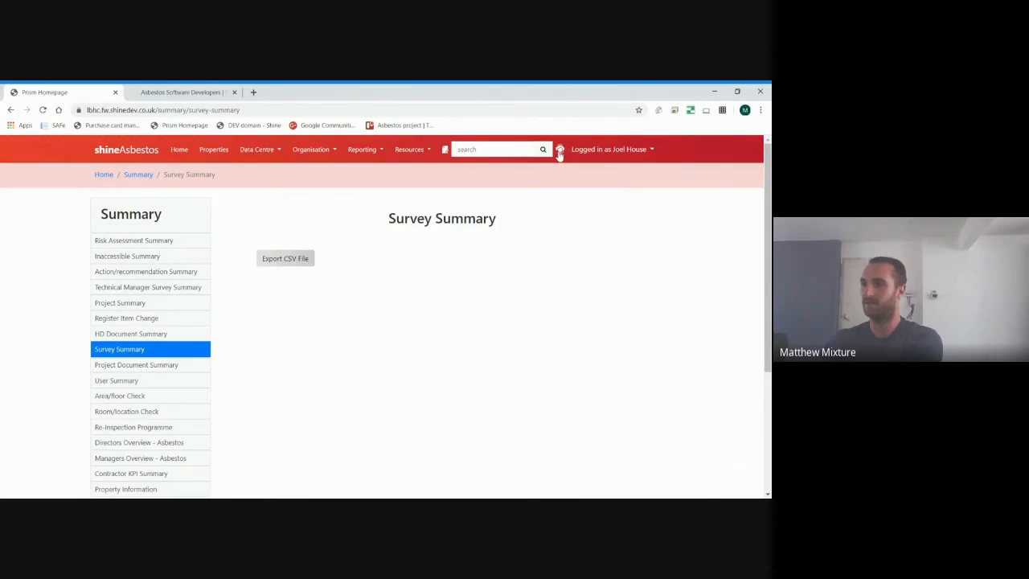
- Open Resources > Job Roles to list the six defined job roles
left_click(408, 148)
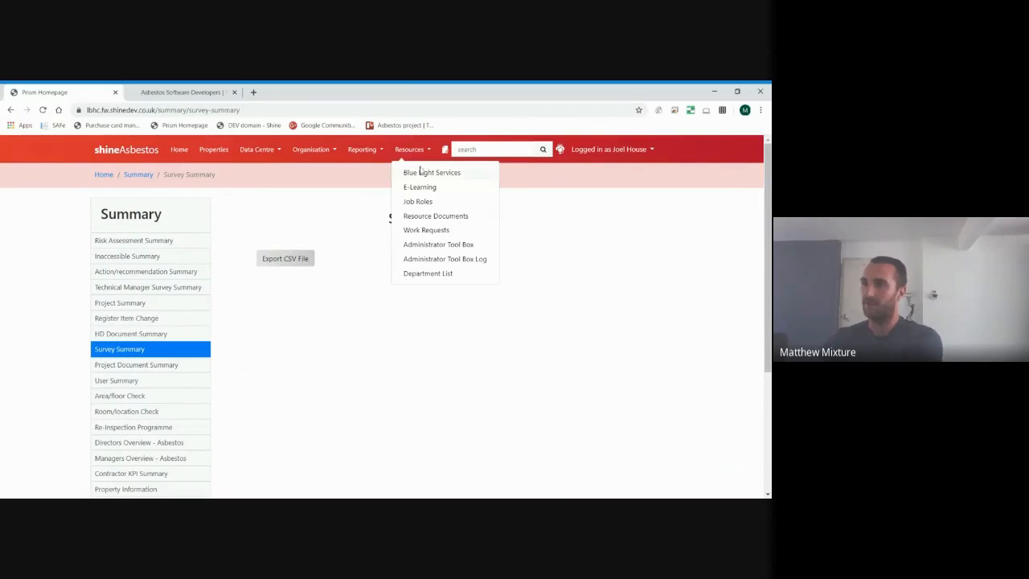
mouse_move(428, 203)
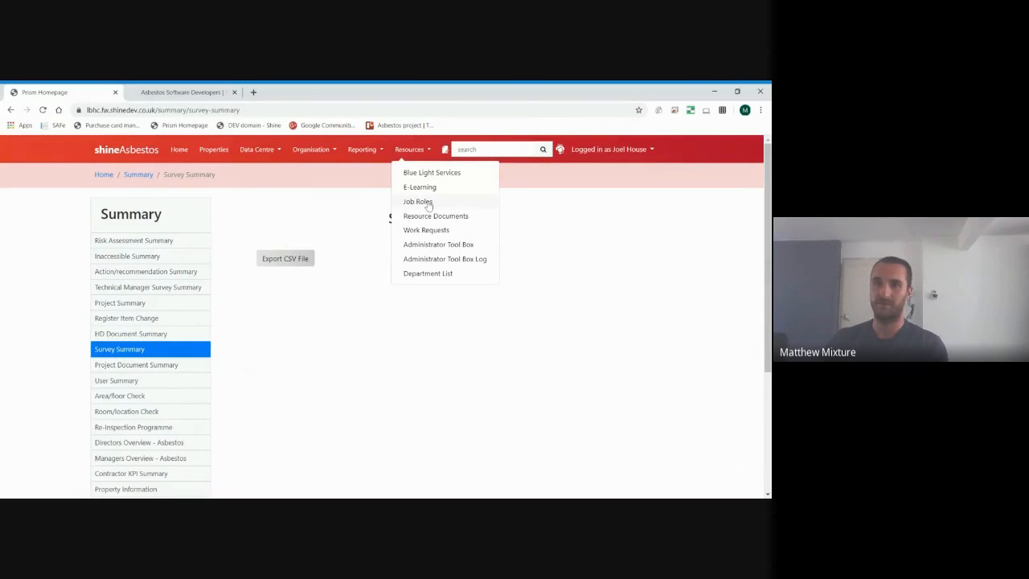
left_click(418, 200)
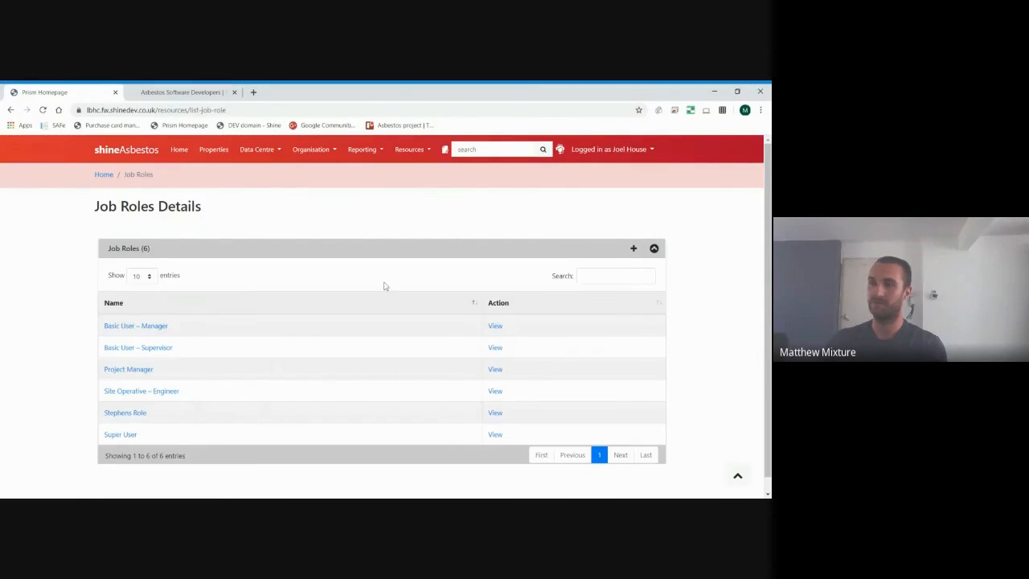